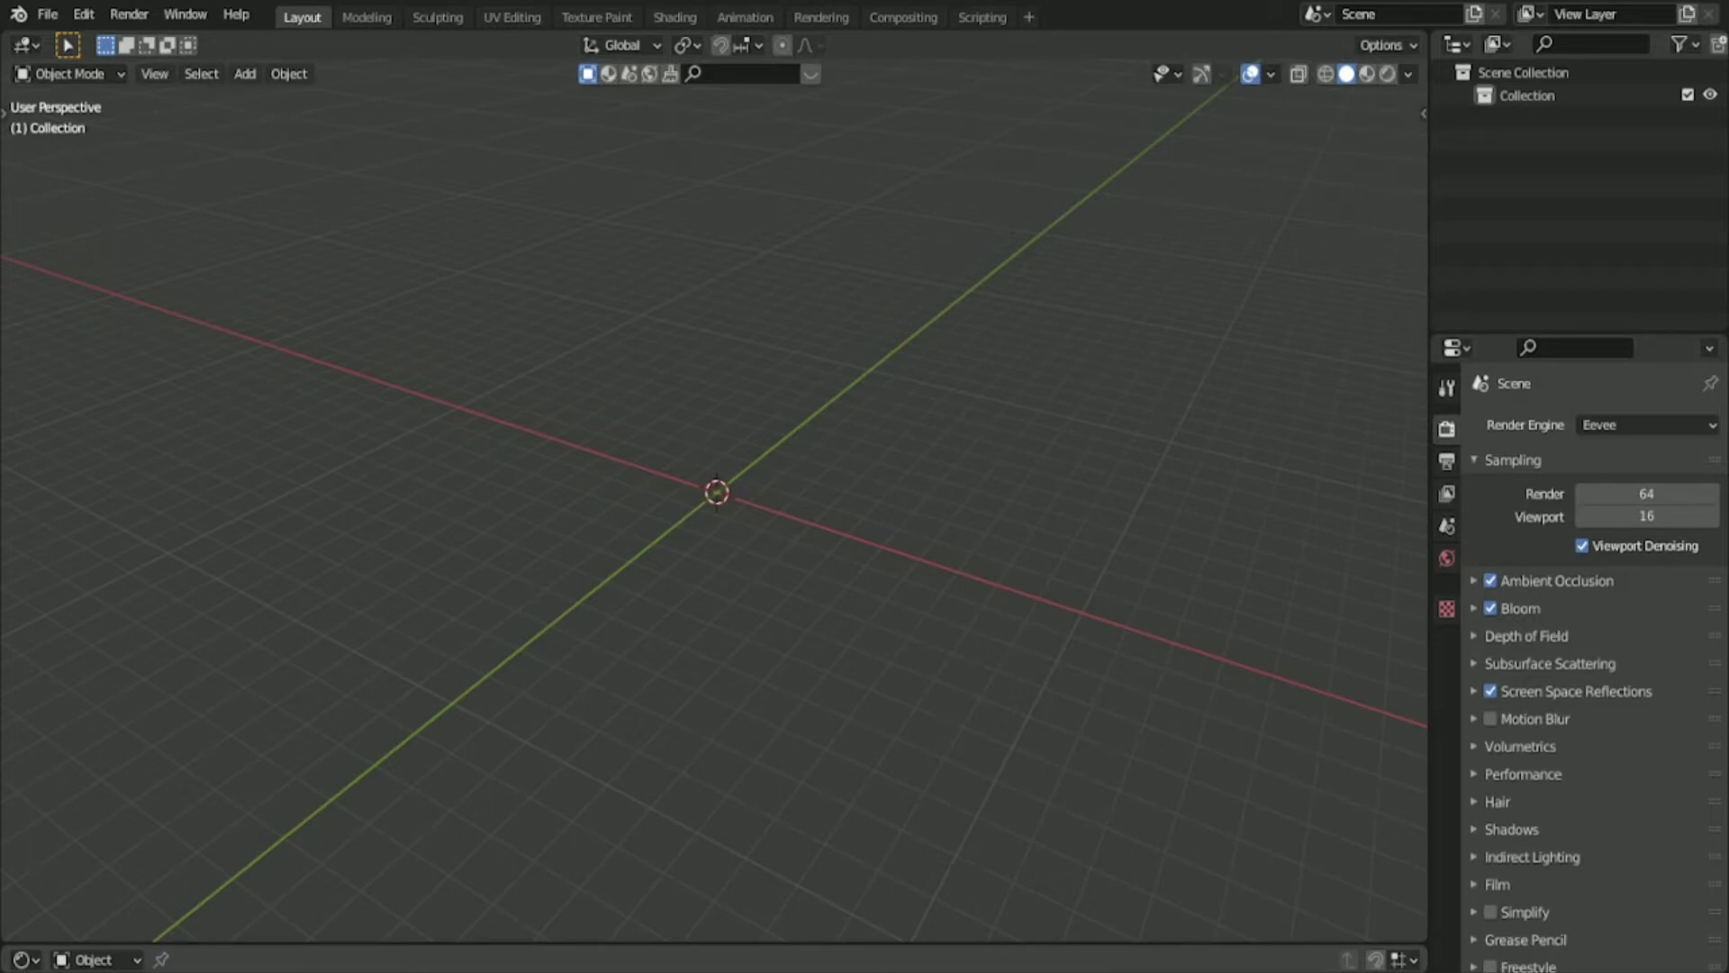
mouse_move(340, 971)
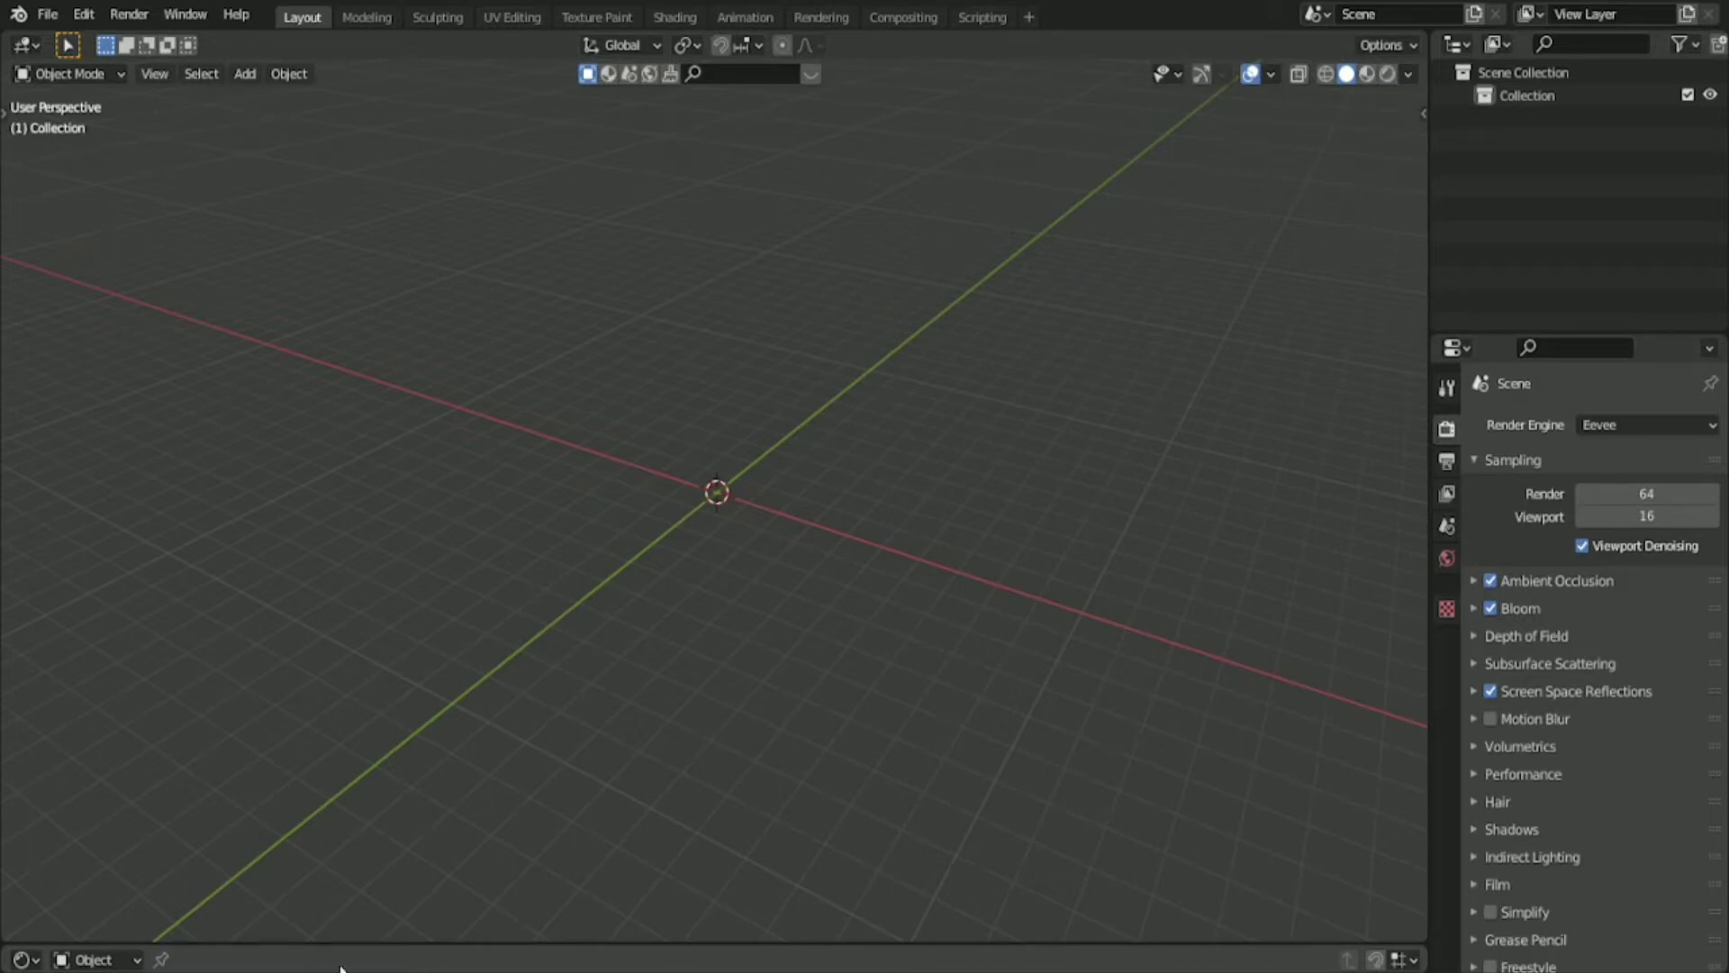
mouse_move(951, 479)
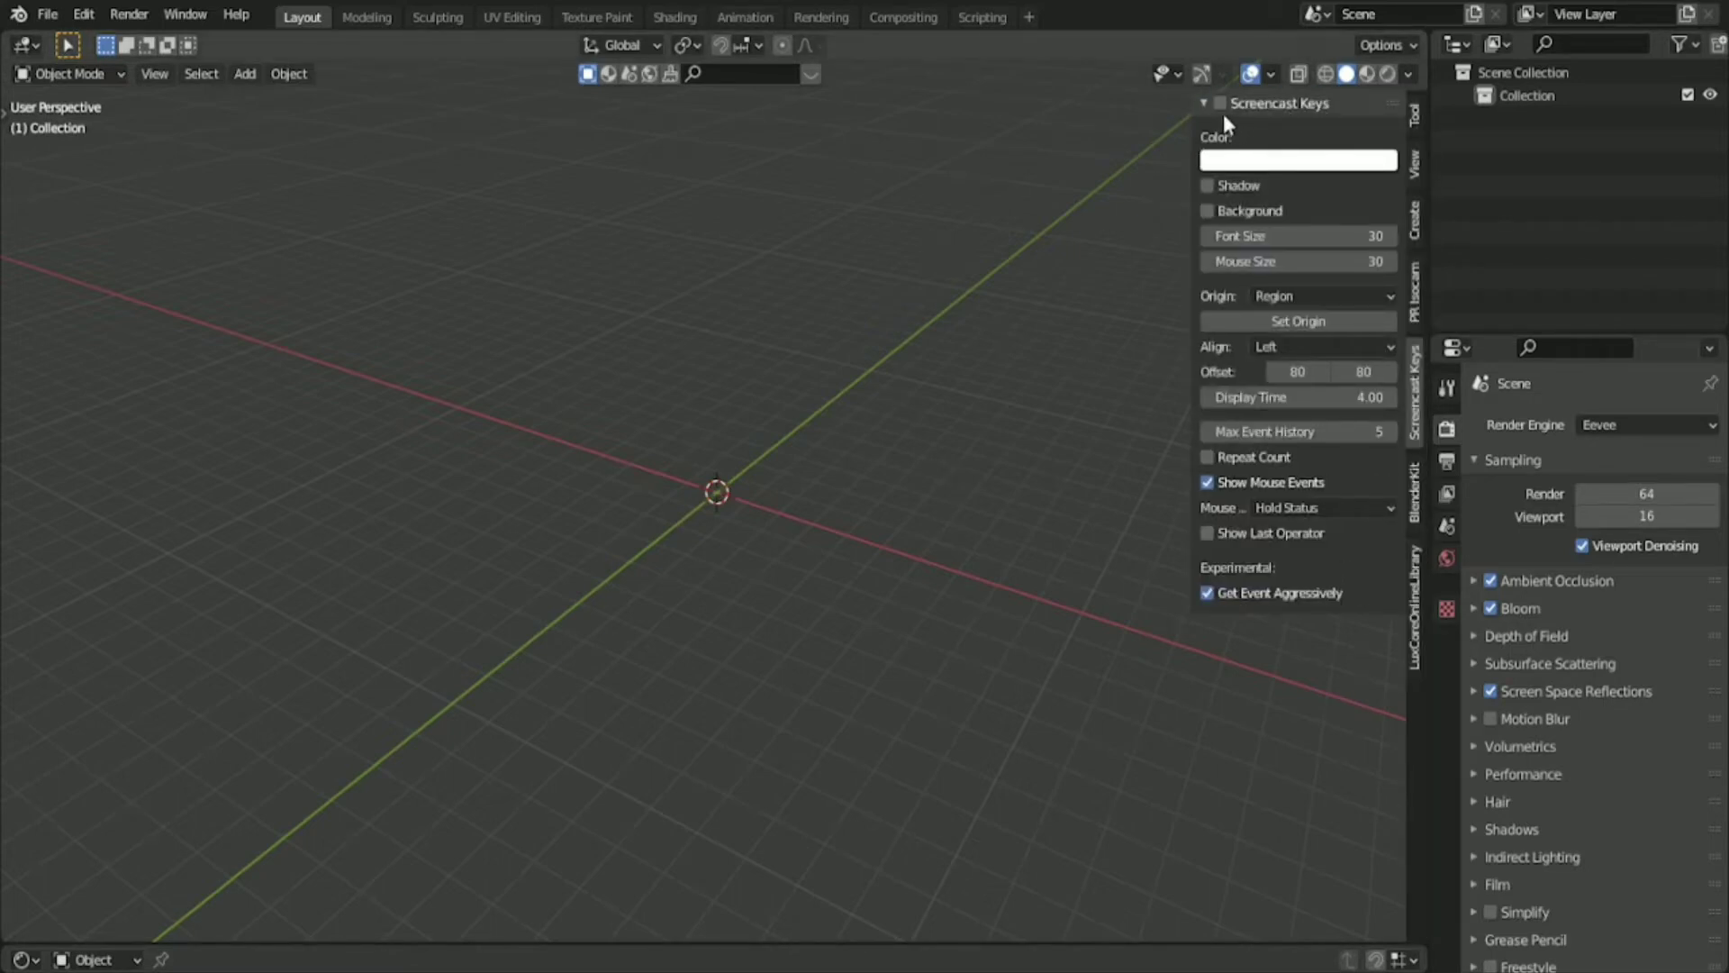
Add a mesh plane at the world origin from the Shift+A add menu.
click(1209, 102)
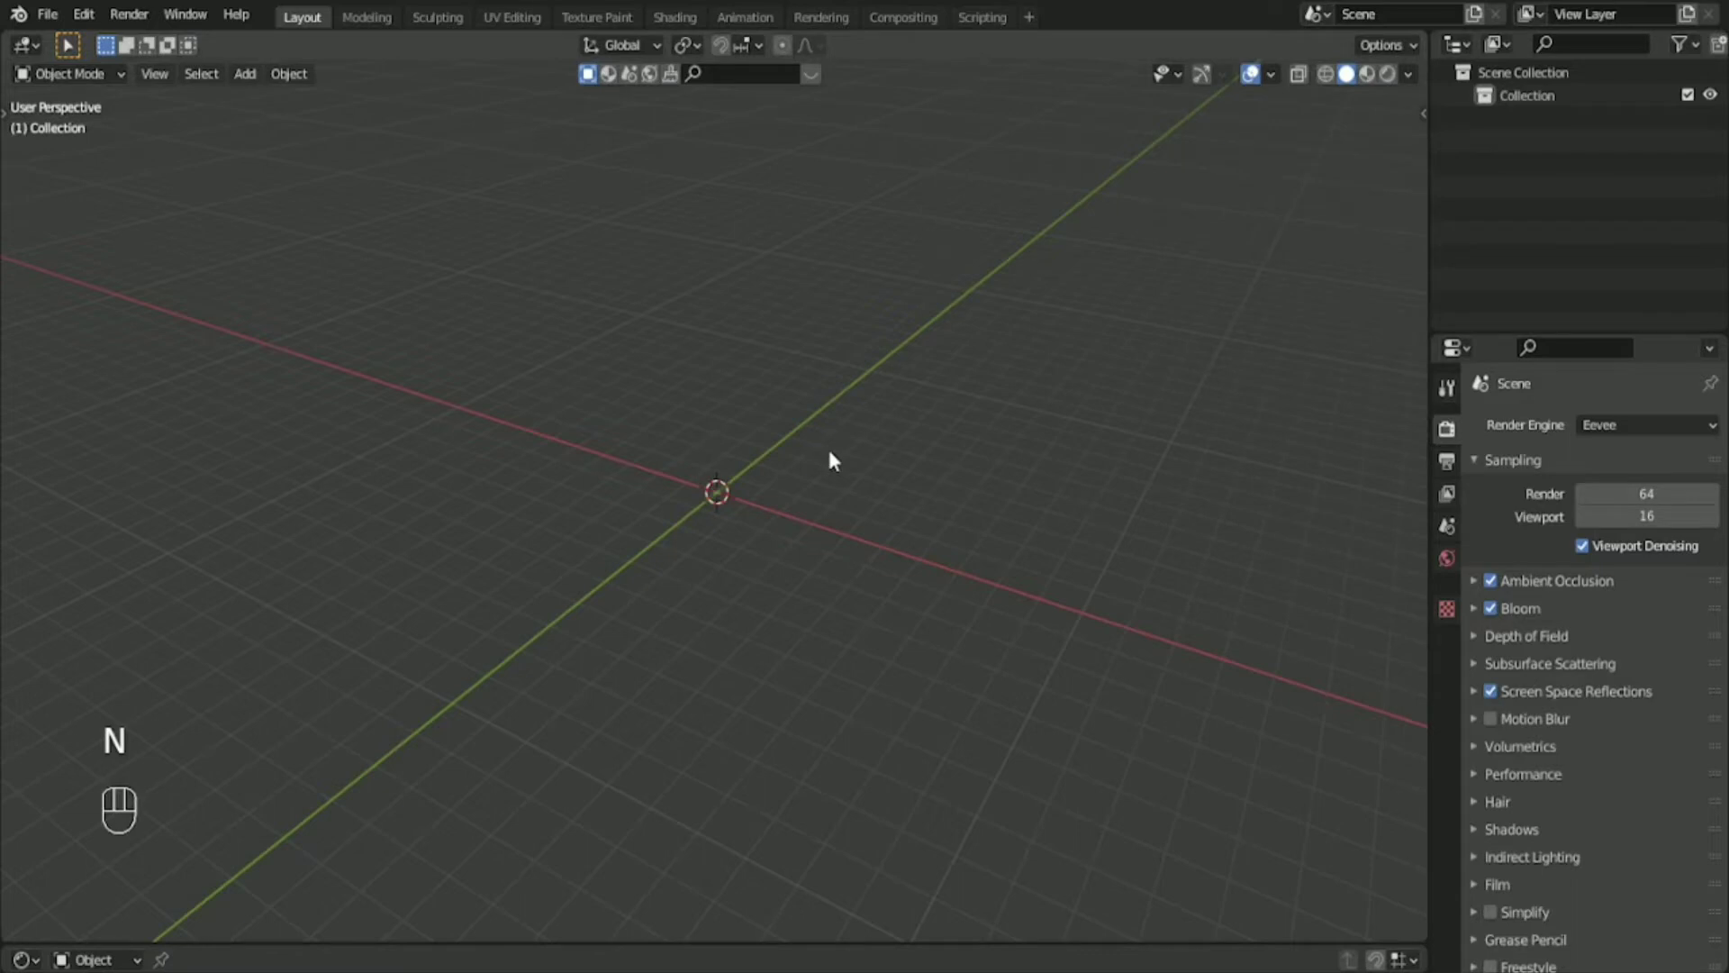
mouse_move(935, 530)
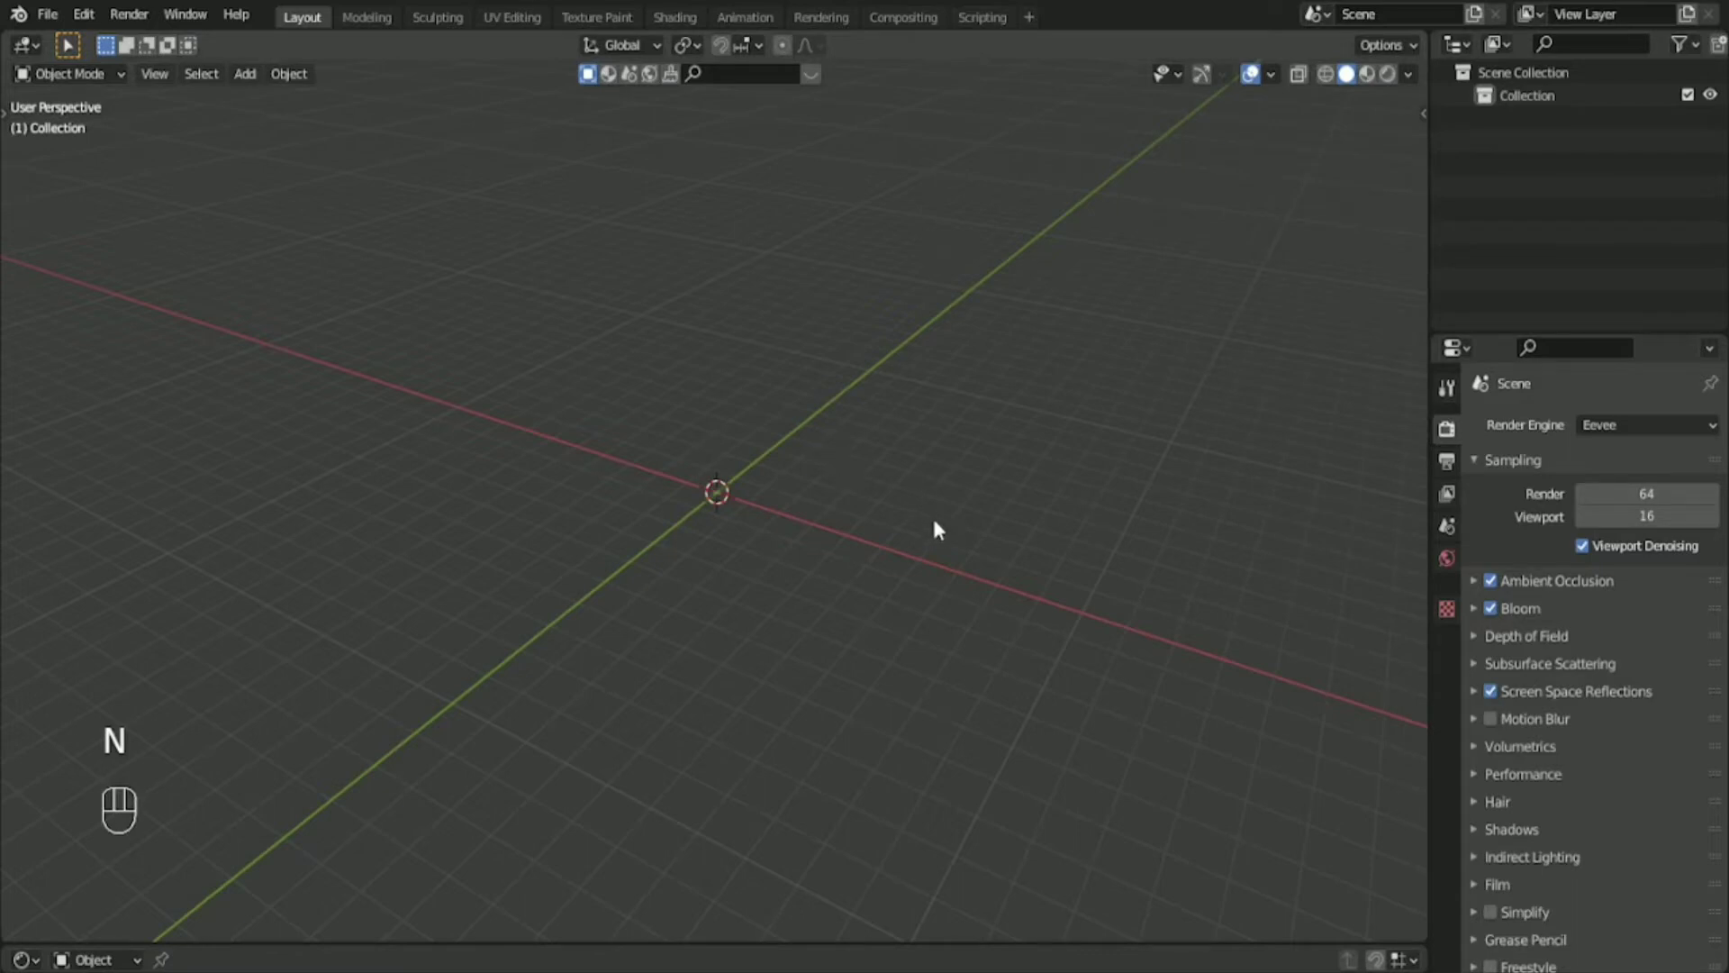
mouse_move(802, 587)
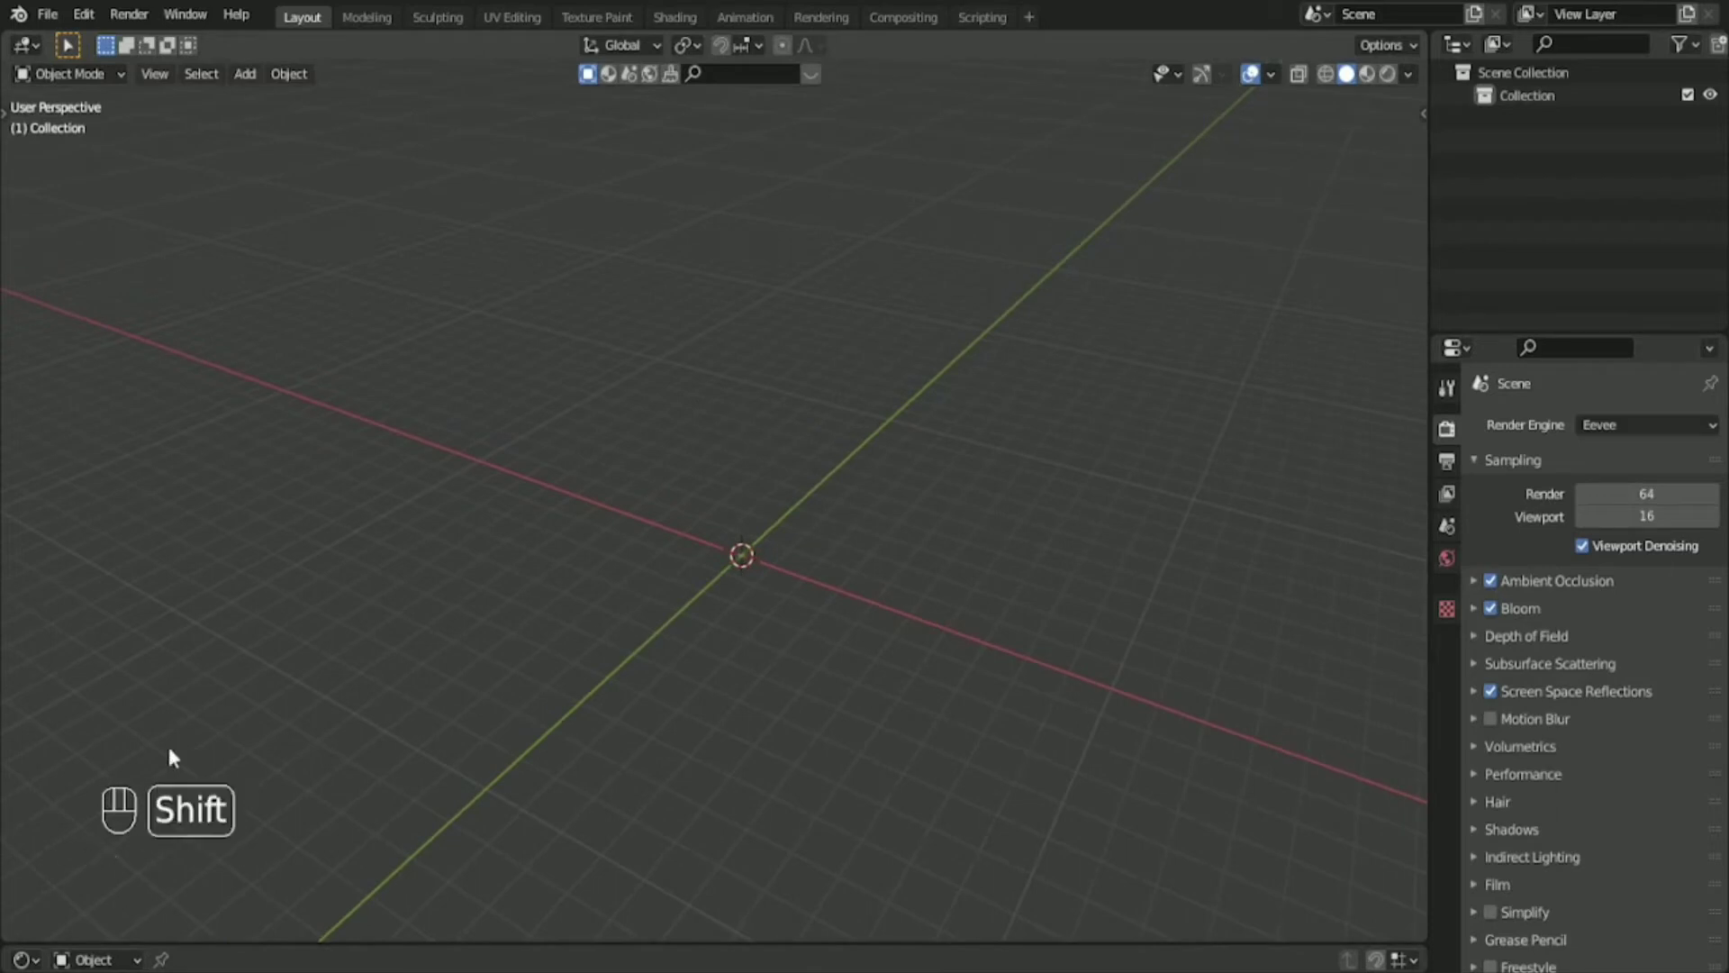
mouse_move(753, 352)
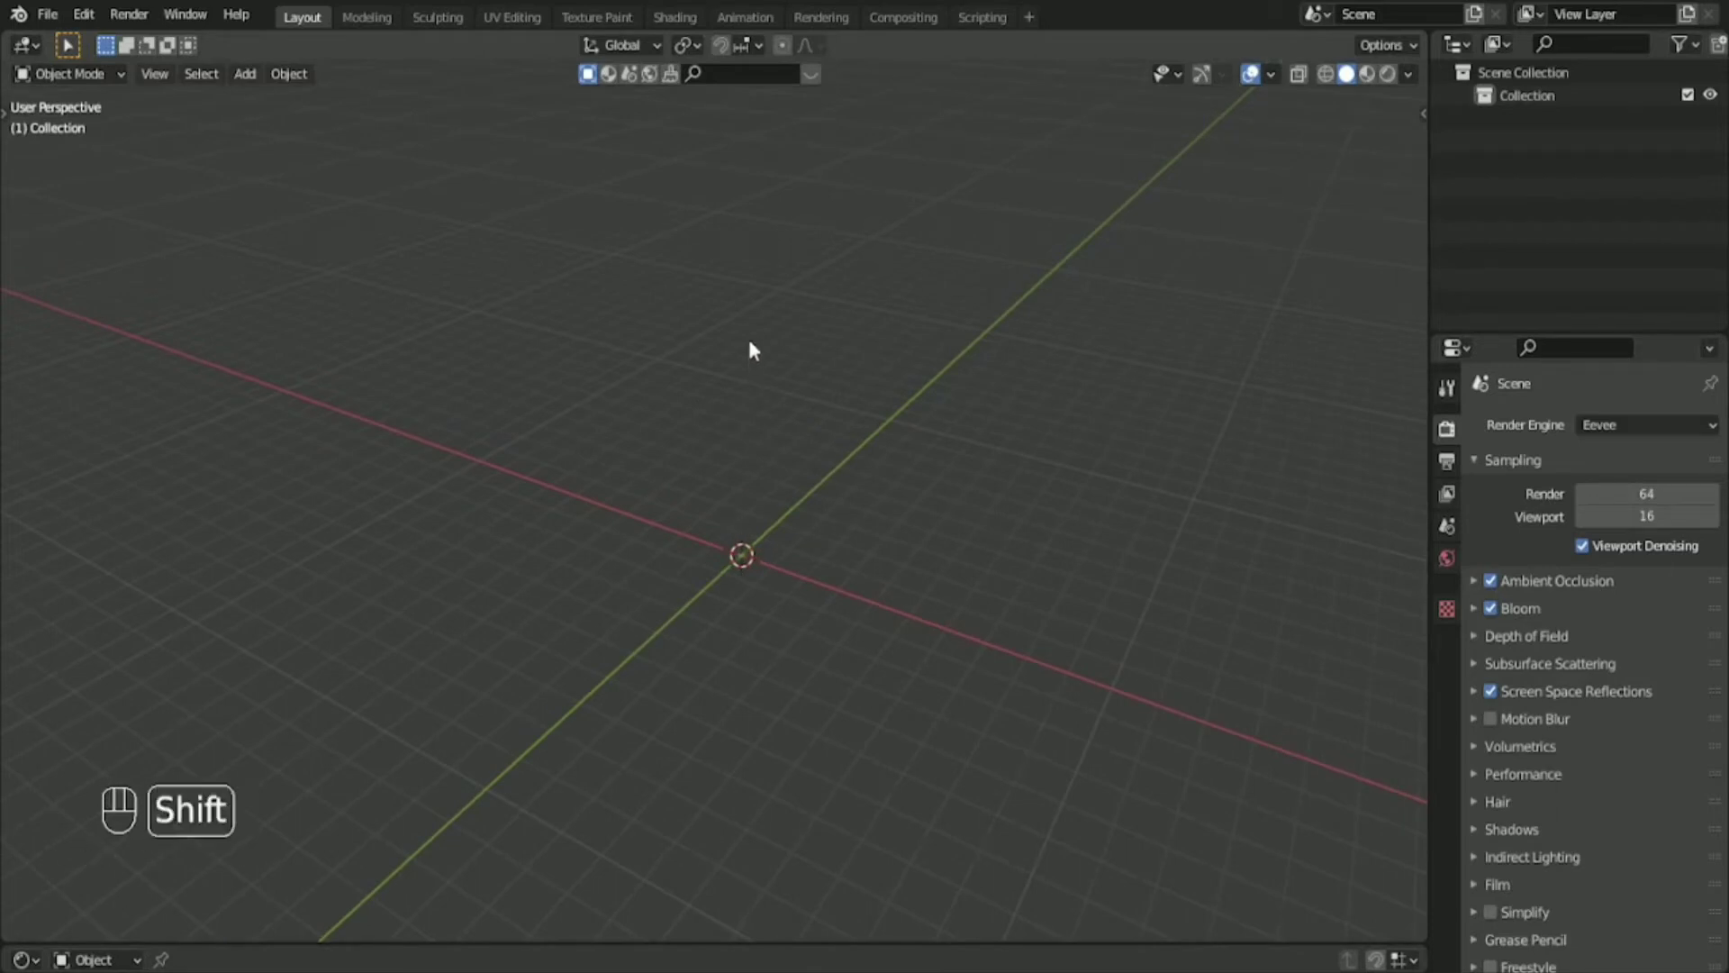
key(shift+a)
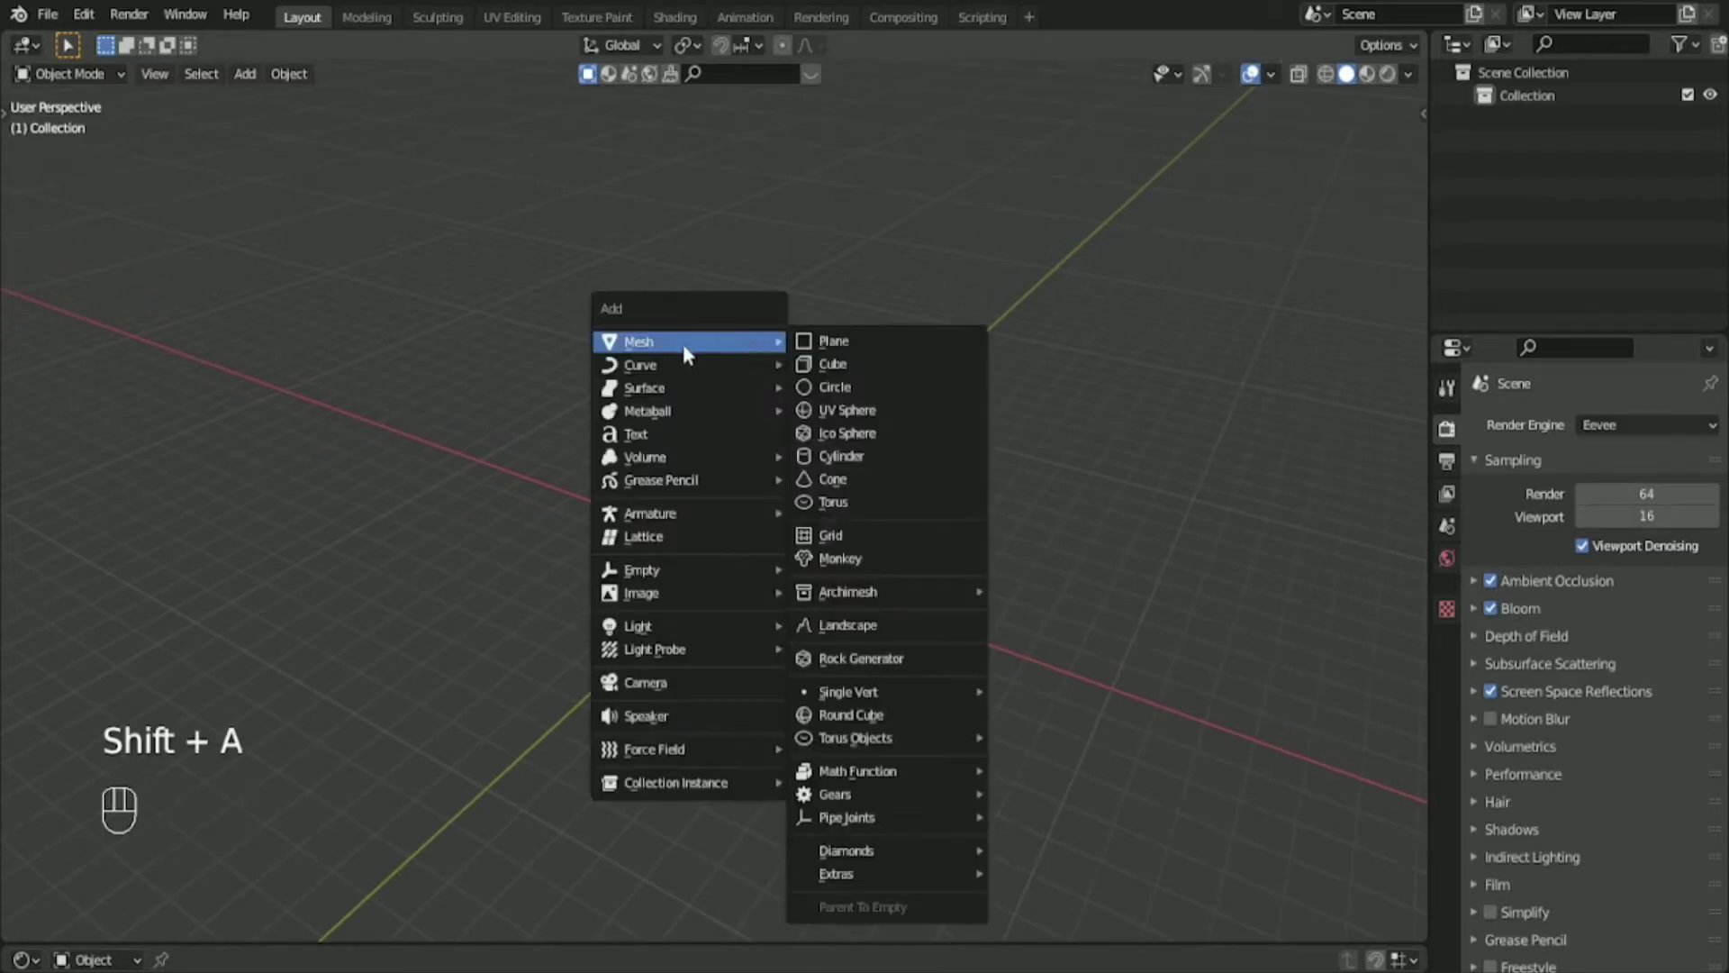
key(Shift+A)
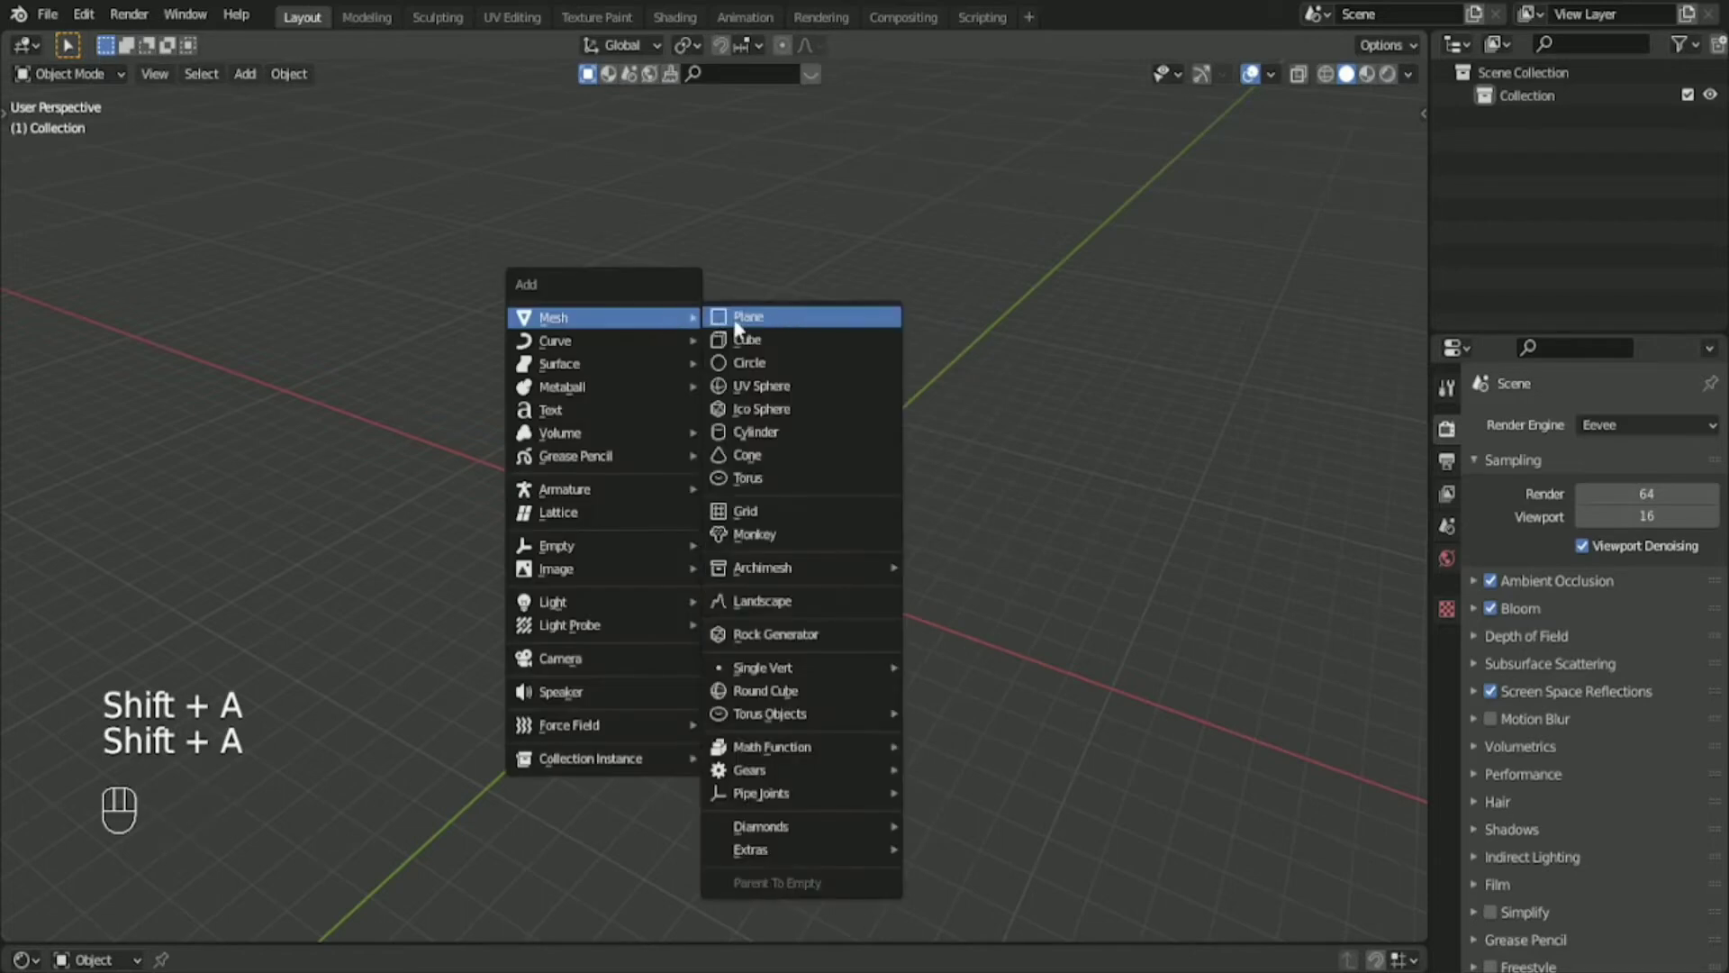
click(748, 317)
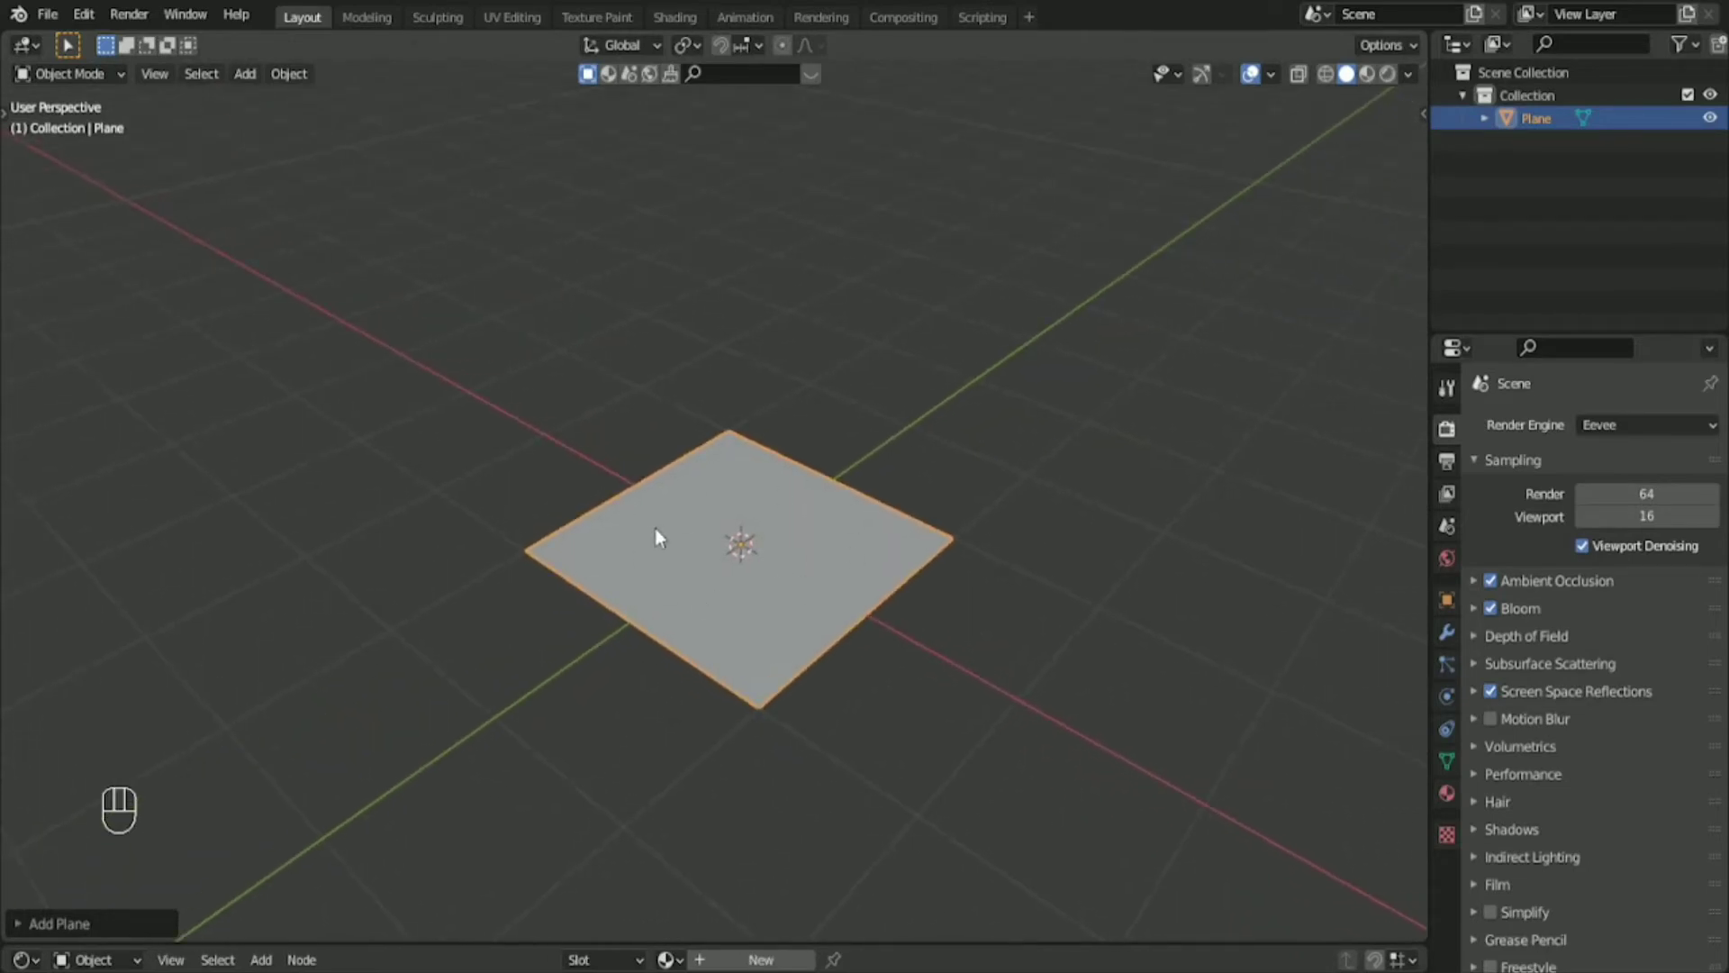
mouse_move(861, 557)
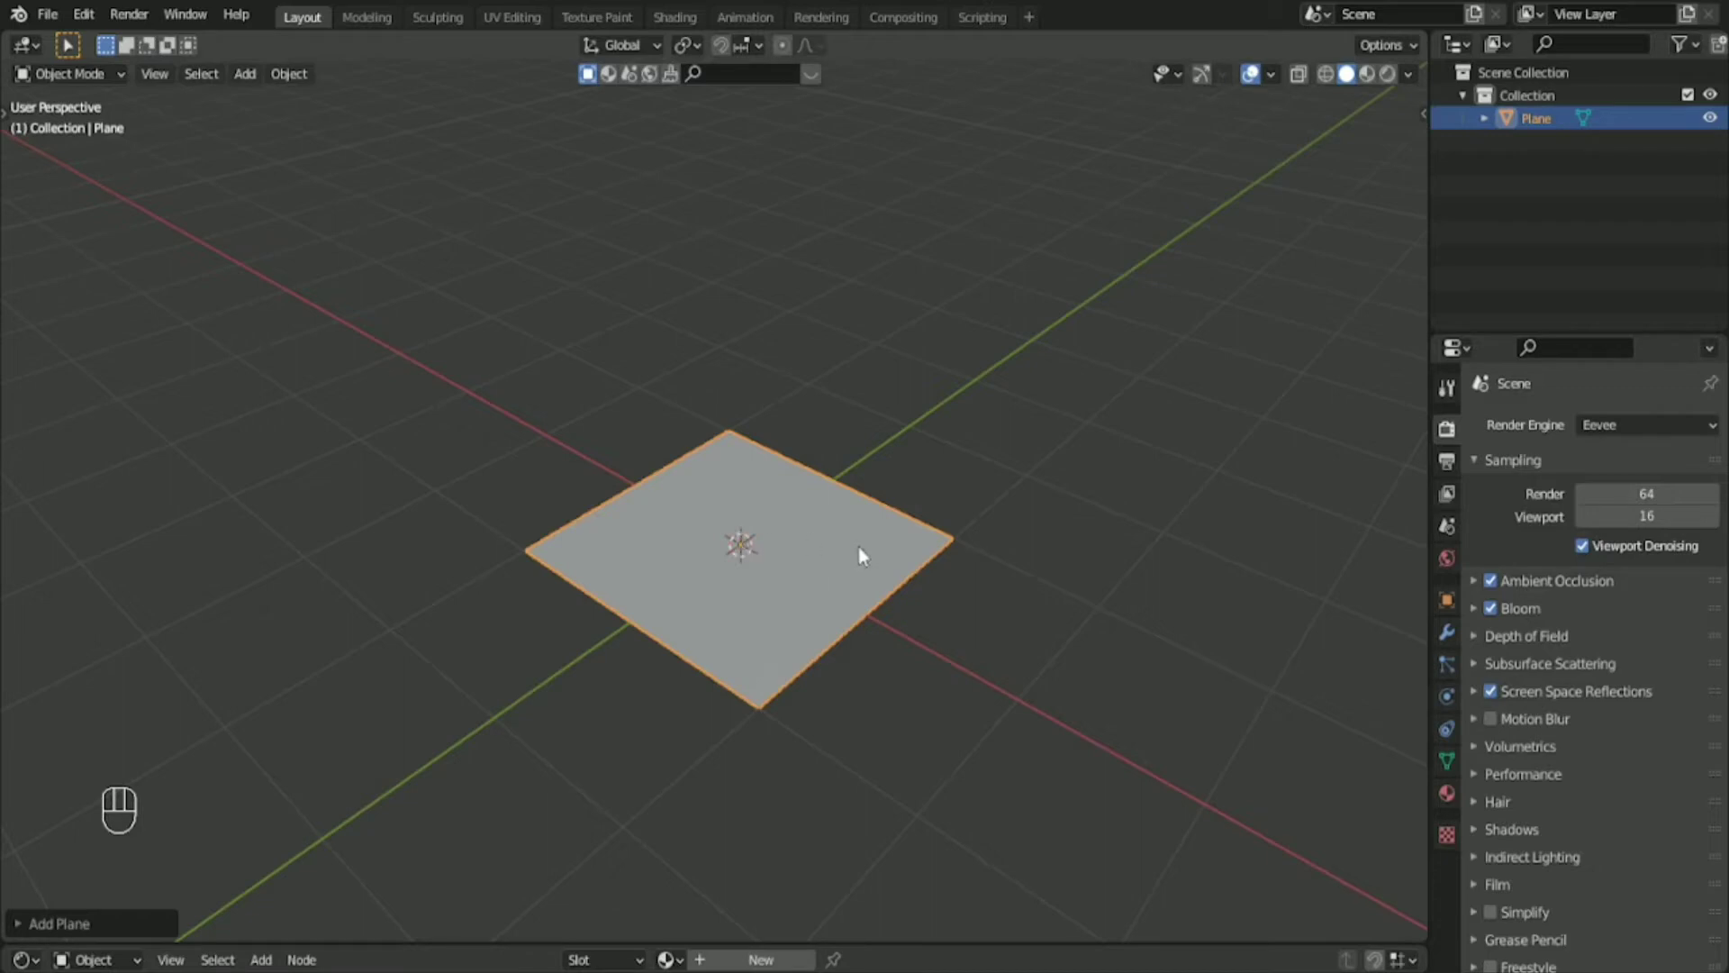
Scale the plane up by 5, show the N side panel, and enter Edit Mode.
key(s)
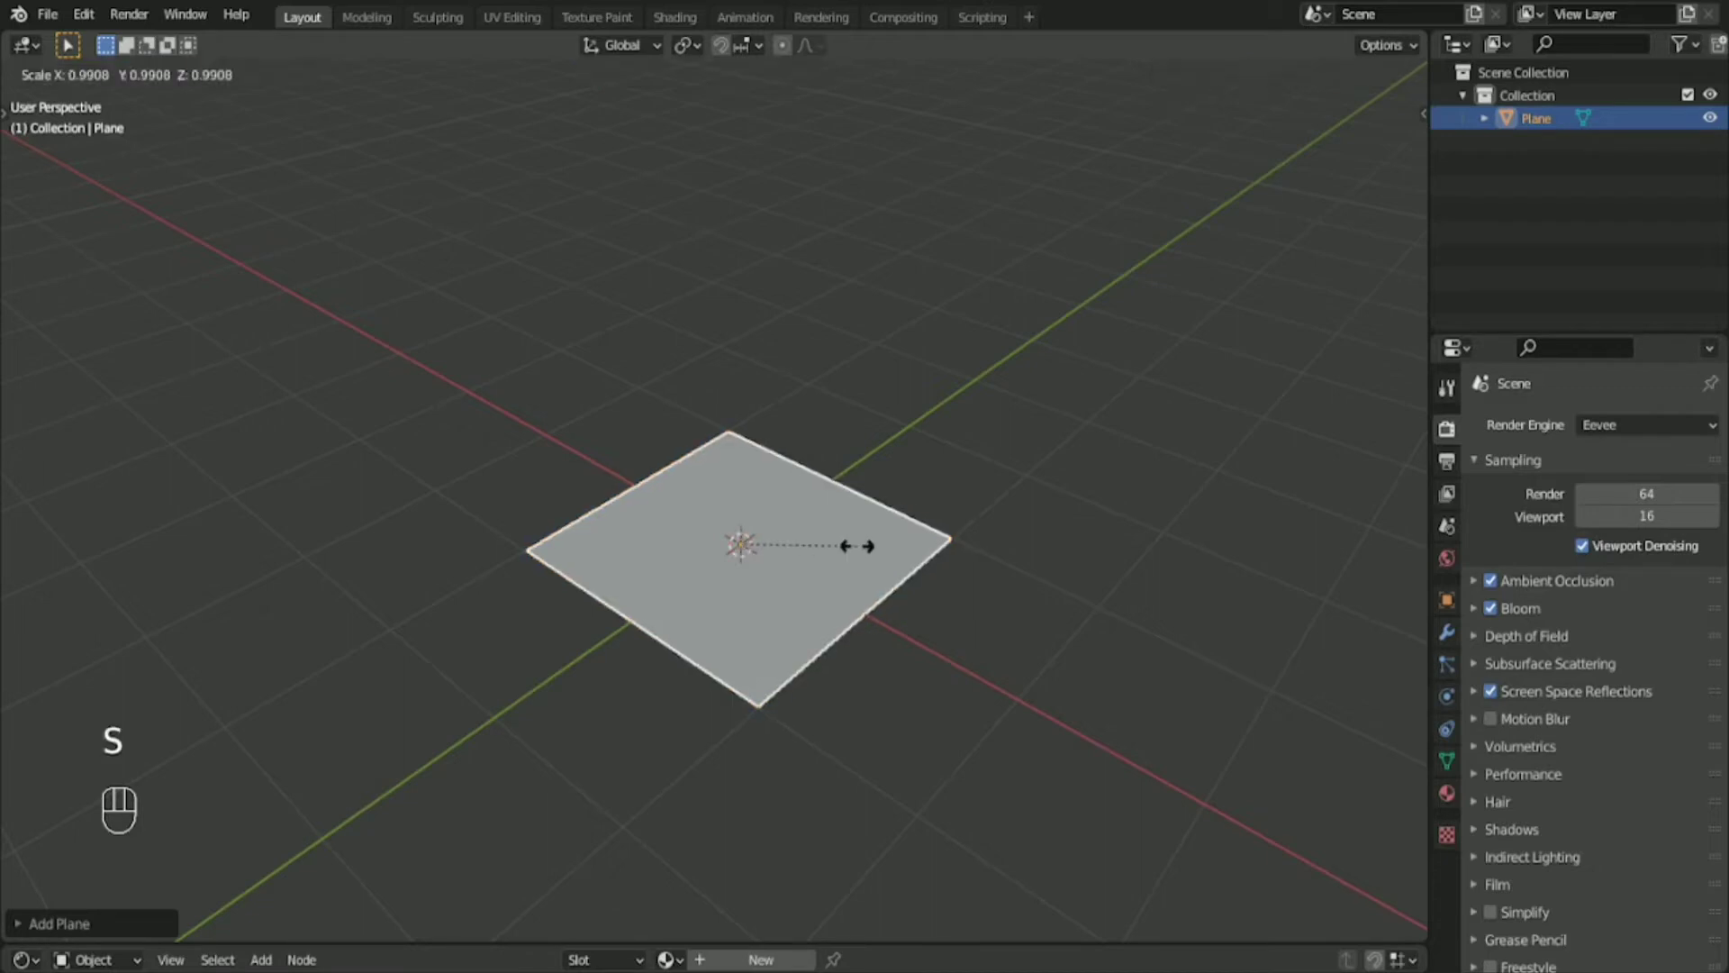
key(5)
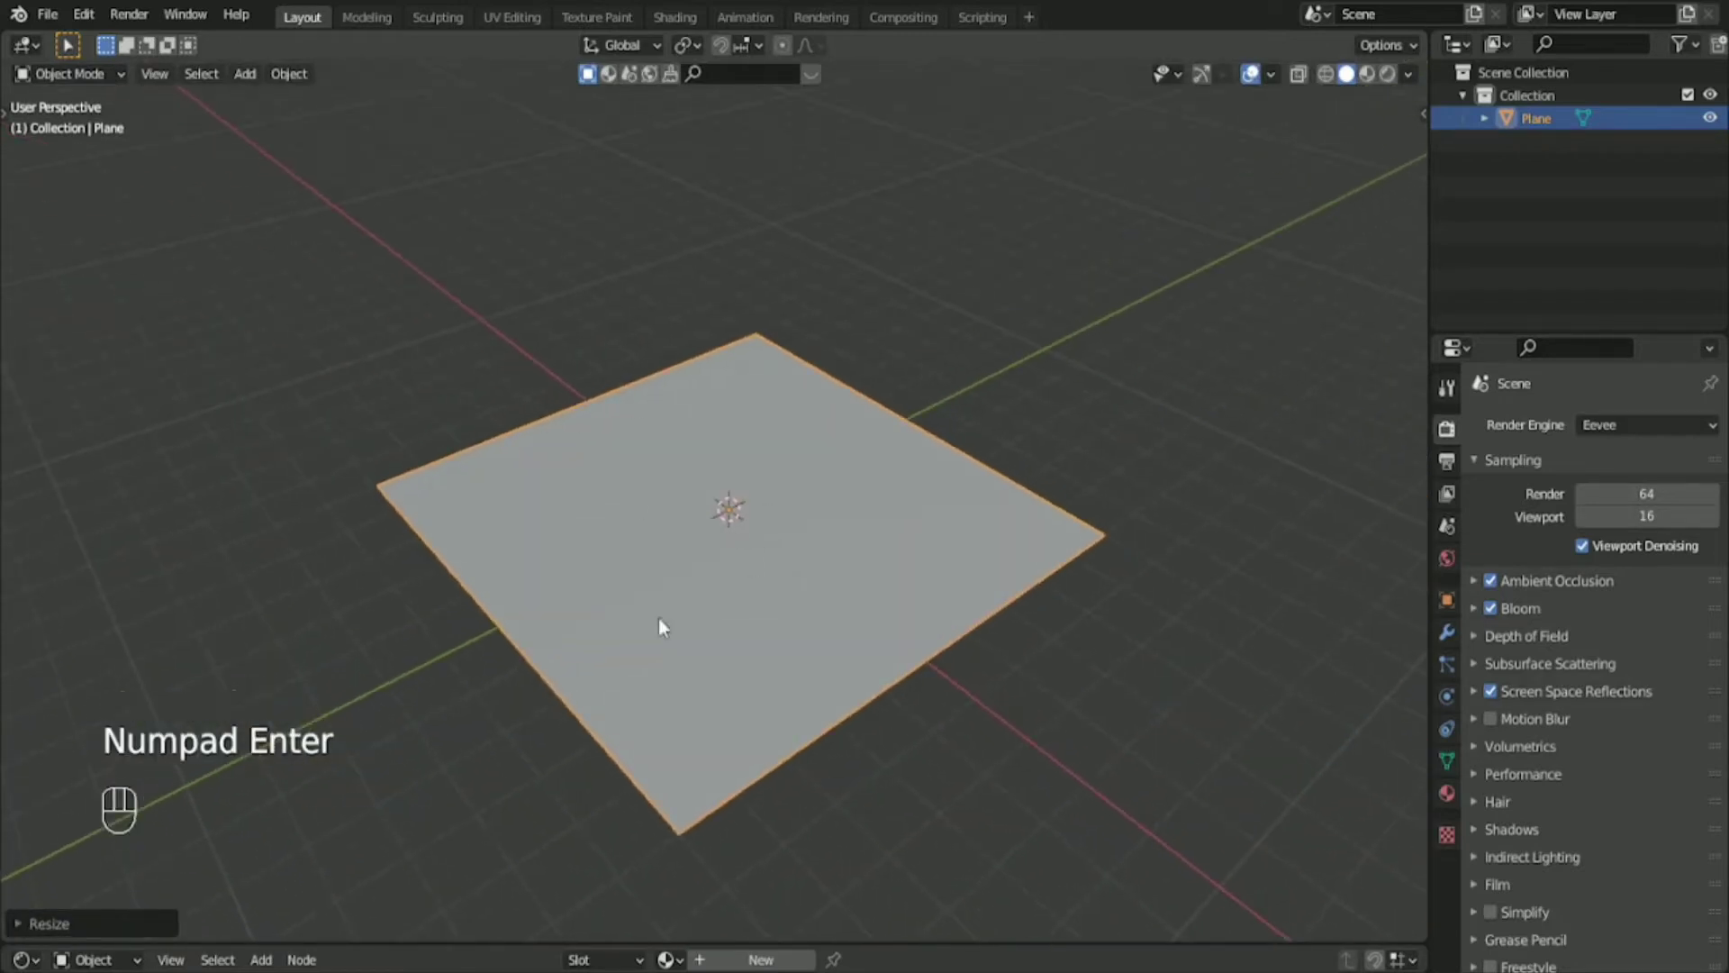
key(n)
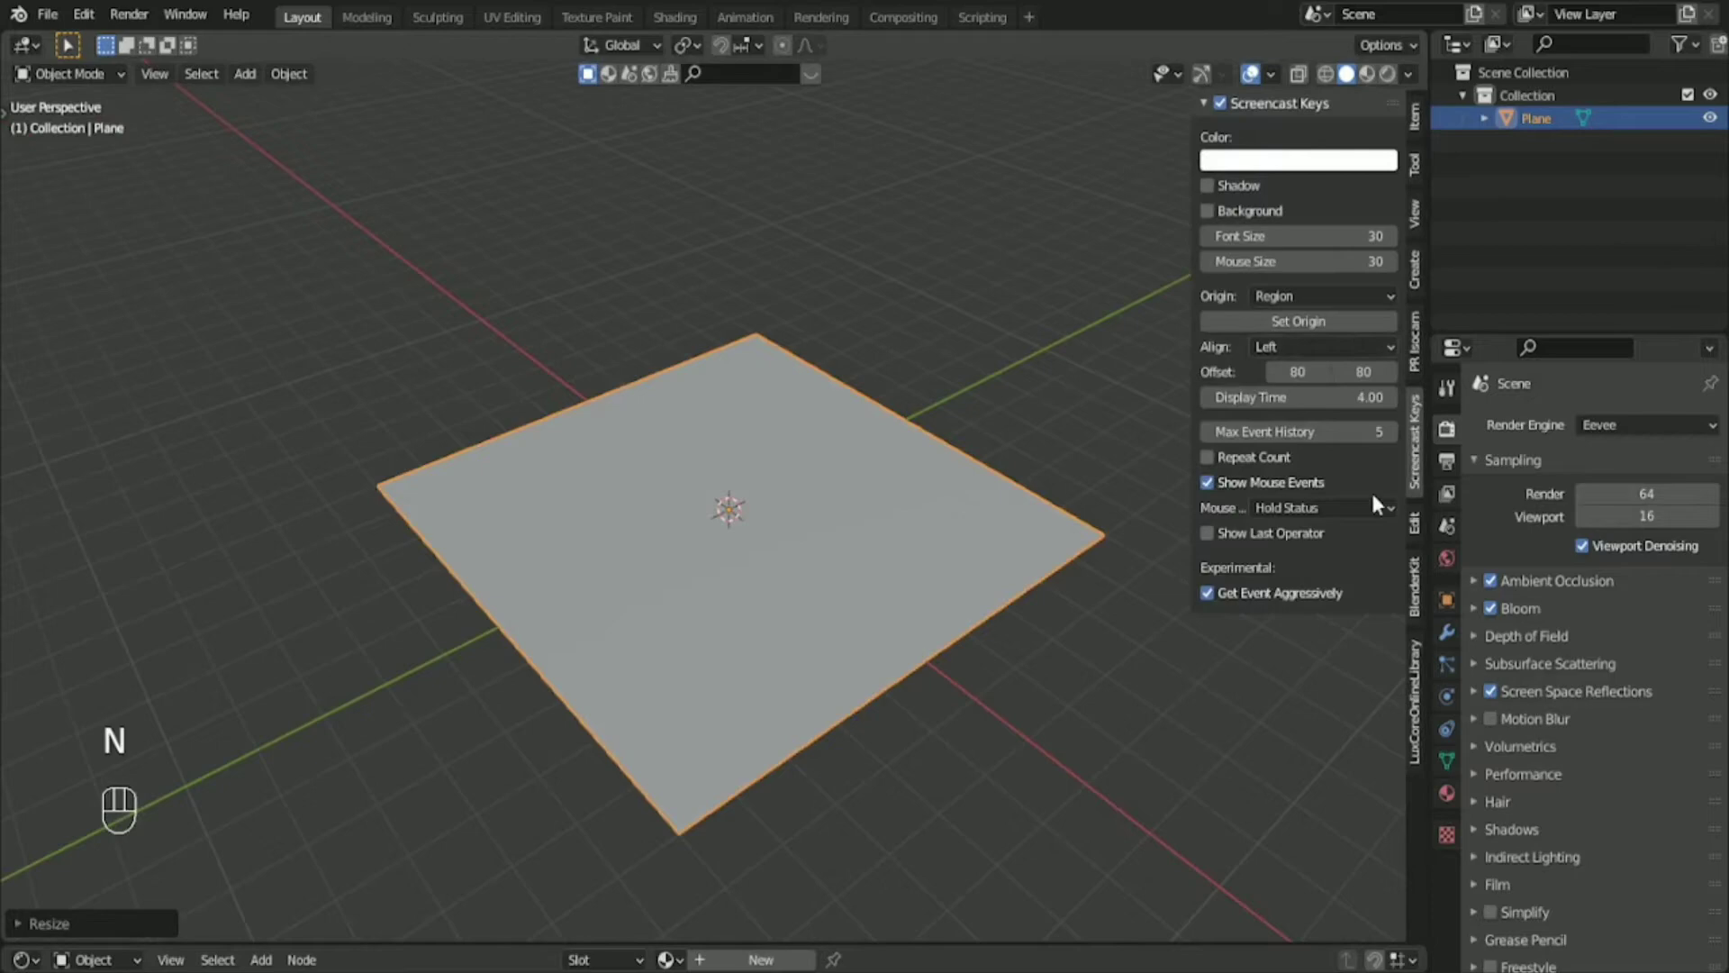
click(1416, 144)
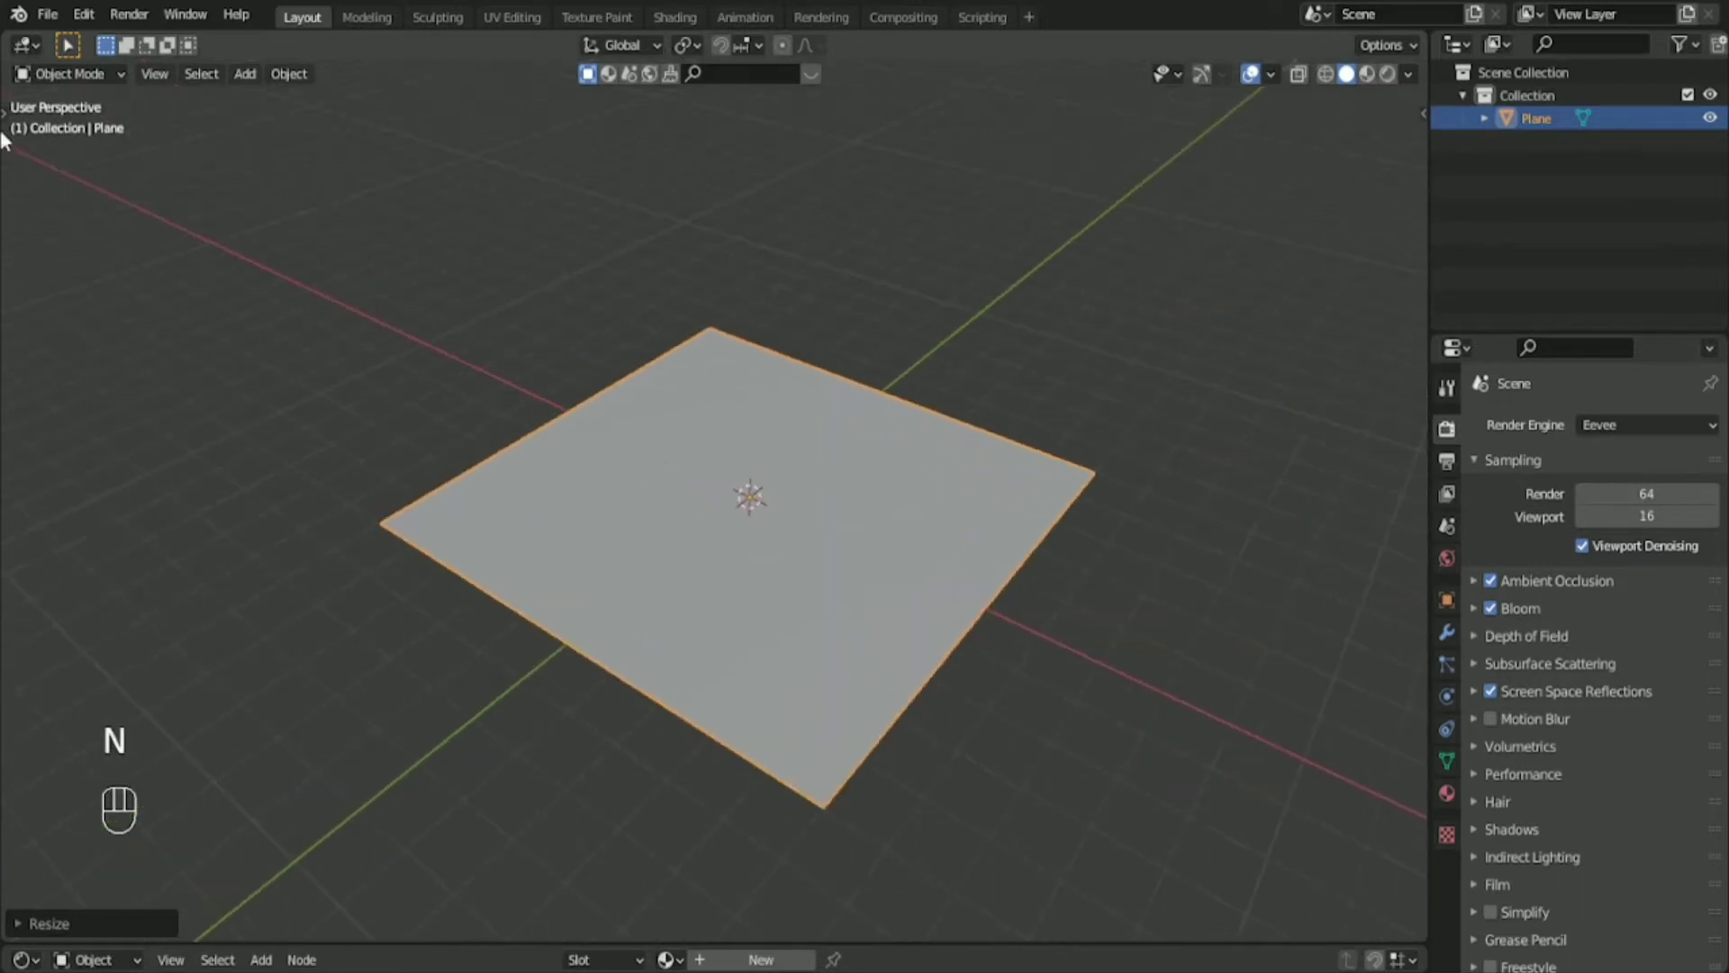
key(Tab)
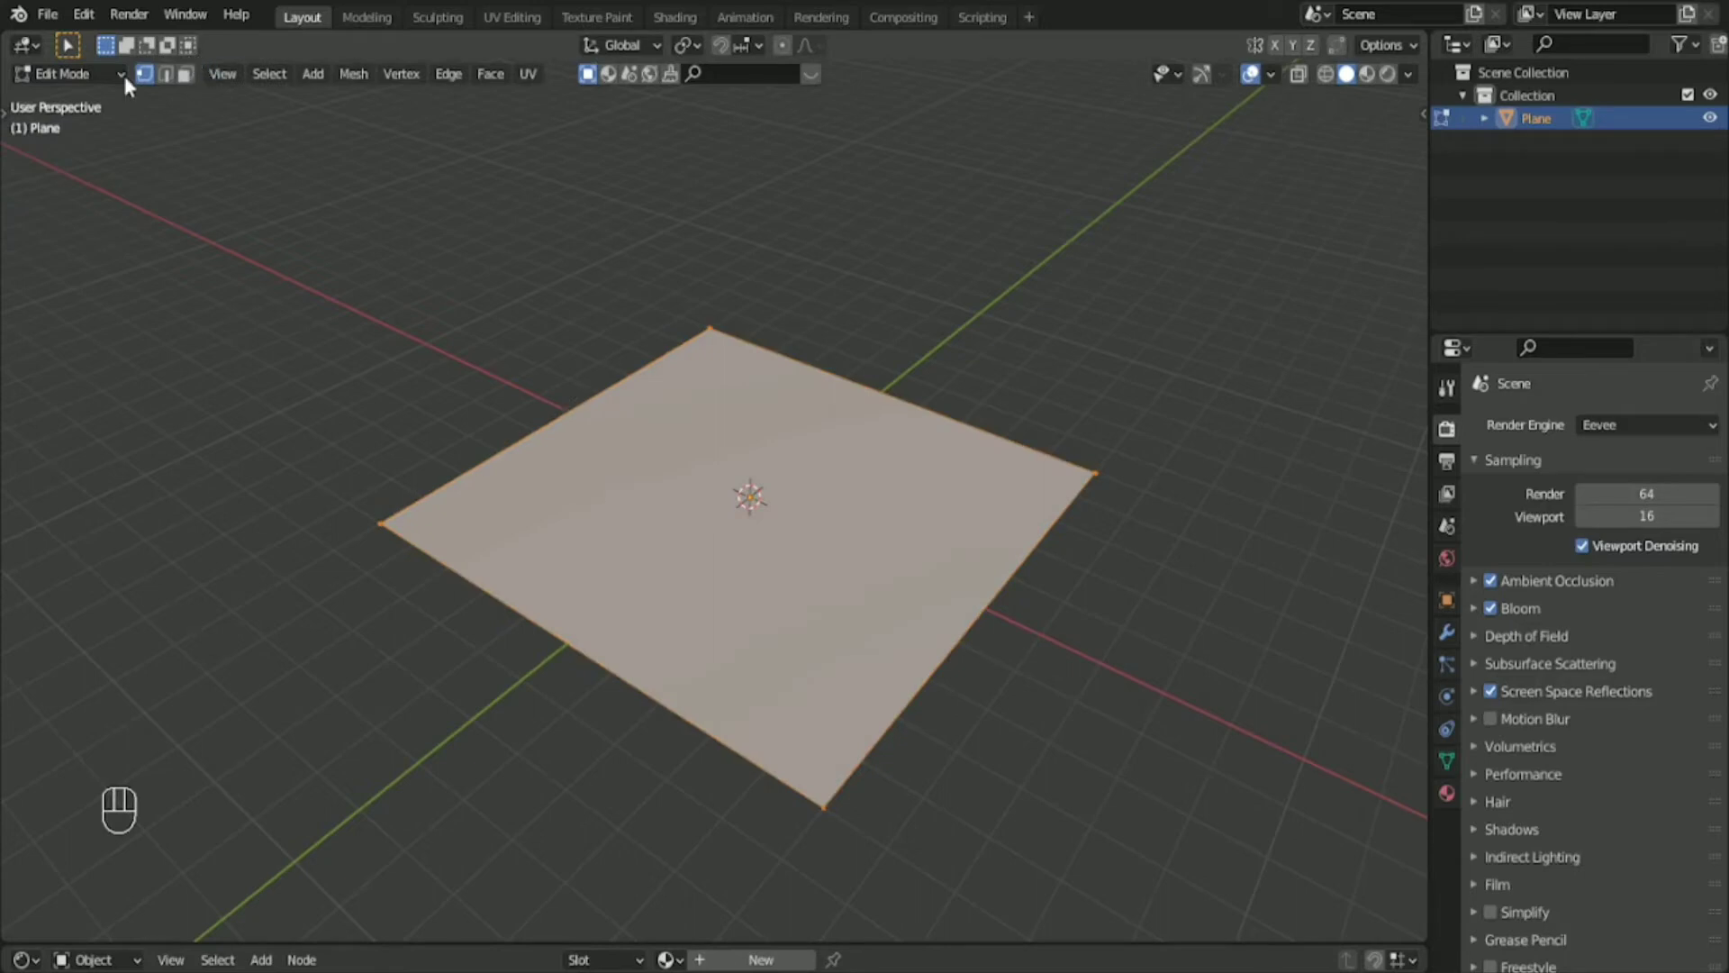
In edge select, extrude two adjacent floor edges up along Z into walls, then select all.
key(2)
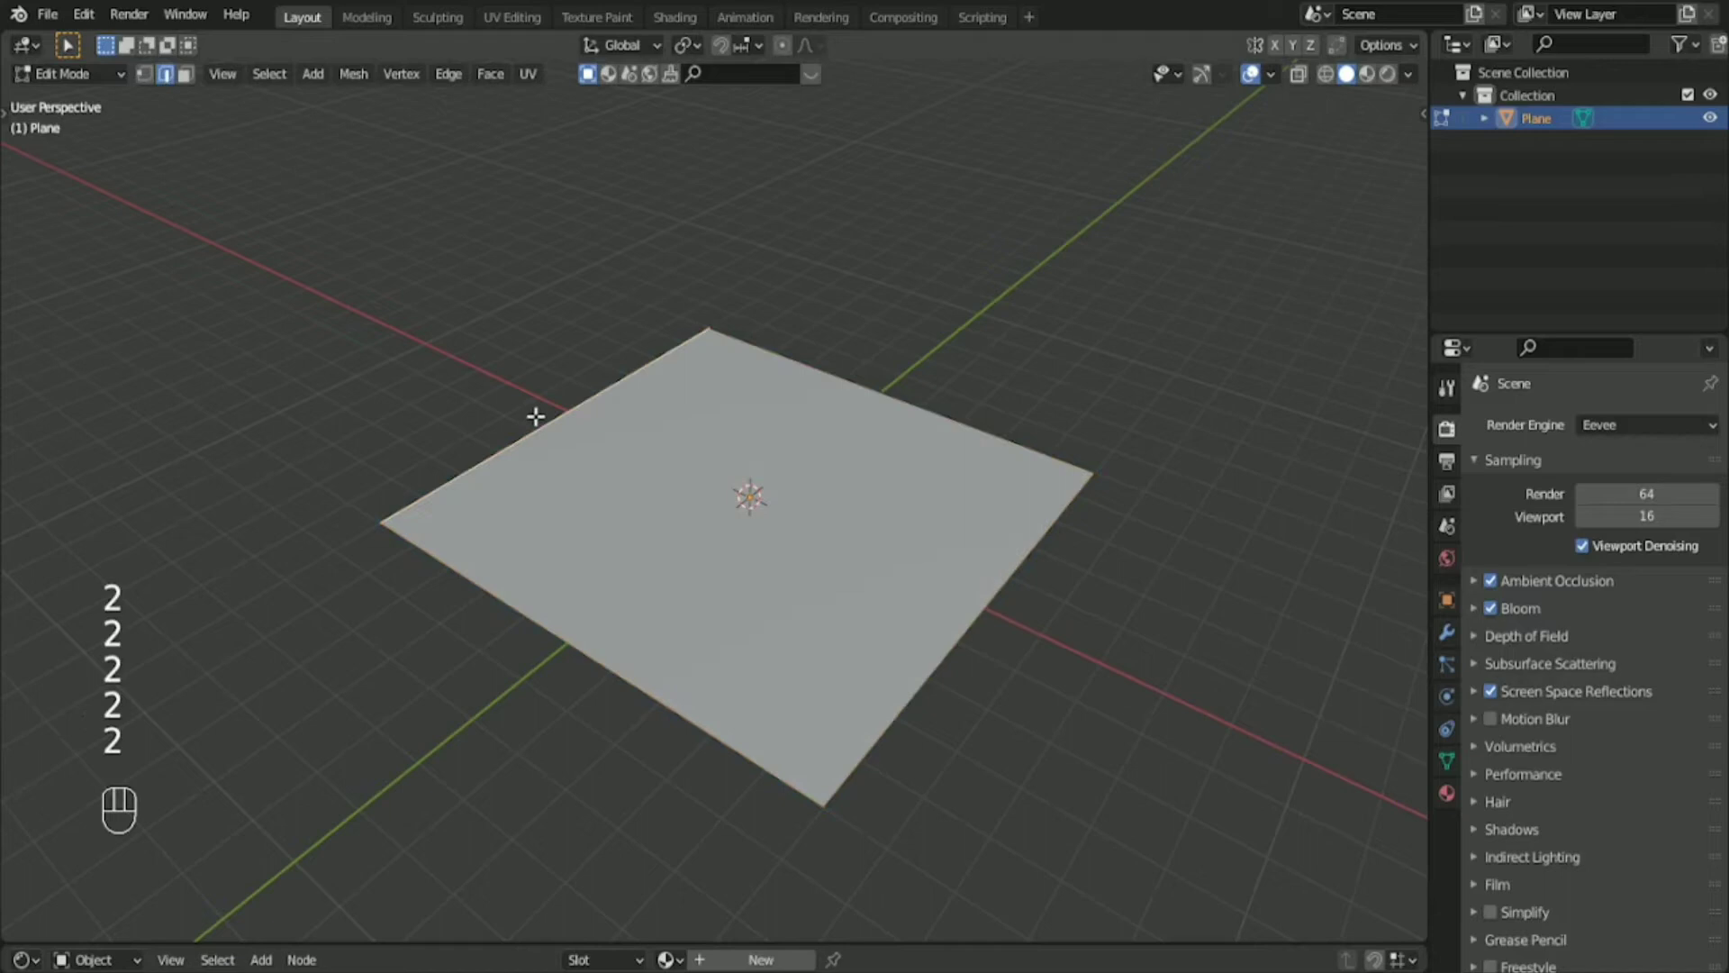
mouse_move(780, 371)
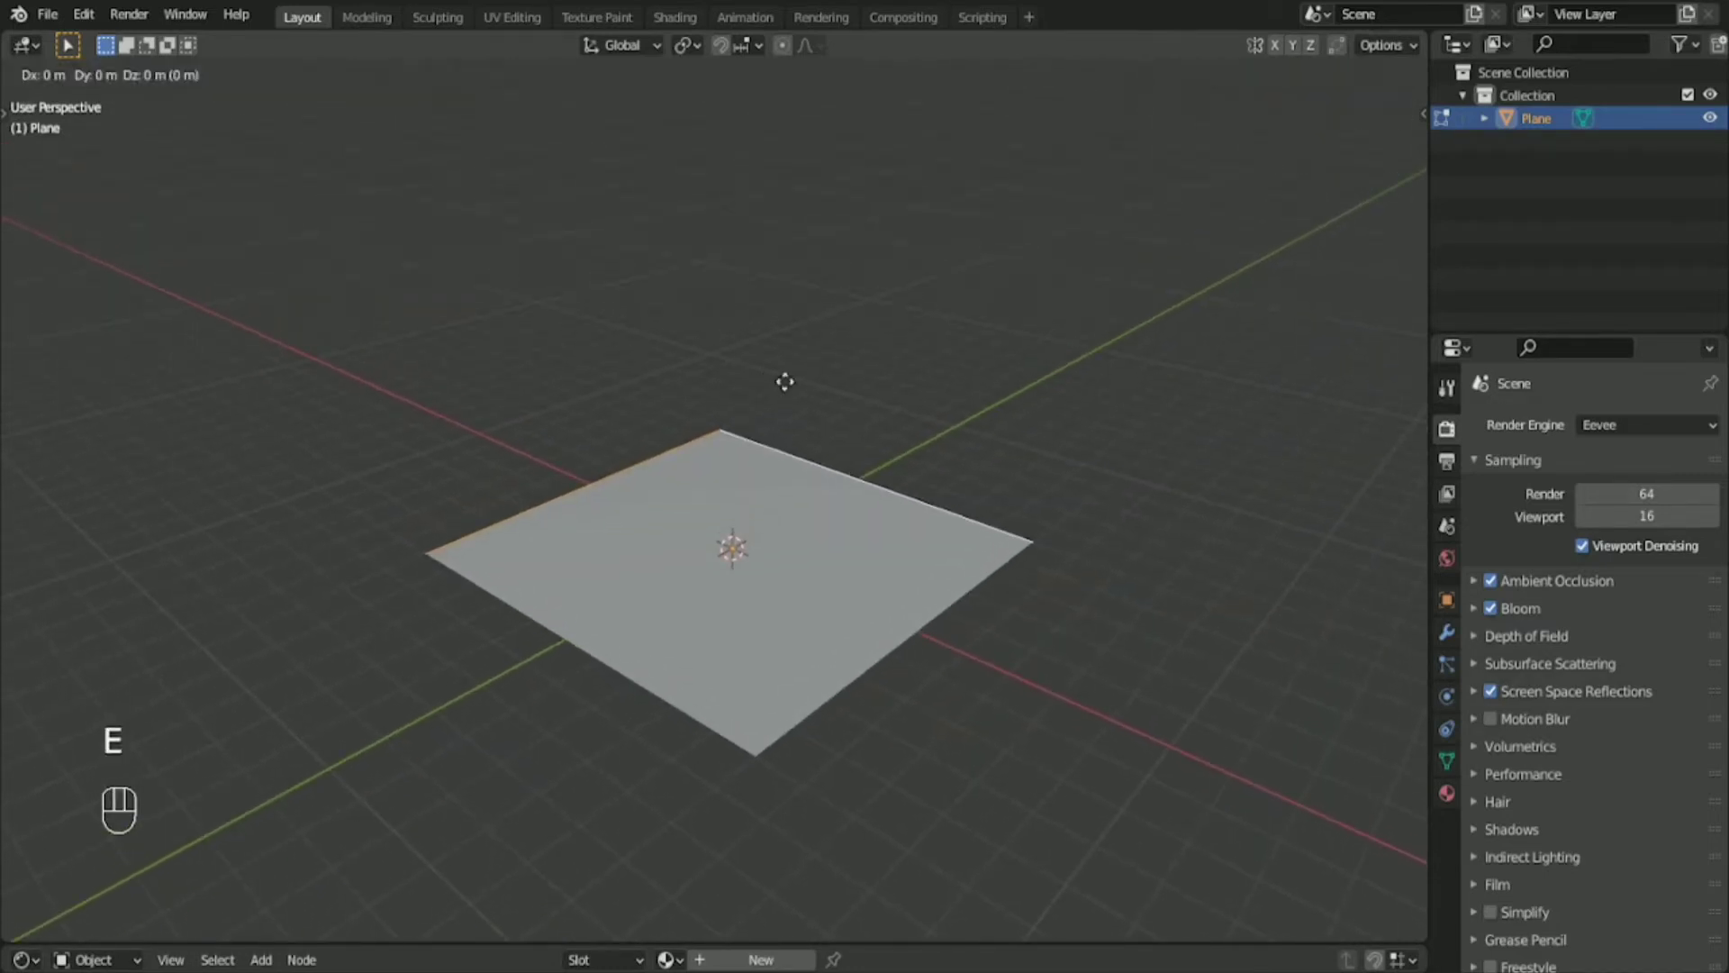
key(6)
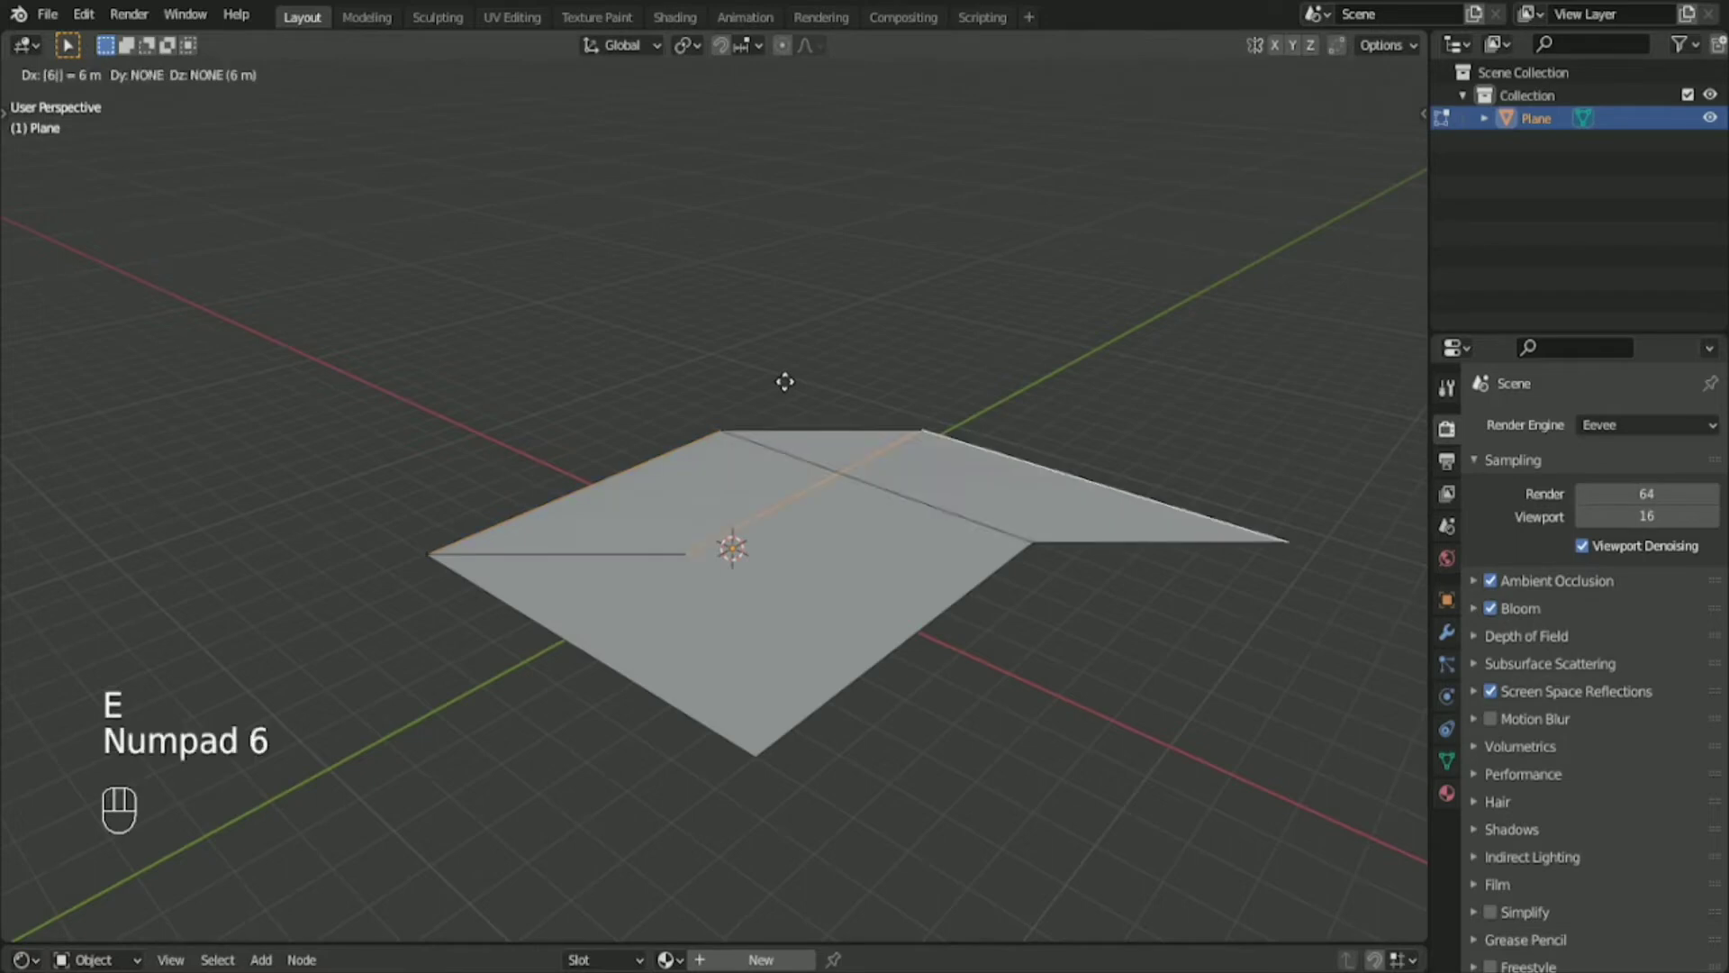
key(z)
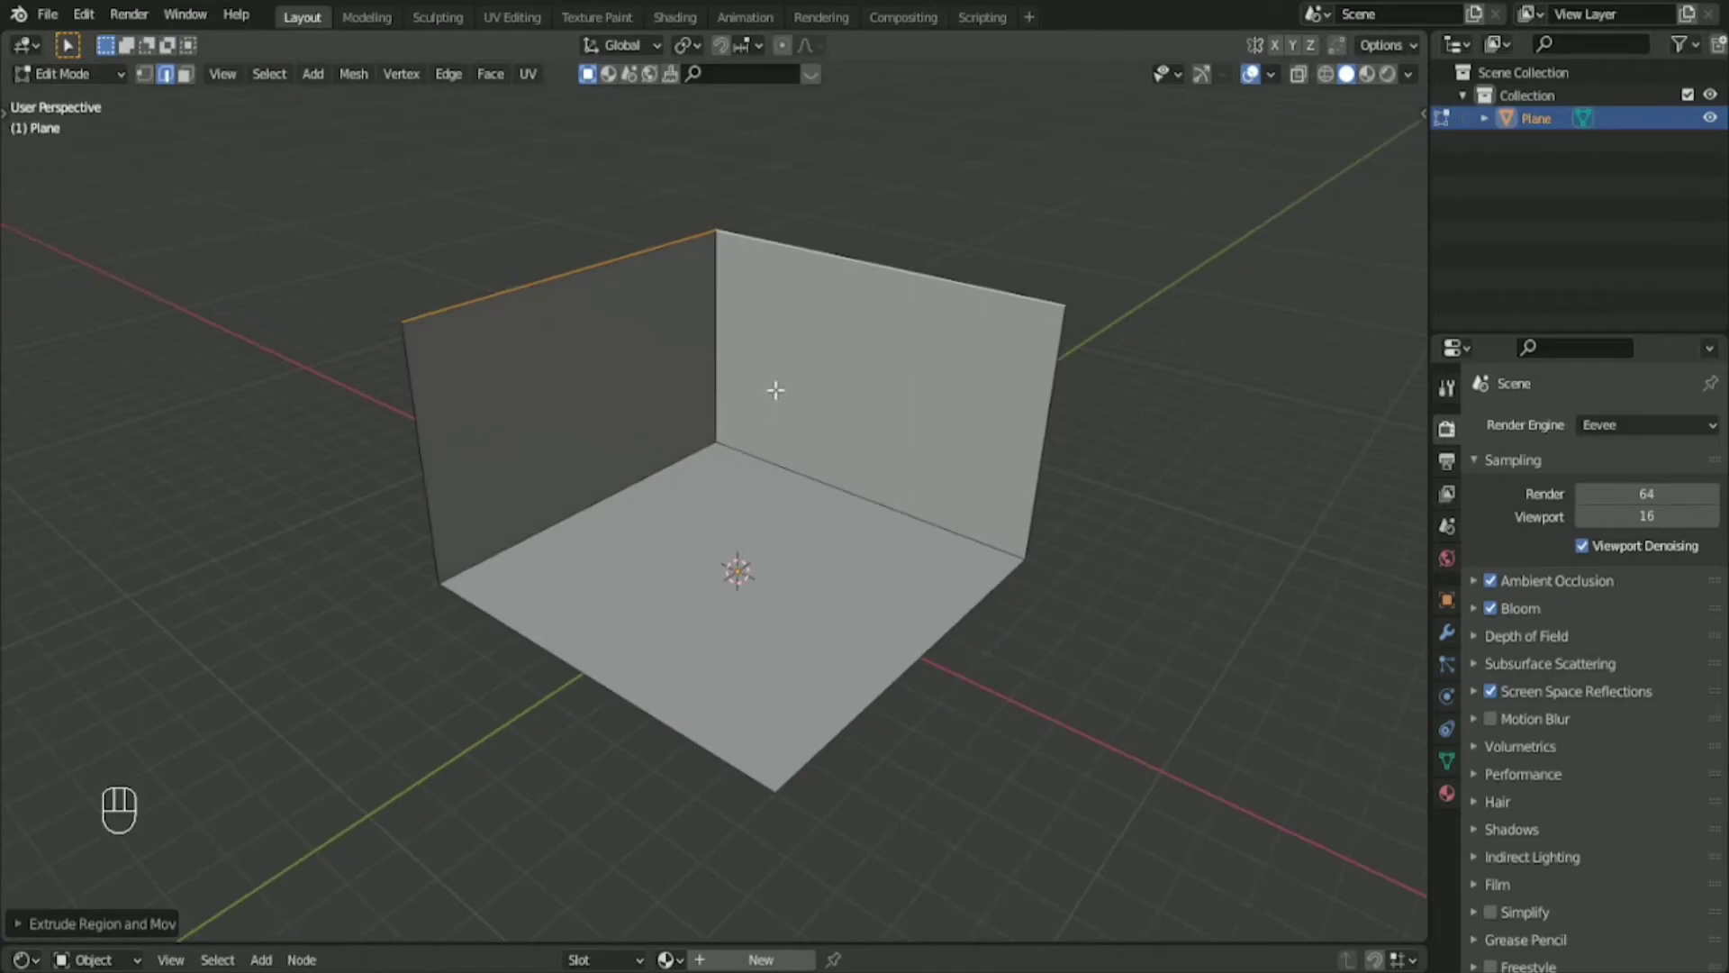
key(a)
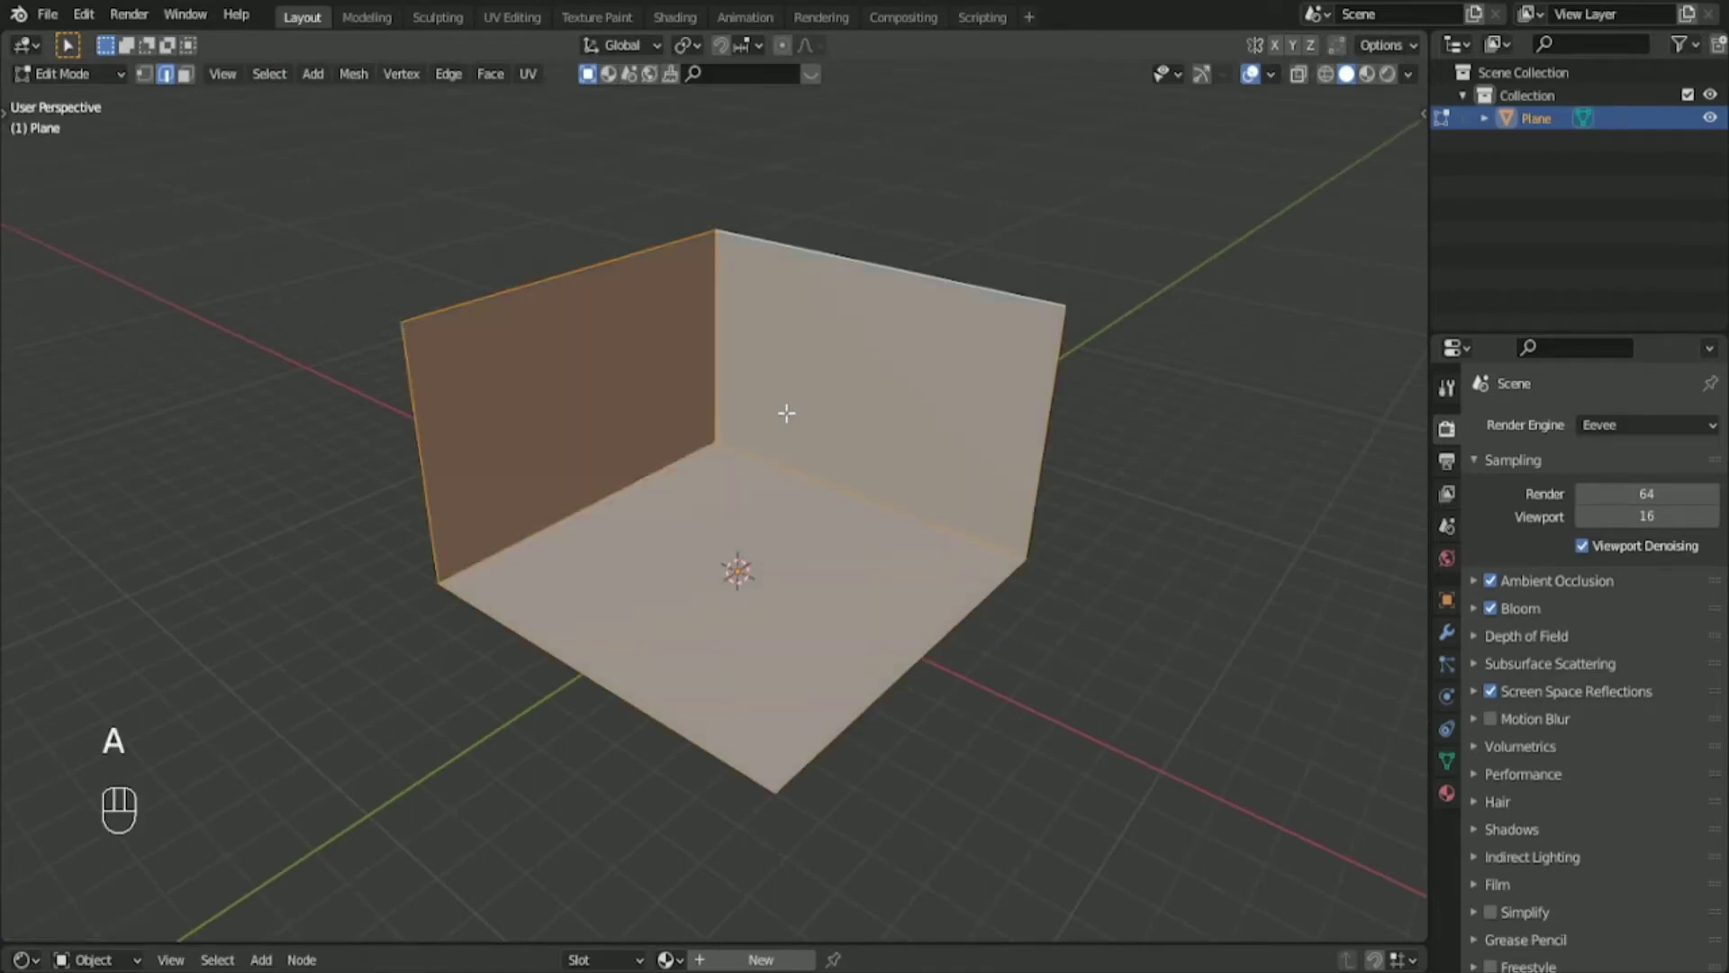
mouse_move(902, 512)
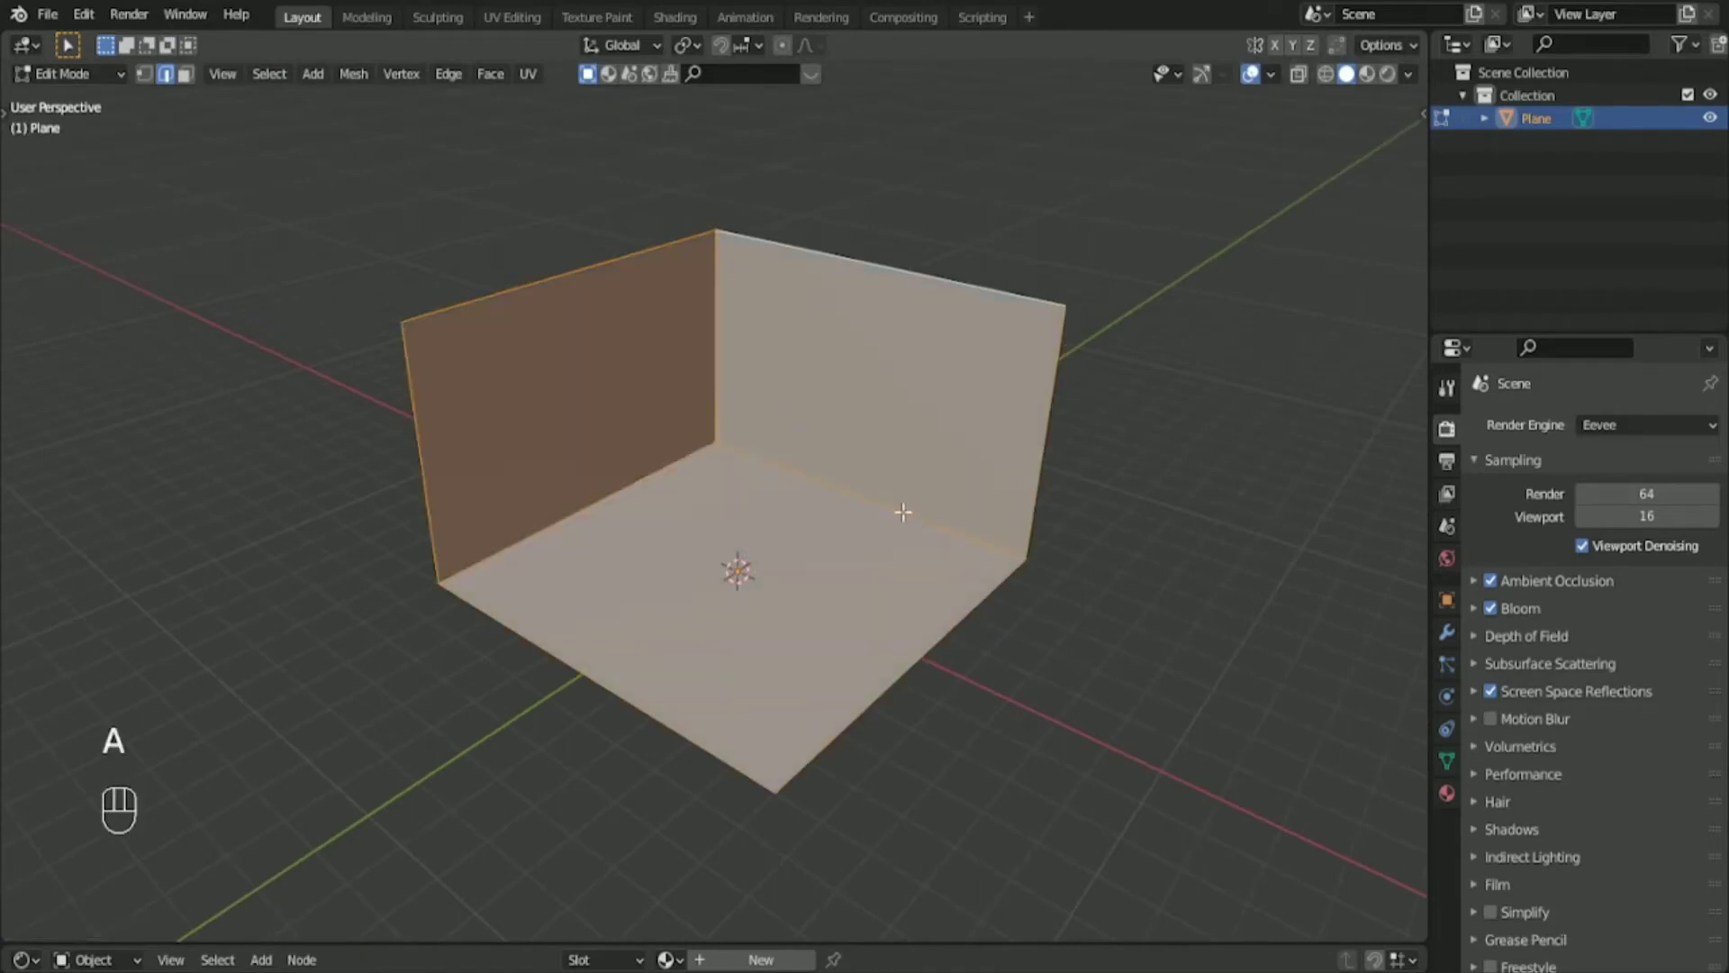
Extrude all faces along normals with even thickness and return to Object Mode.
key(Alt+e)
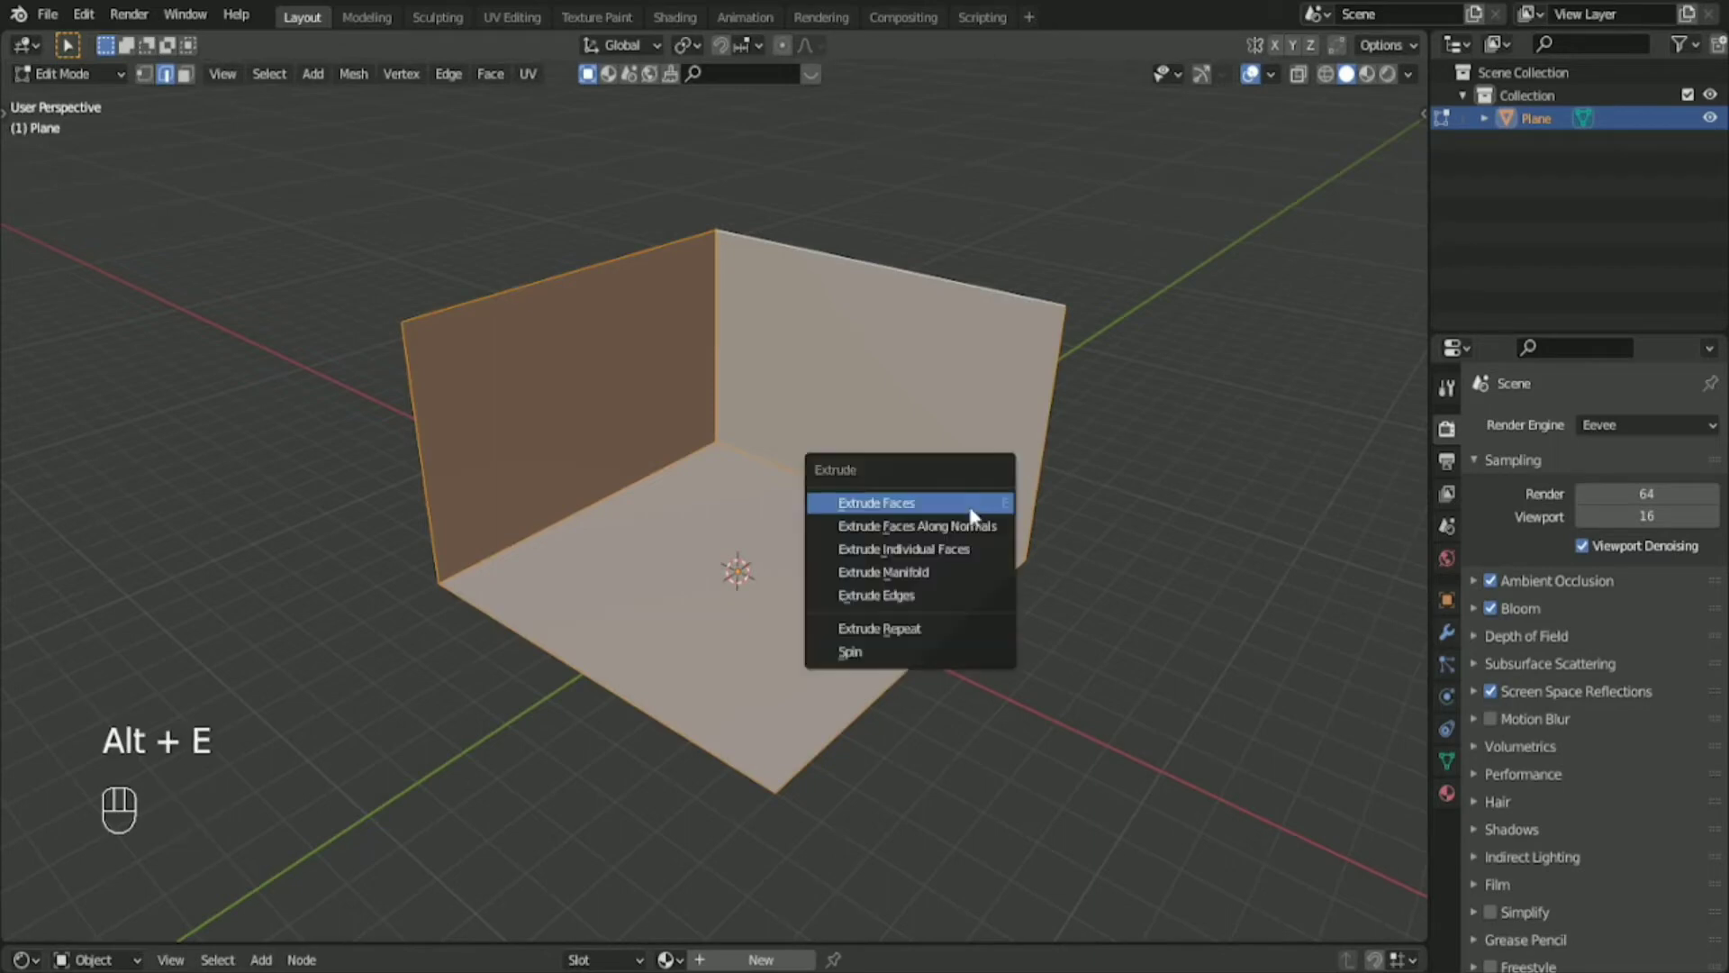
mouse_move(916, 524)
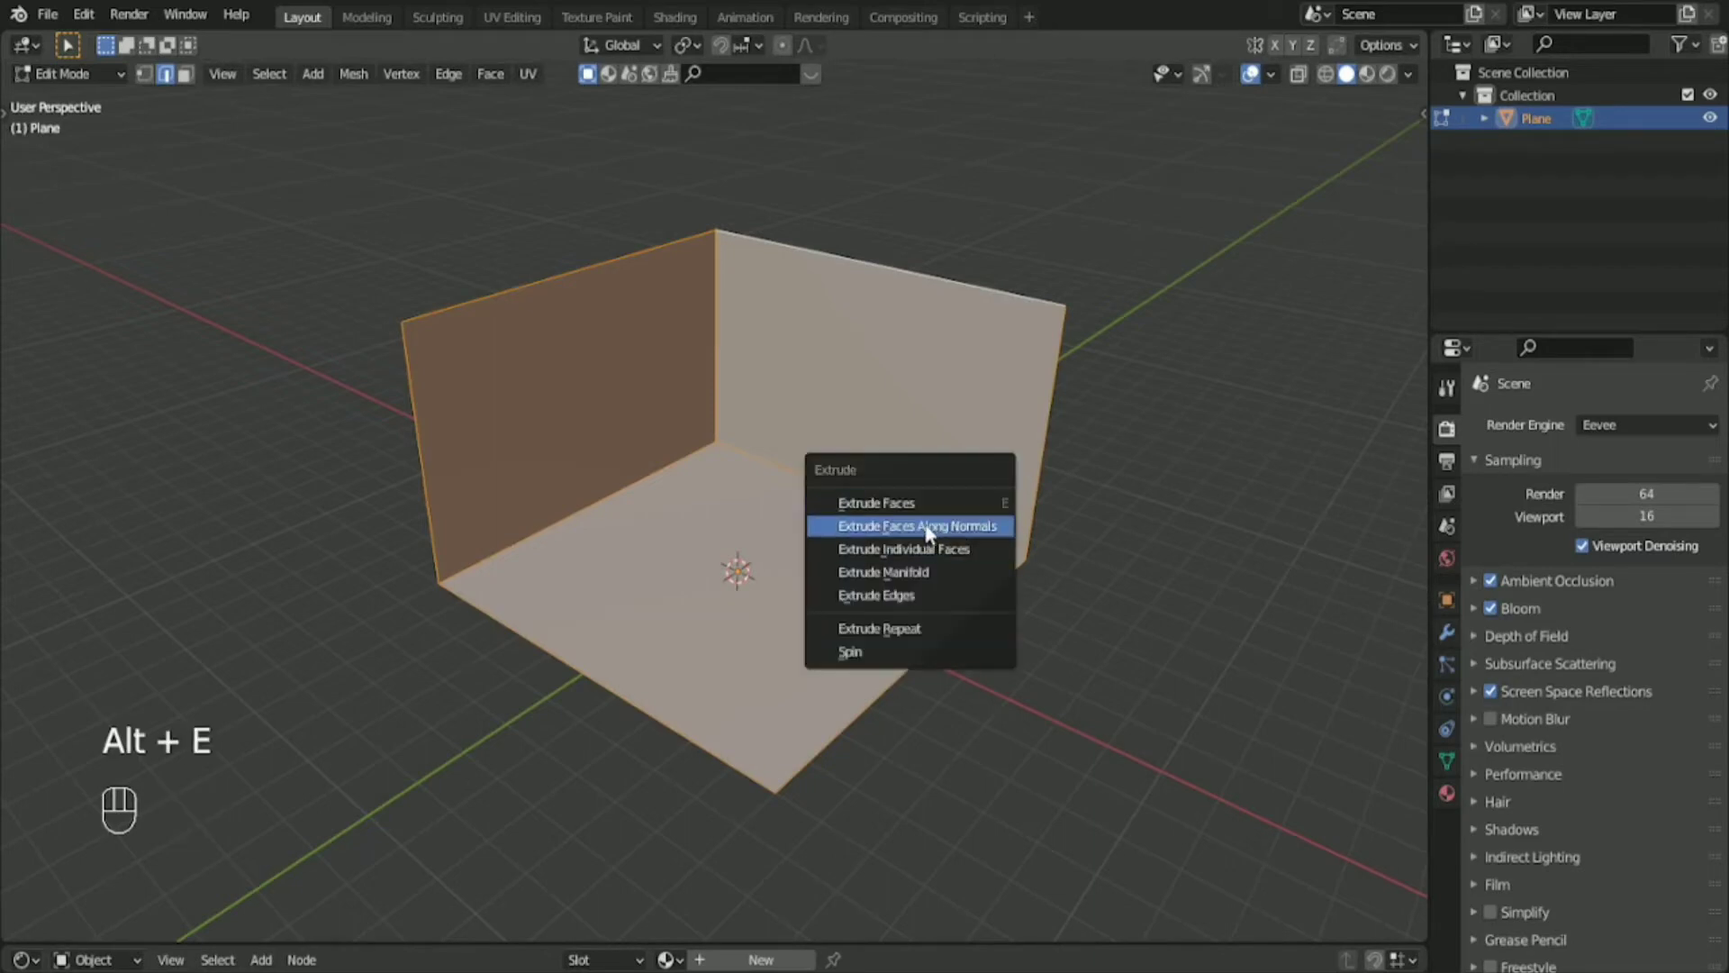
click(917, 524)
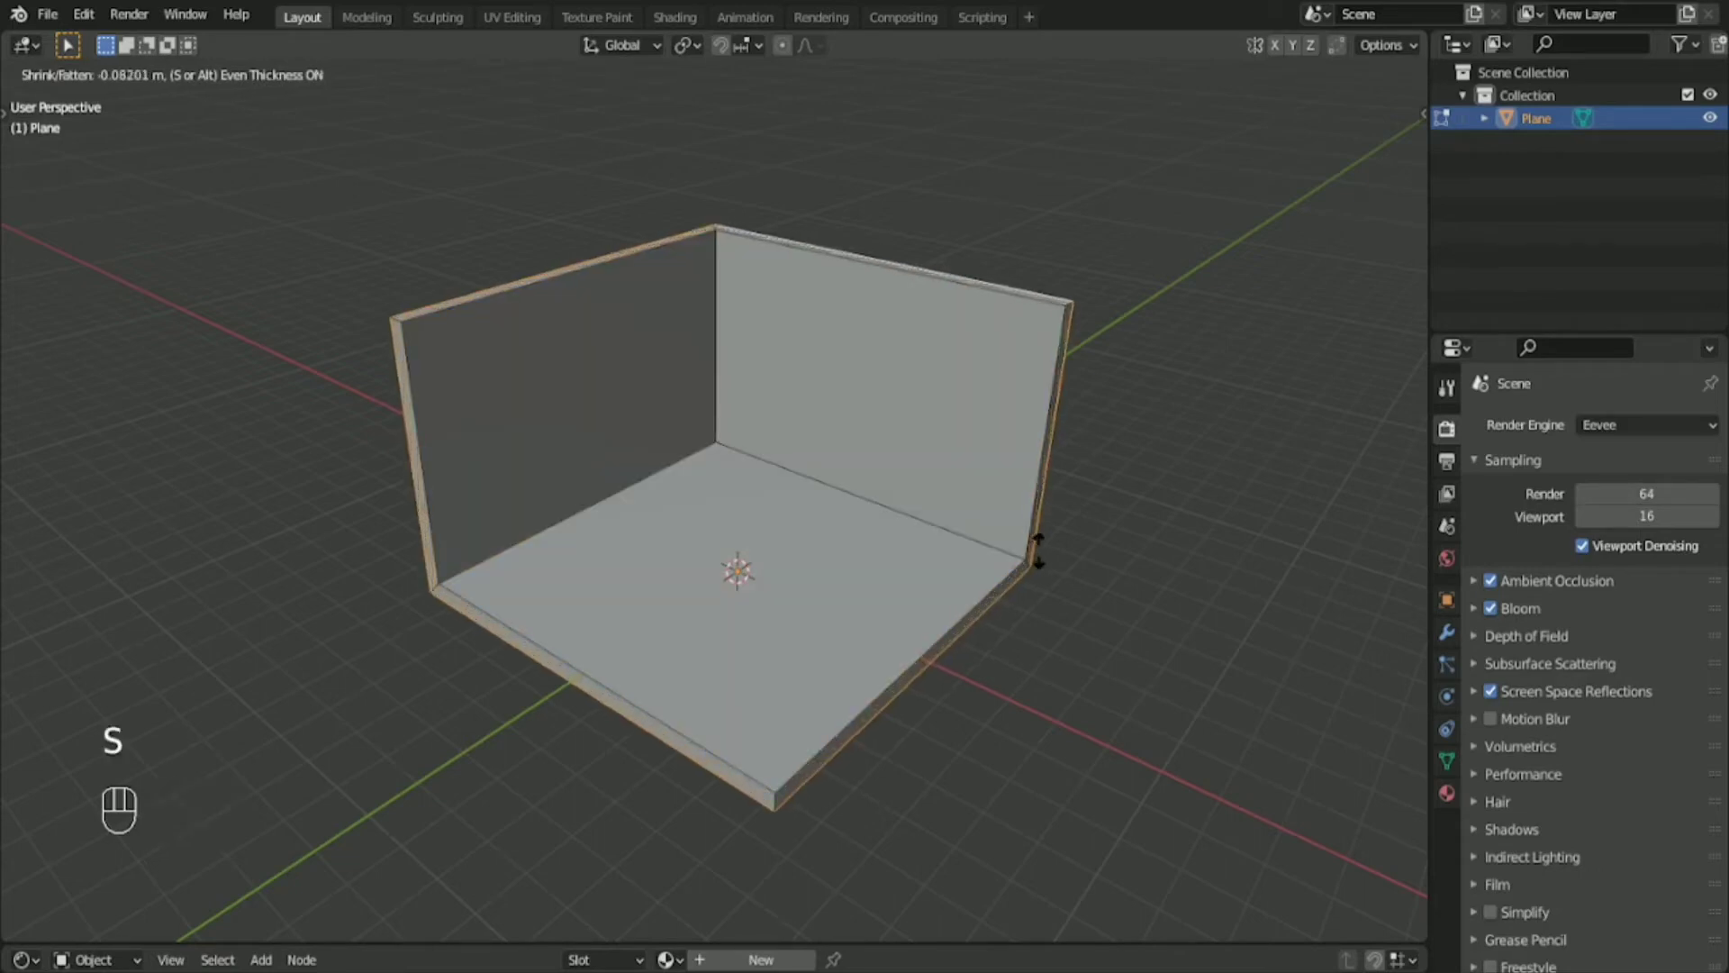
key(shift)
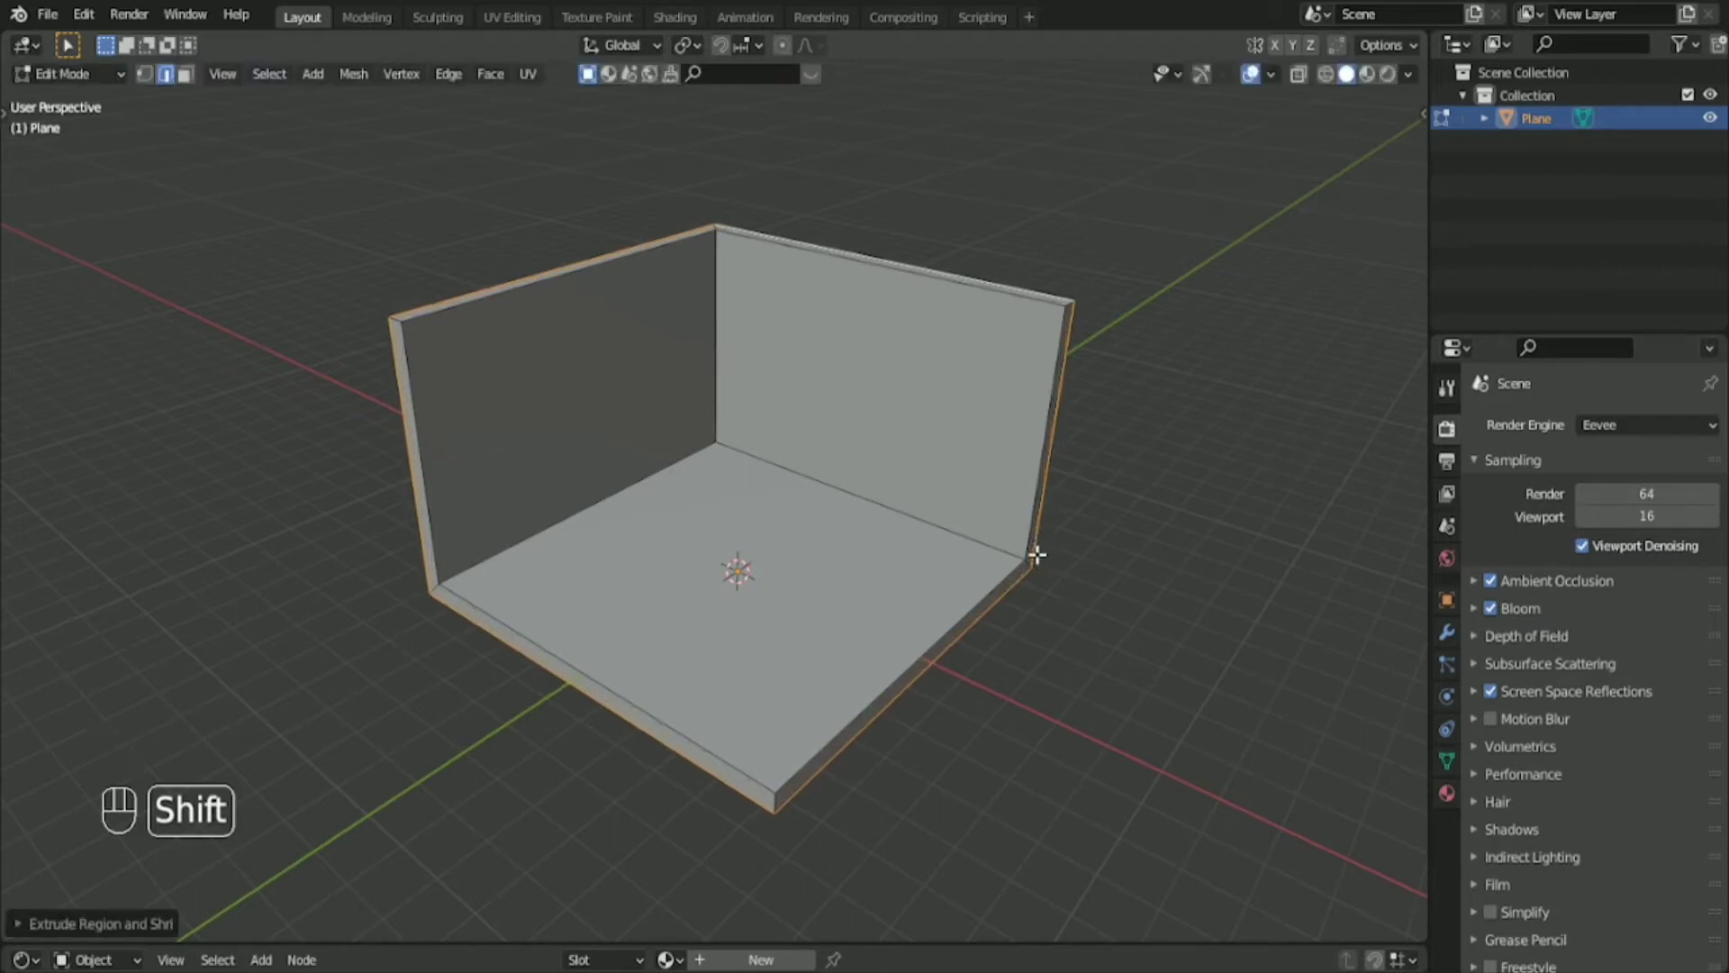
key(Tab)
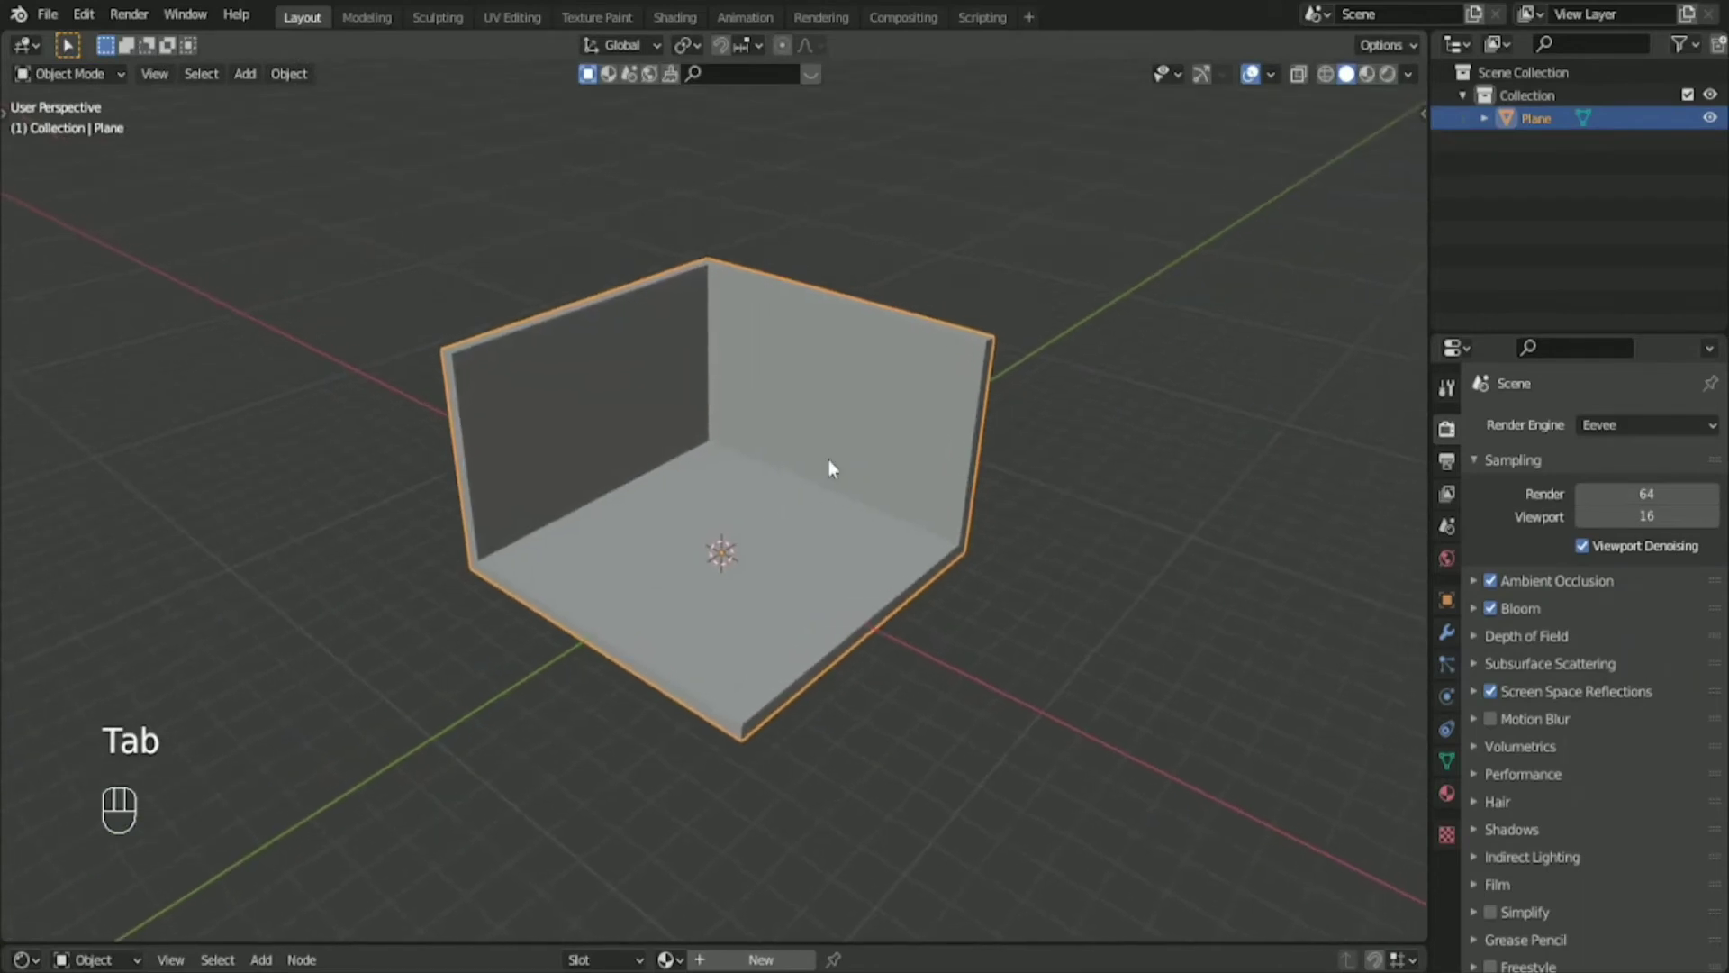
Show the sidebar's PR Isocam tab with the Create IsoCam panel.
key(n)
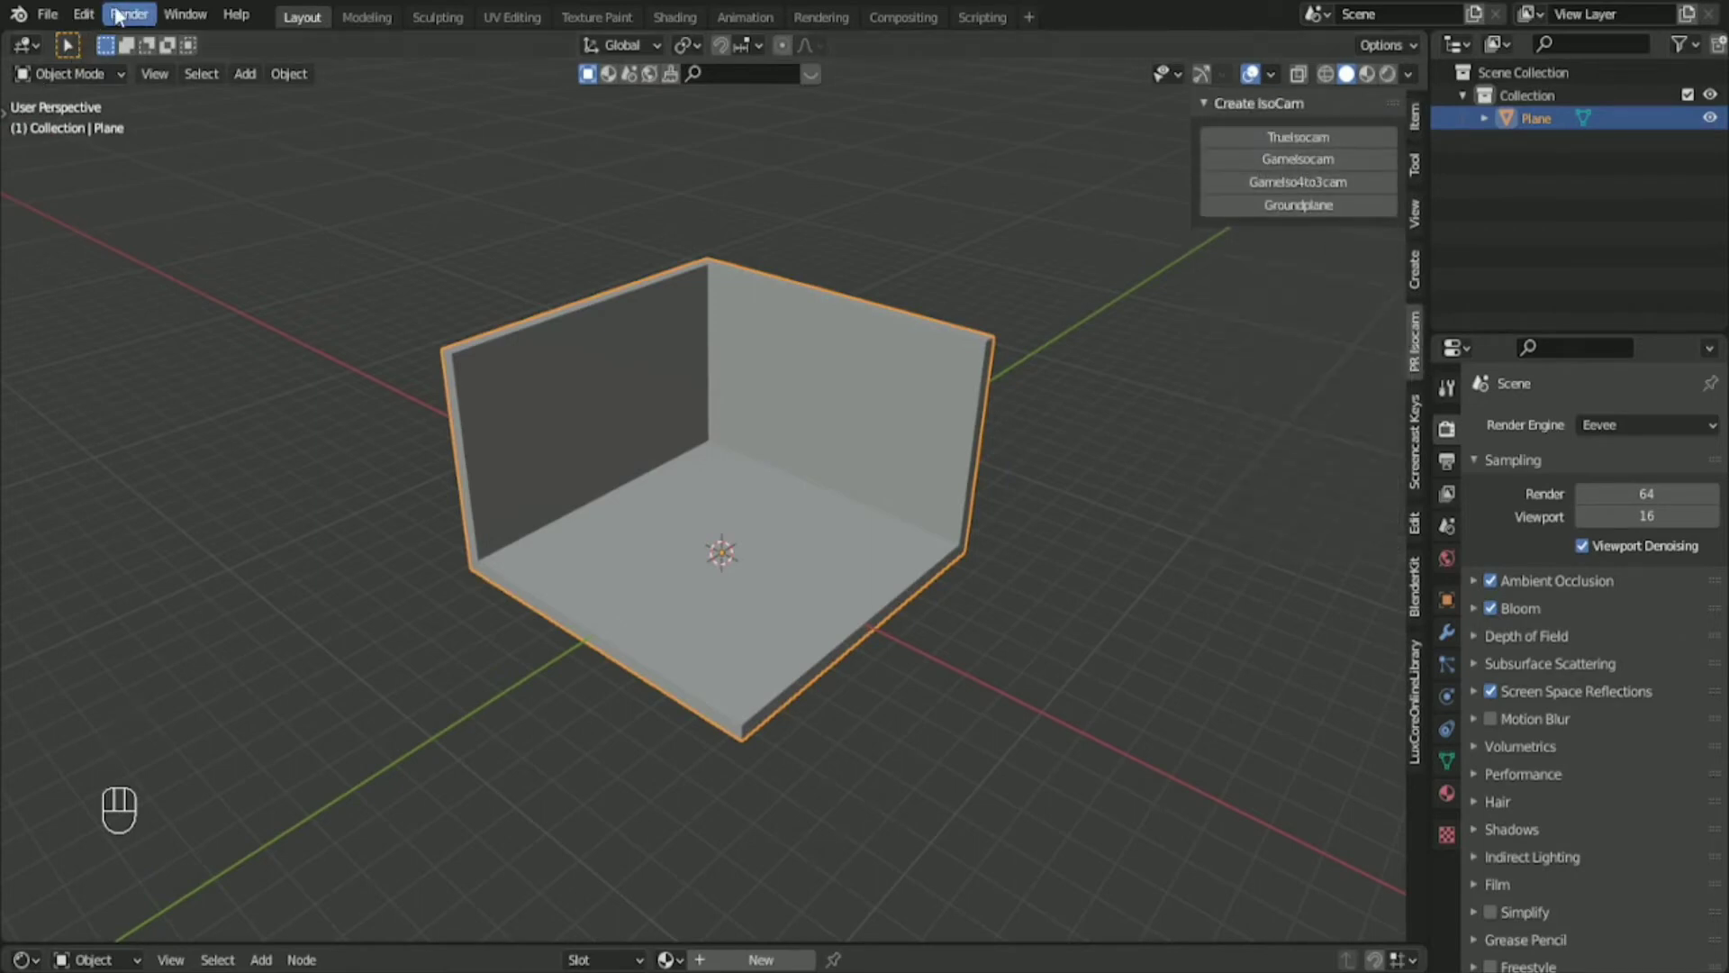
click(81, 14)
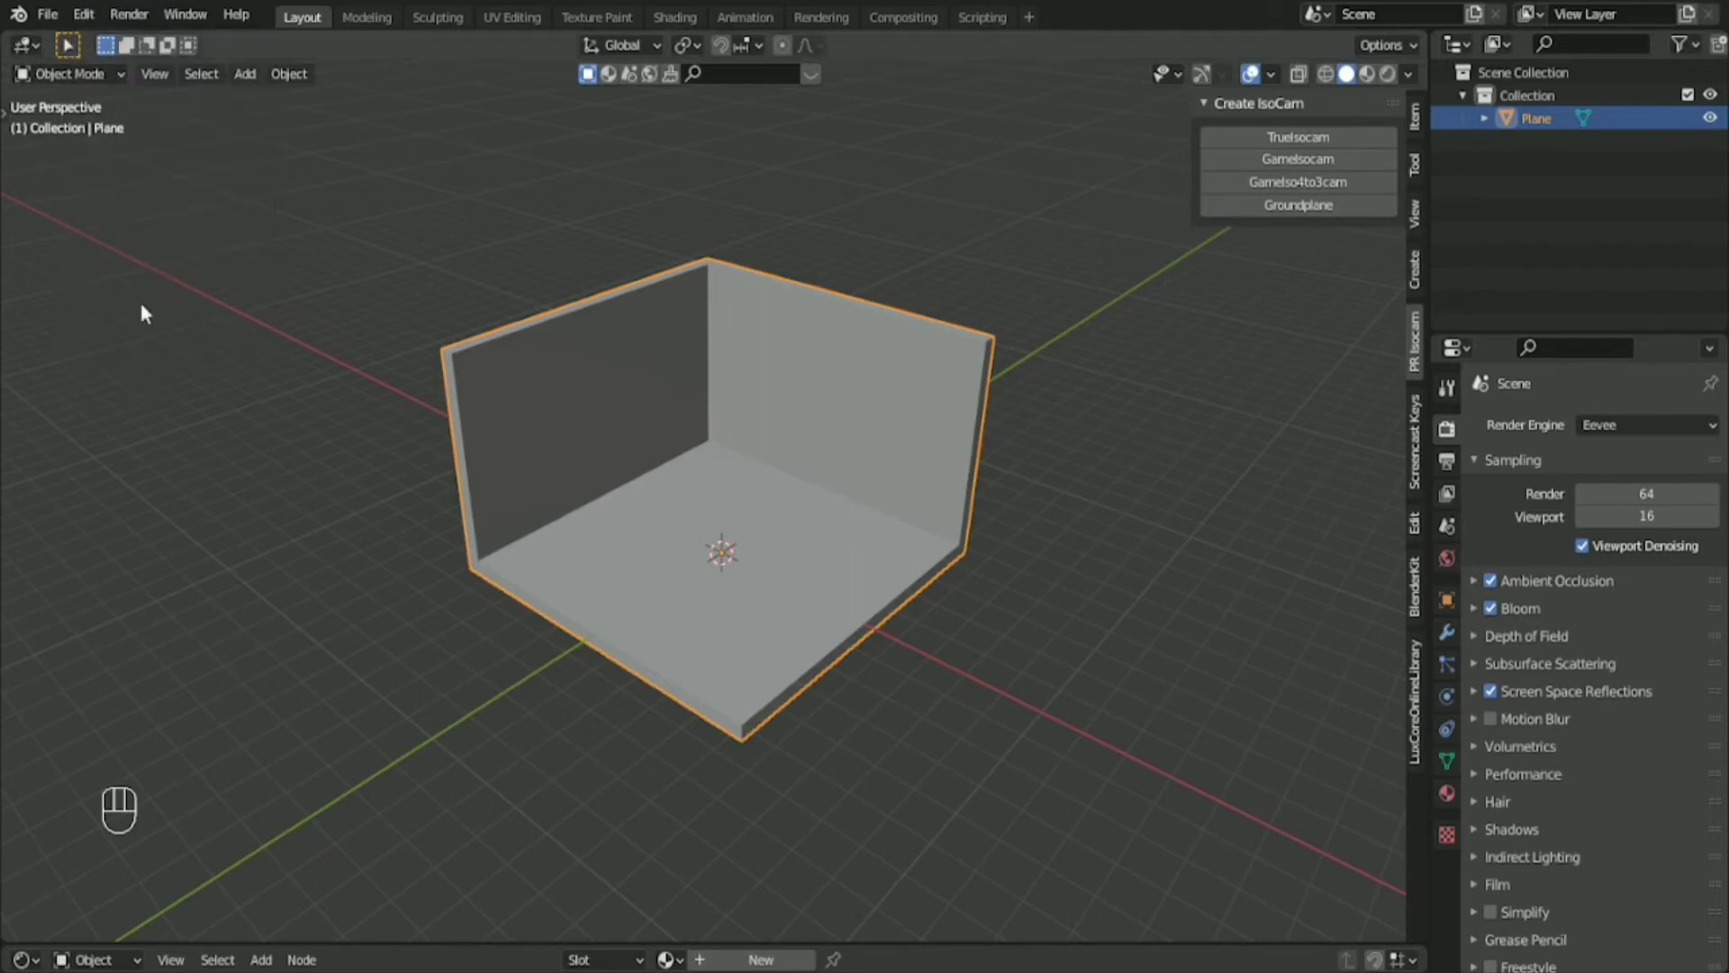
mouse_move(721, 45)
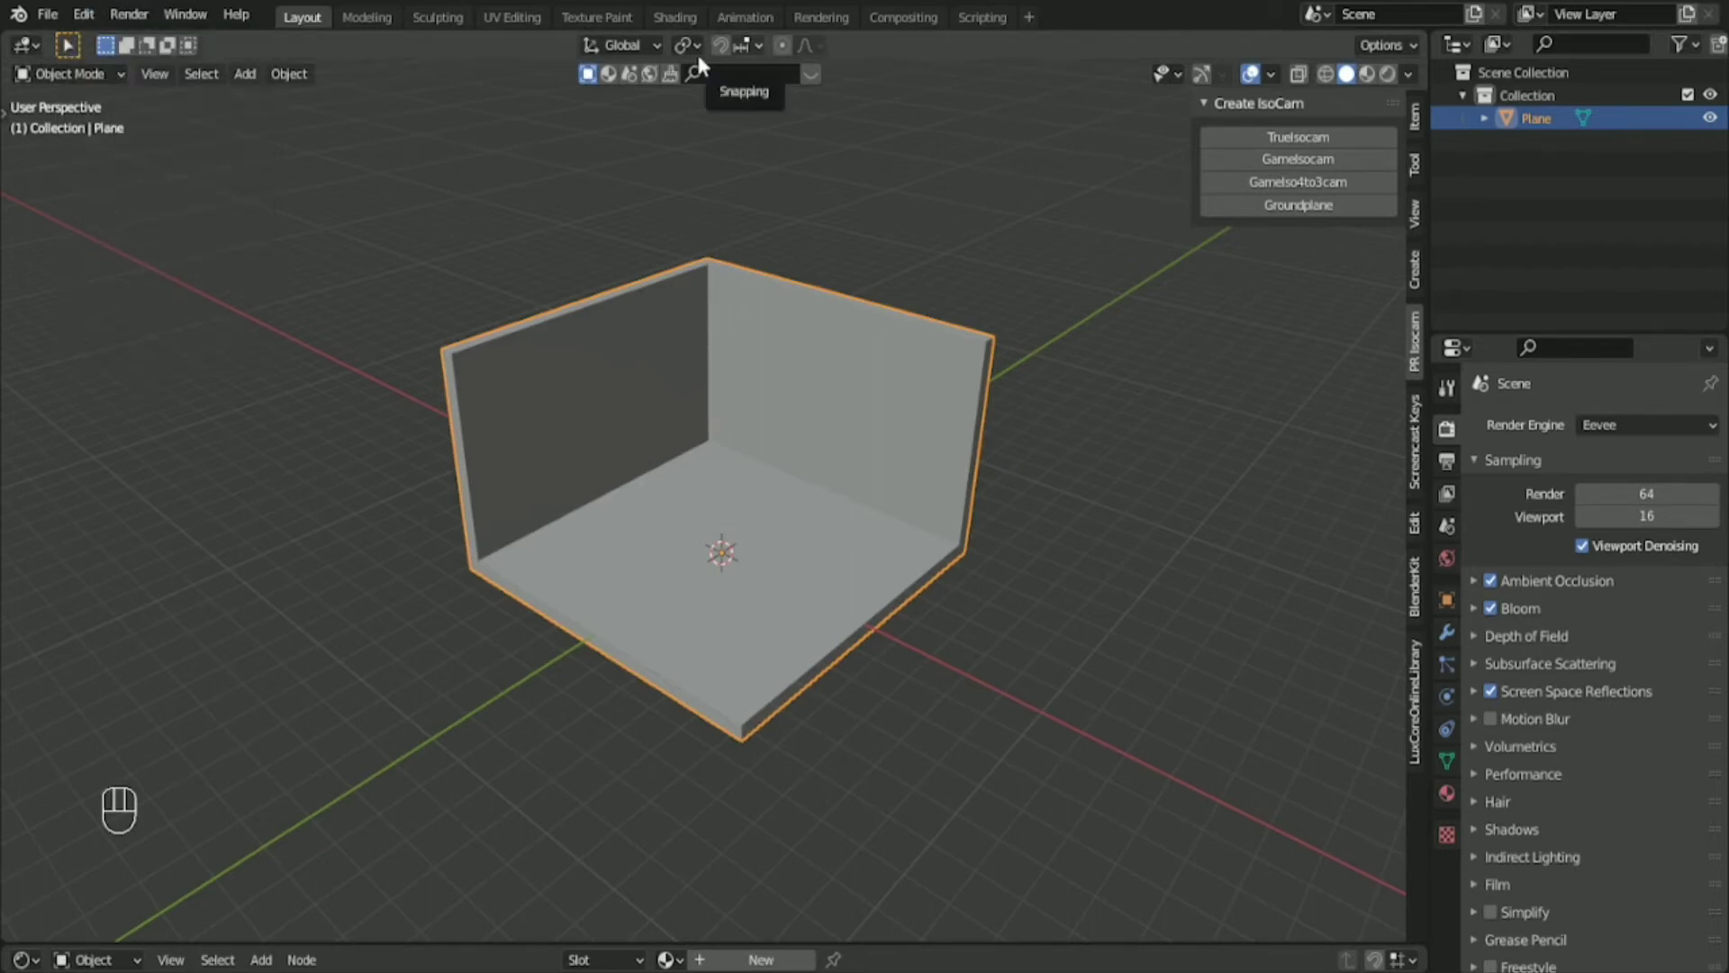
click(83, 14)
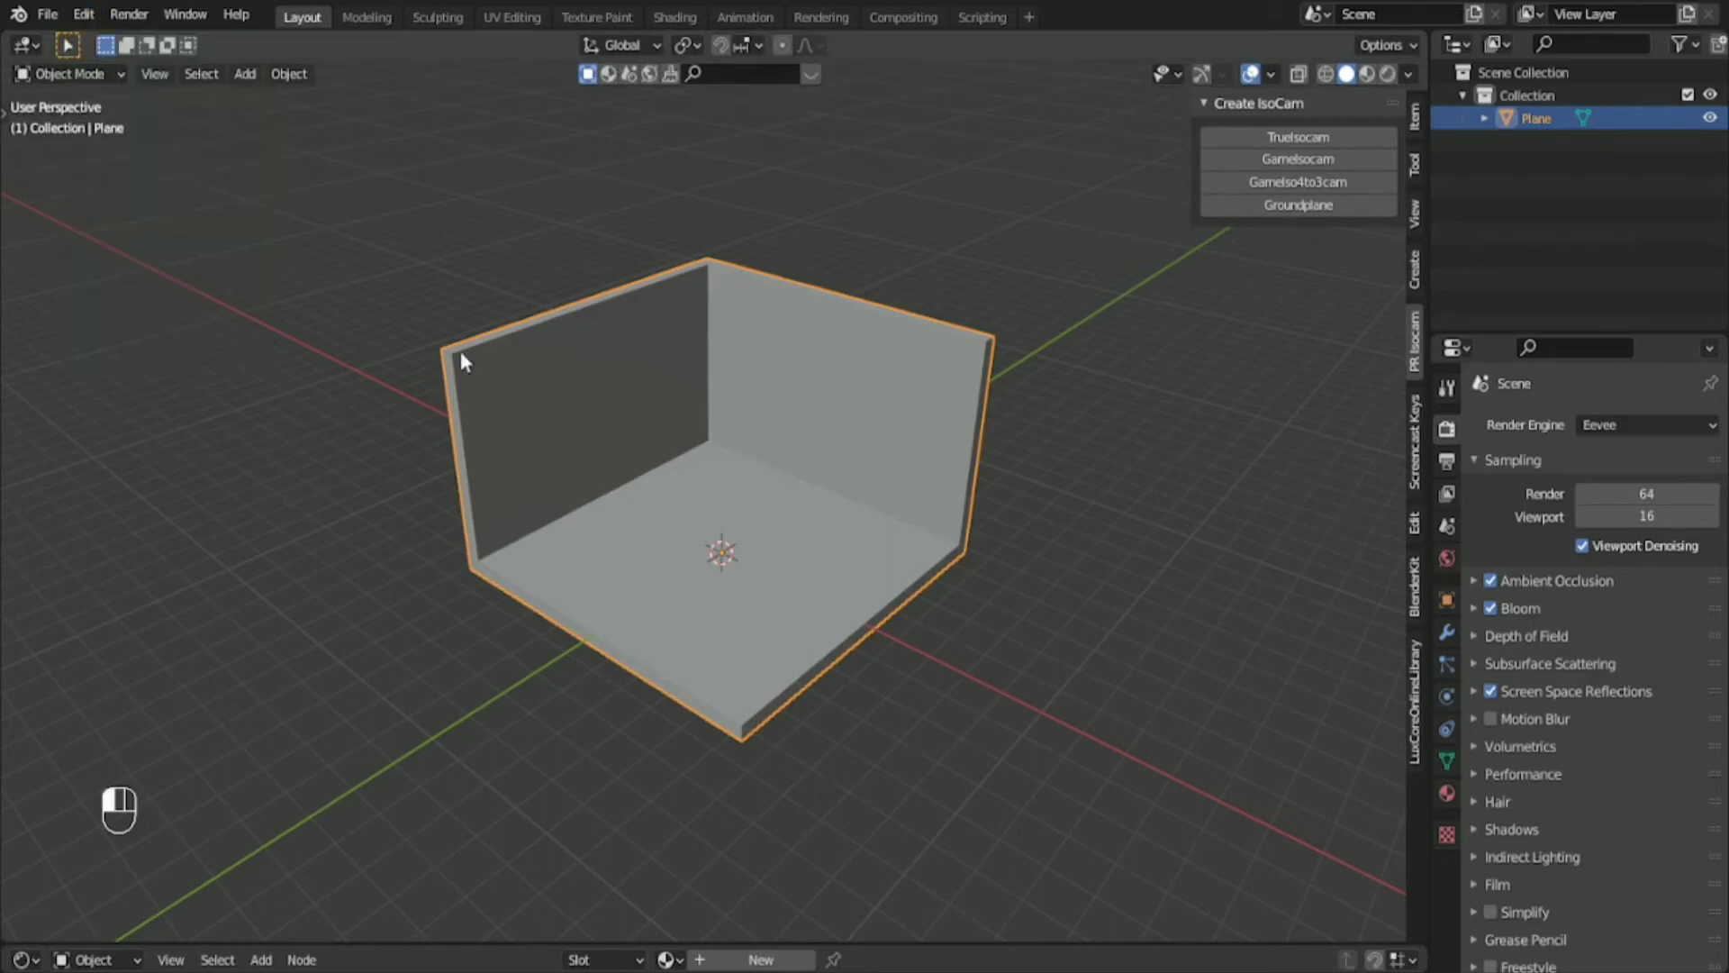
mouse_move(866, 636)
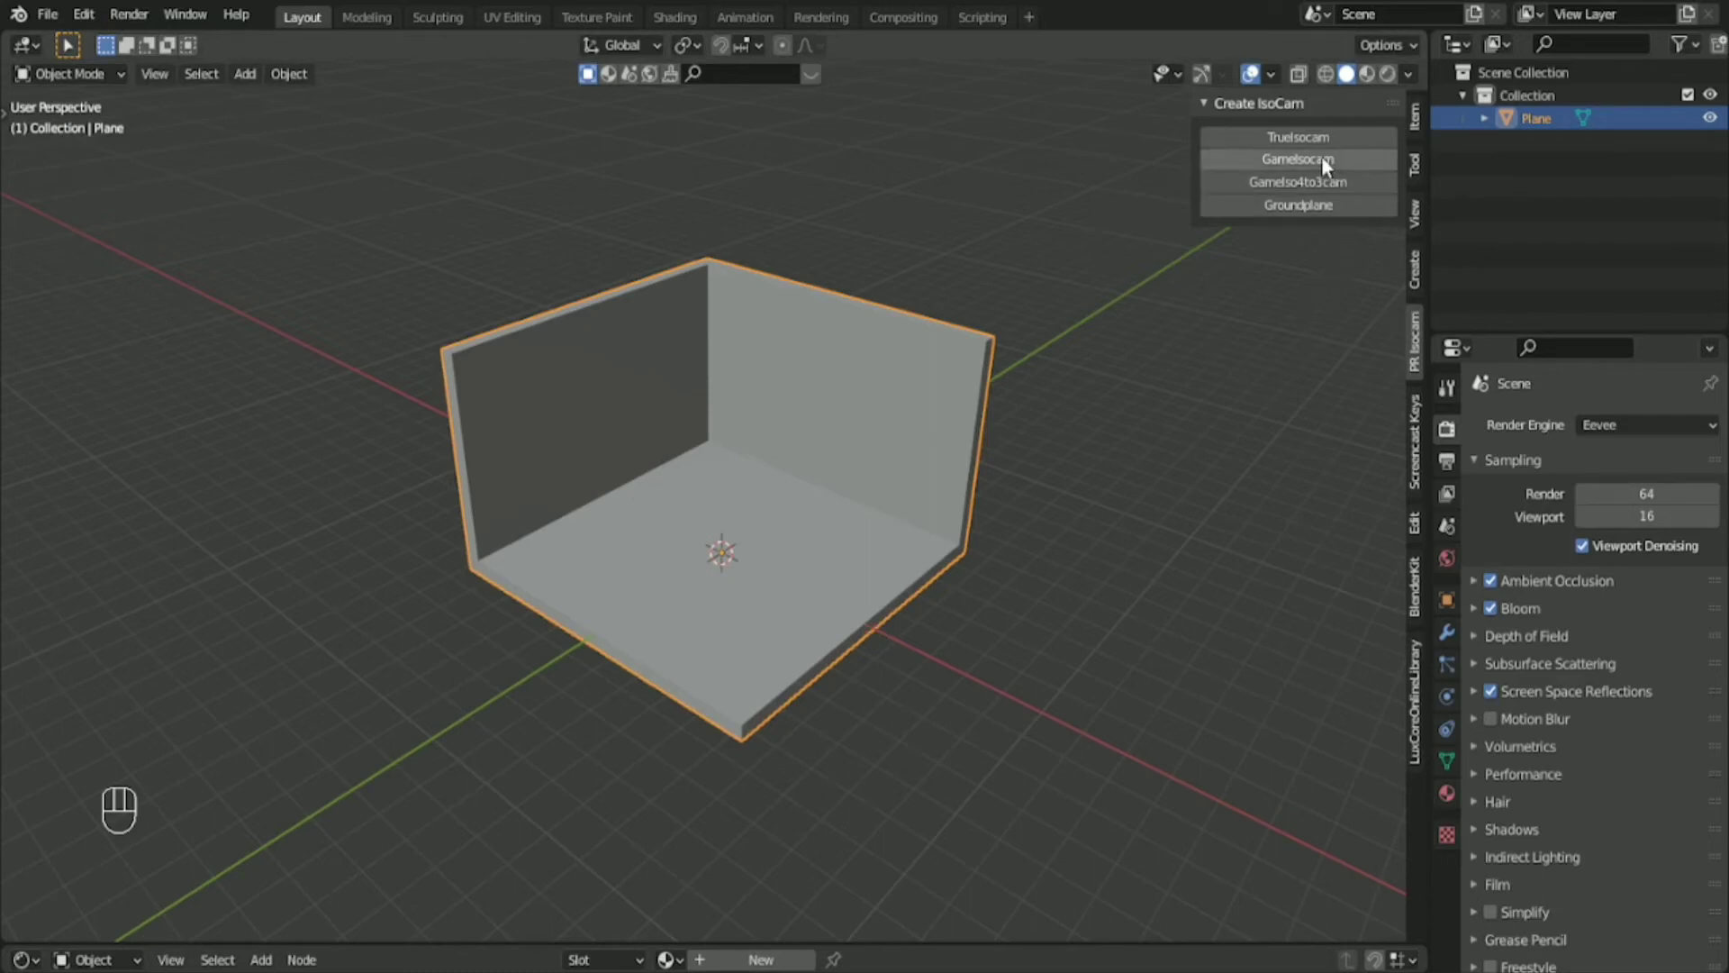
click(1299, 159)
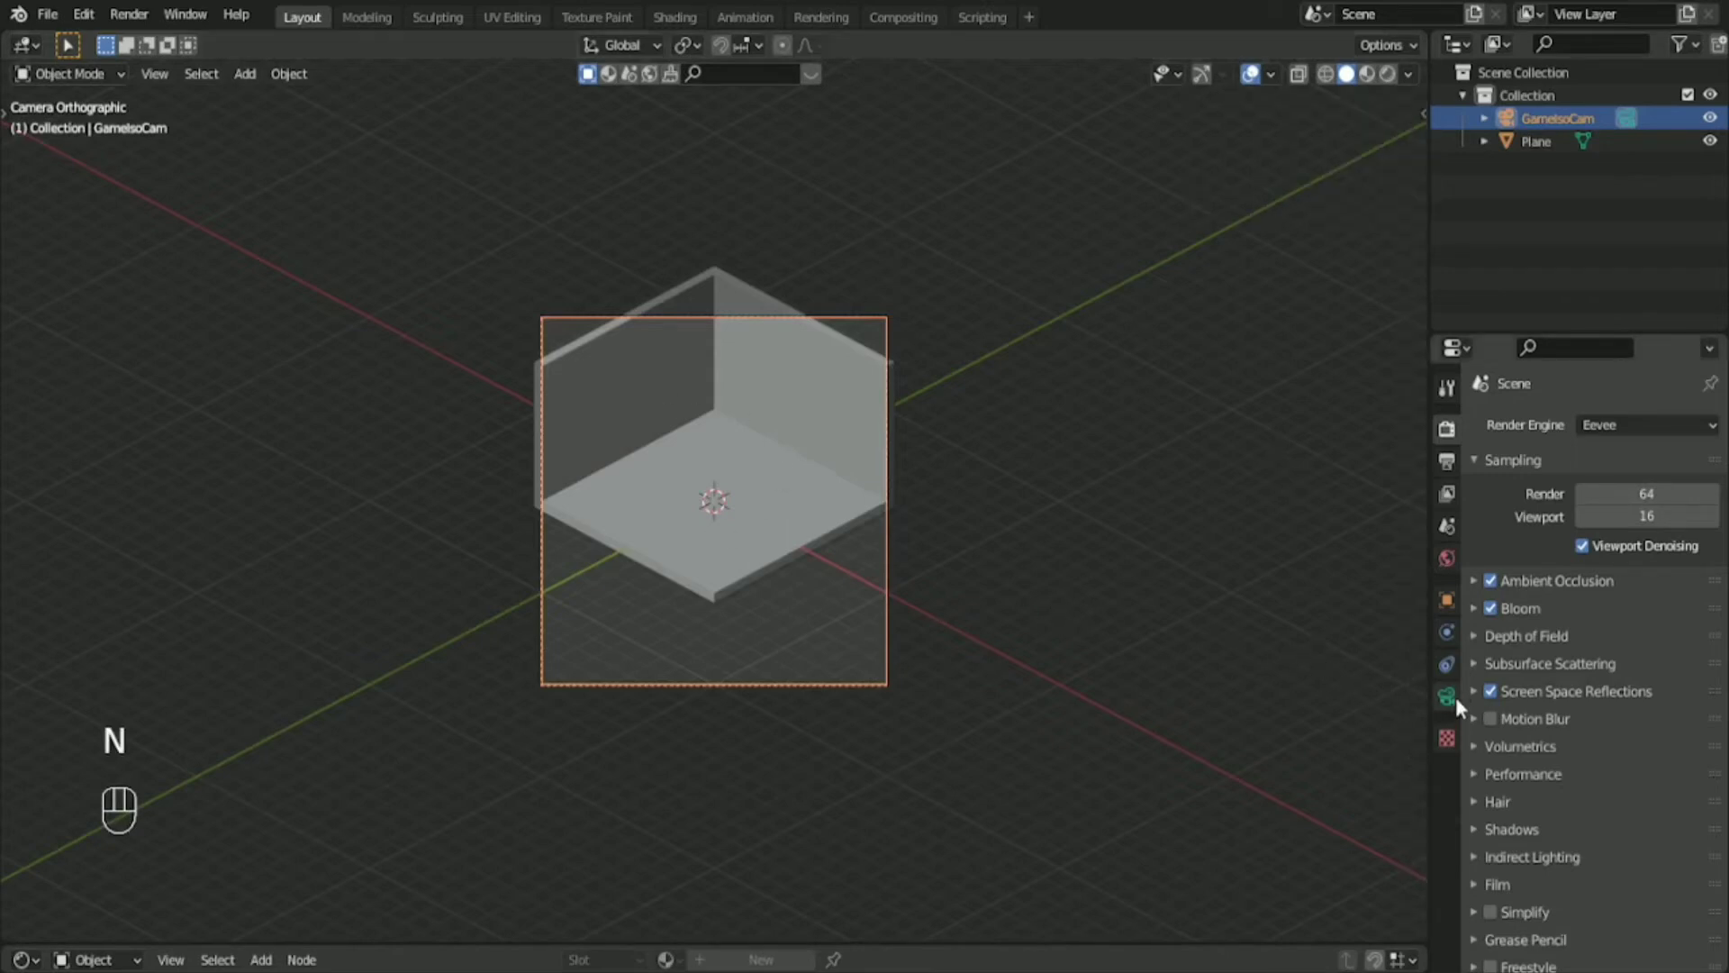
mouse_move(1446, 695)
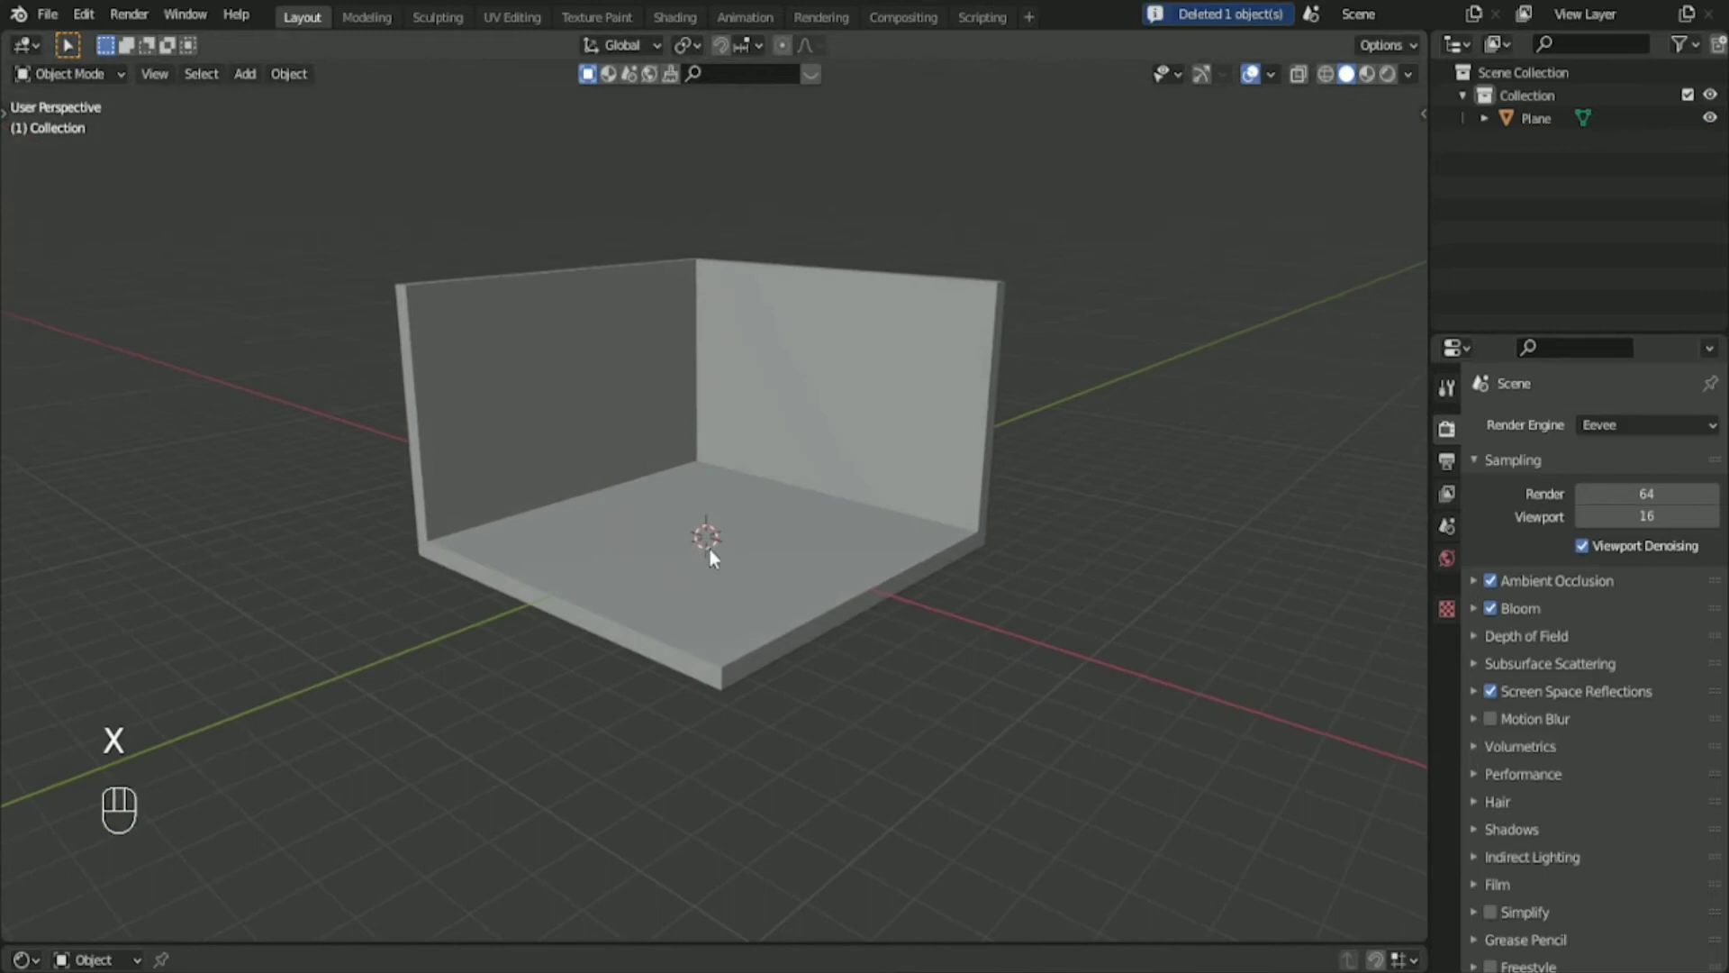
key(shift+a)
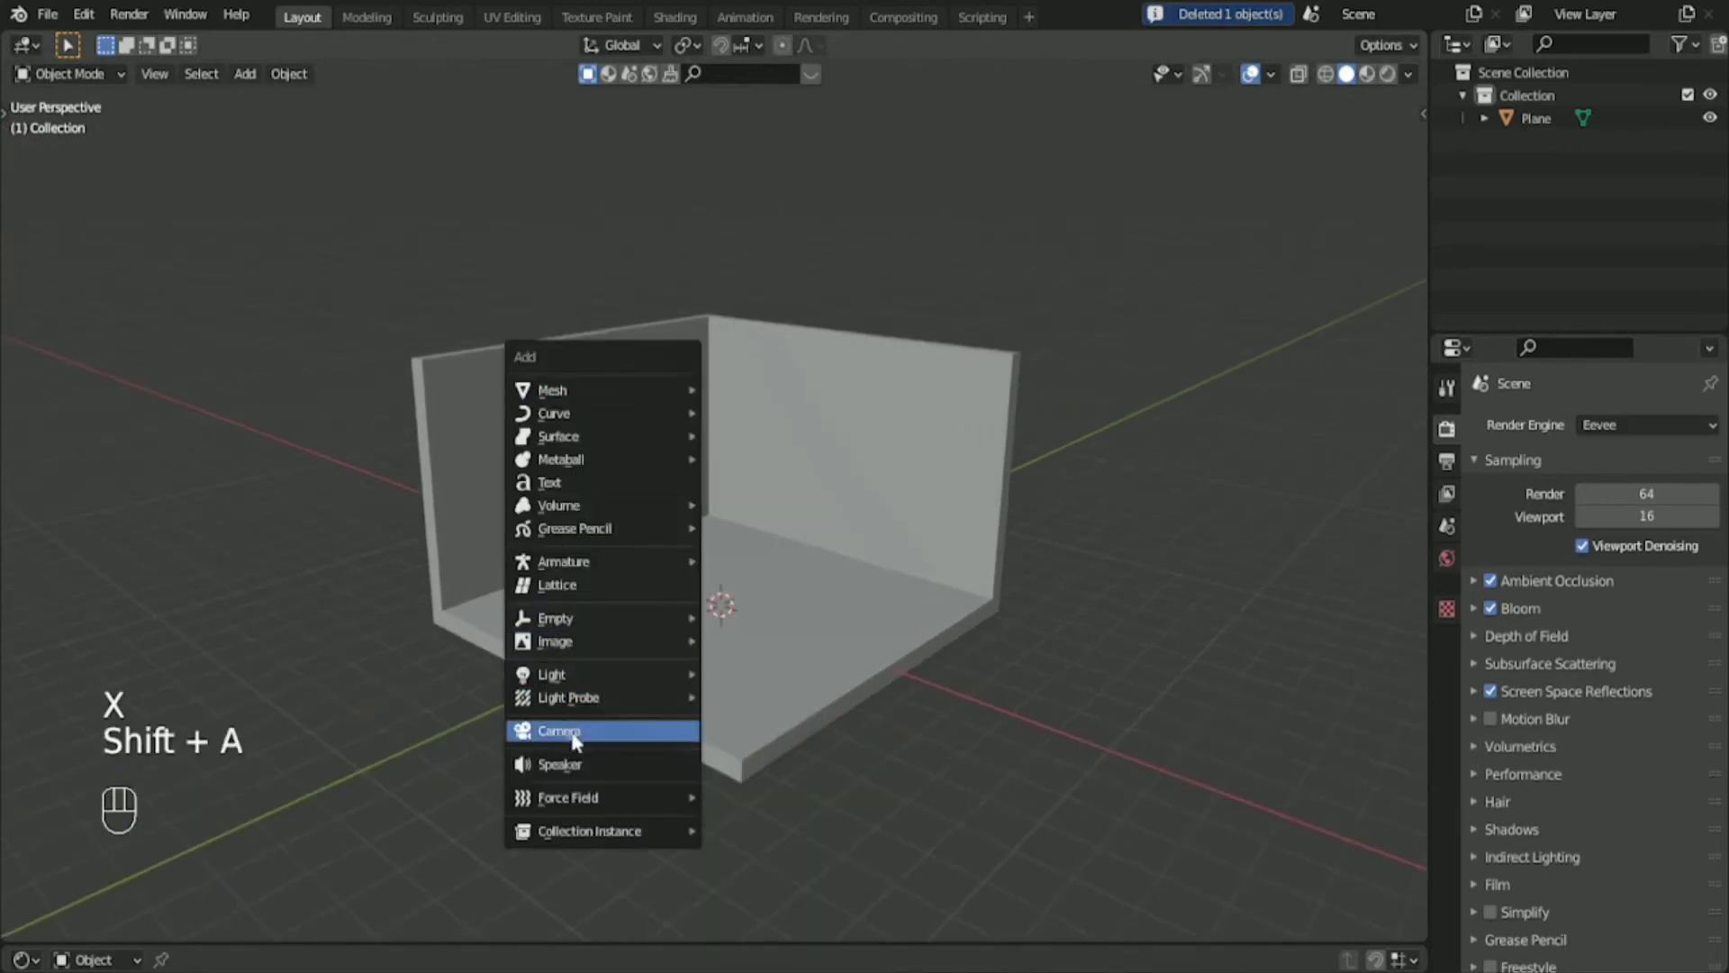
click(559, 730)
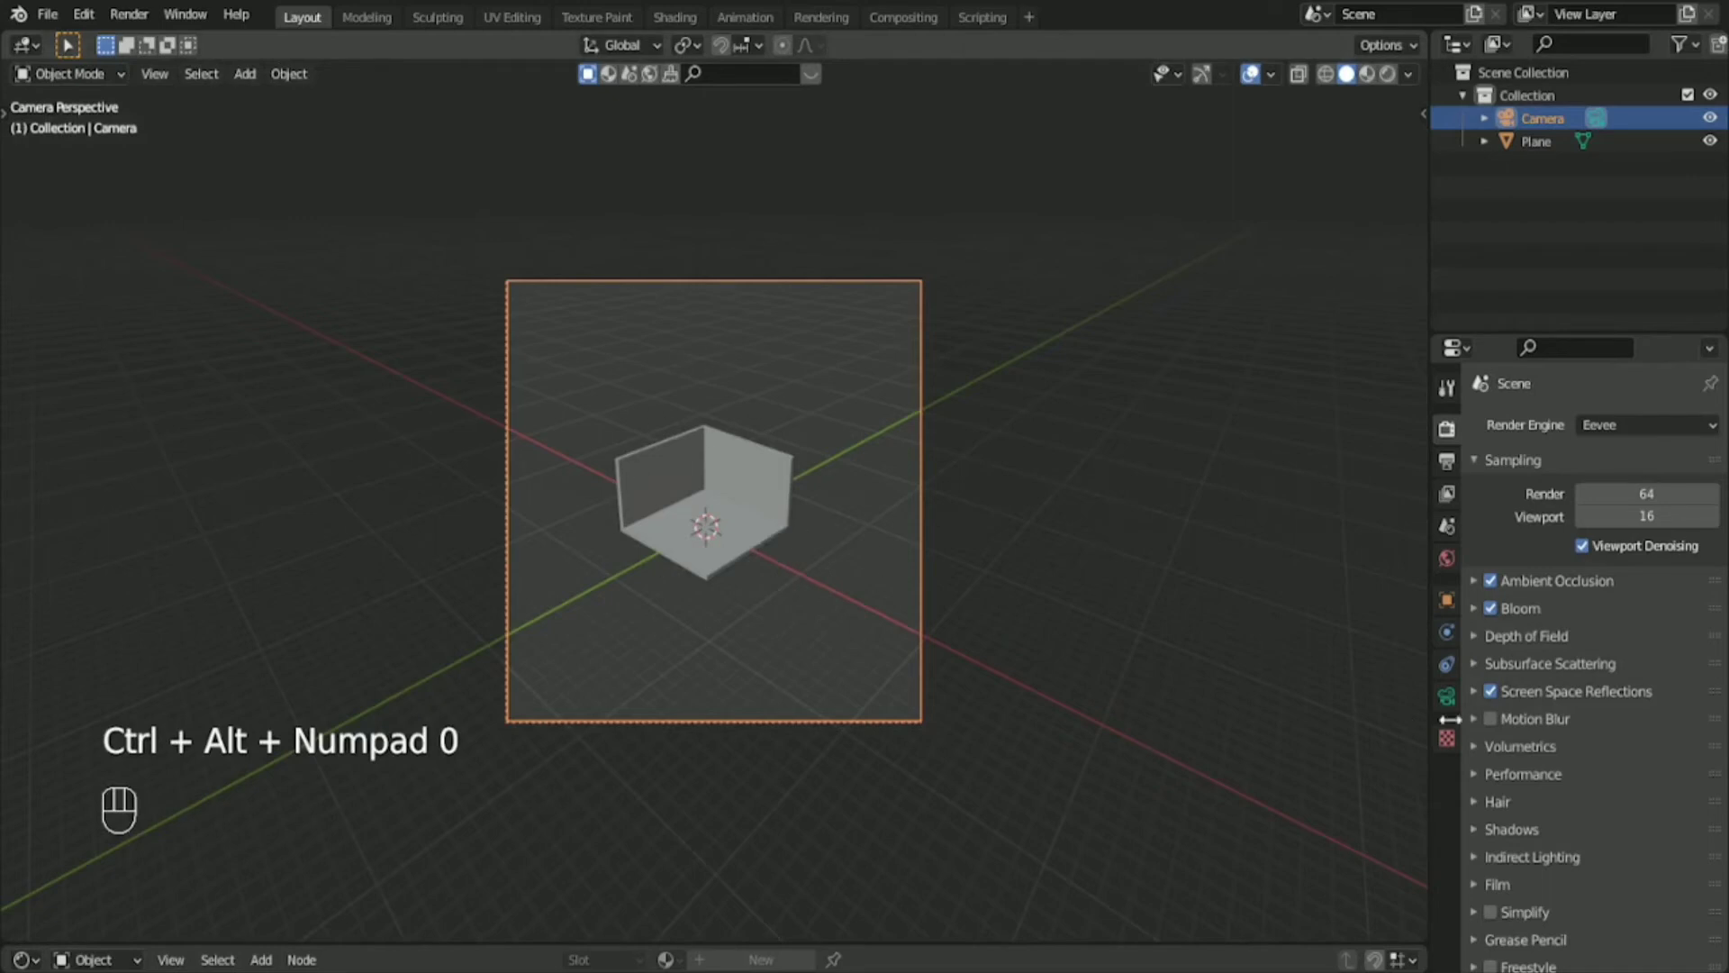
click(1447, 697)
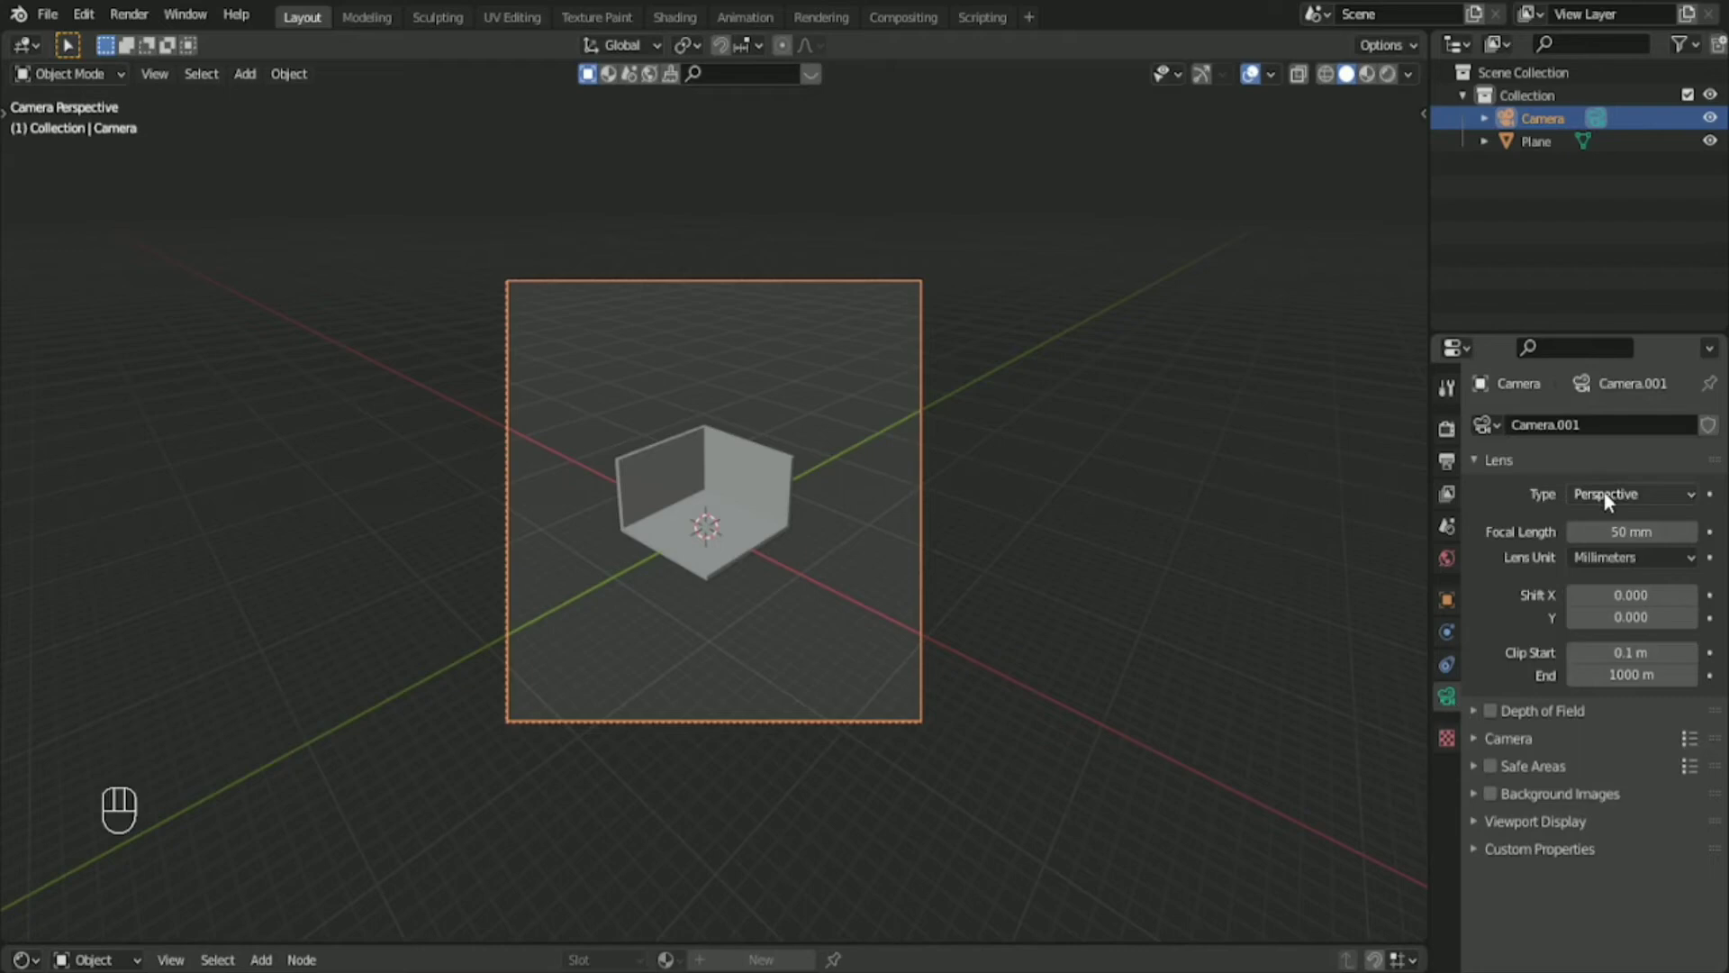
click(1632, 494)
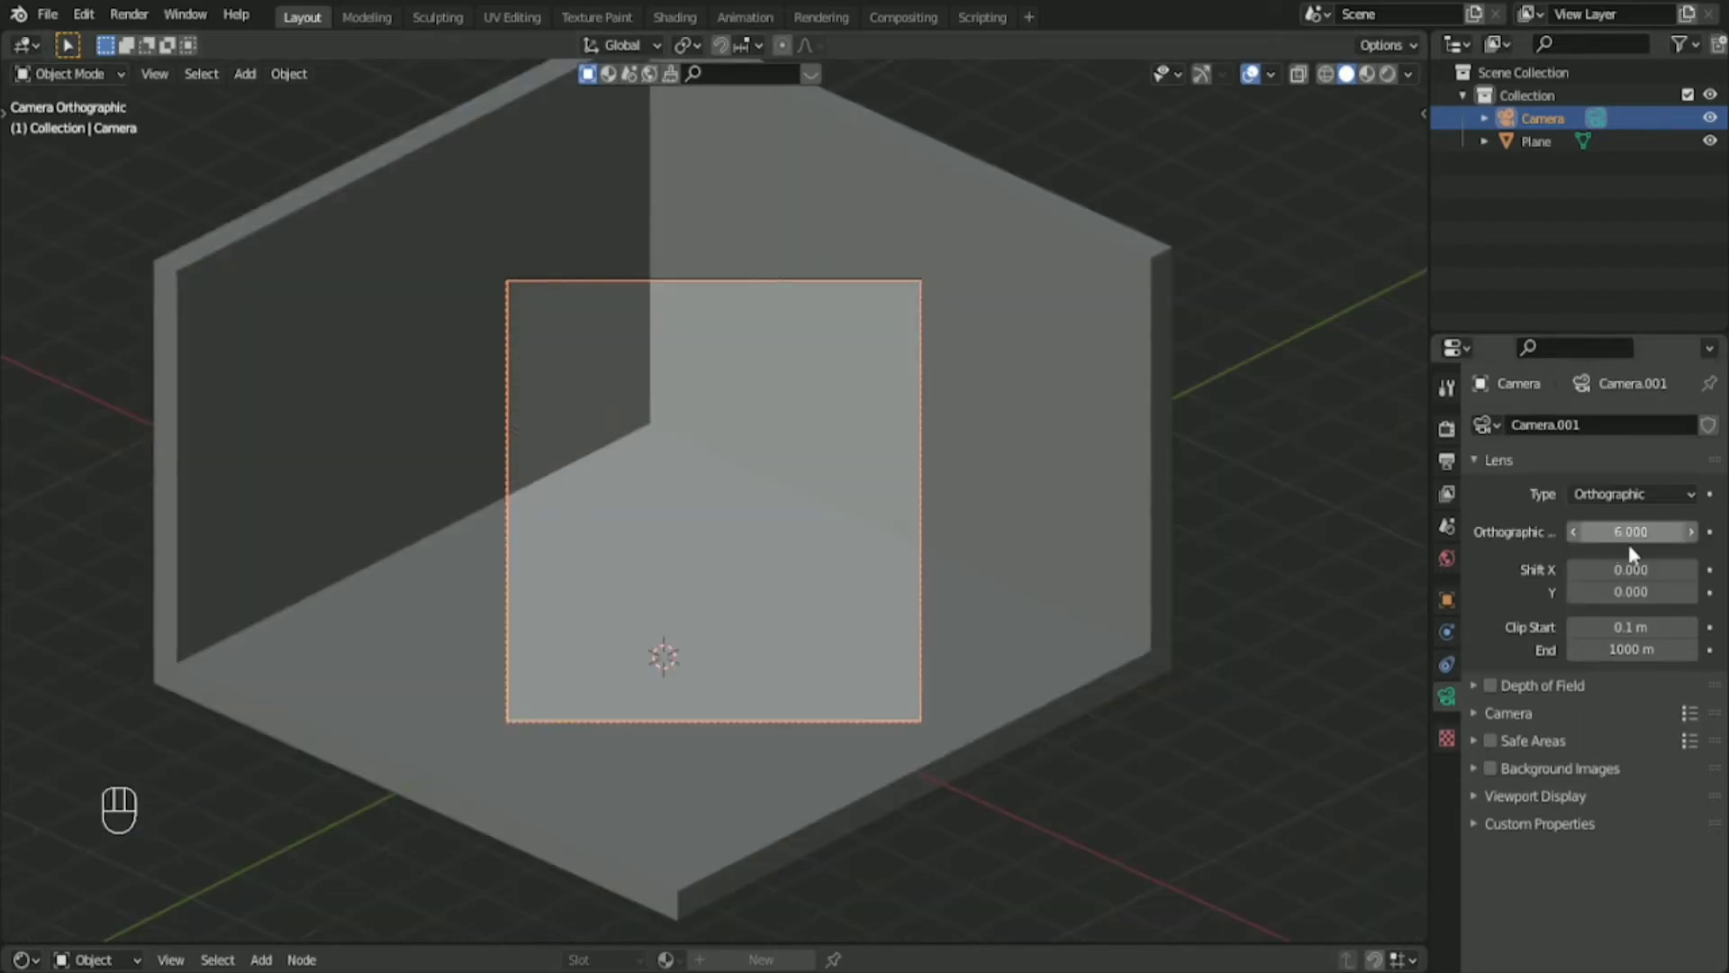
drag(1632, 532, 1632, 532)
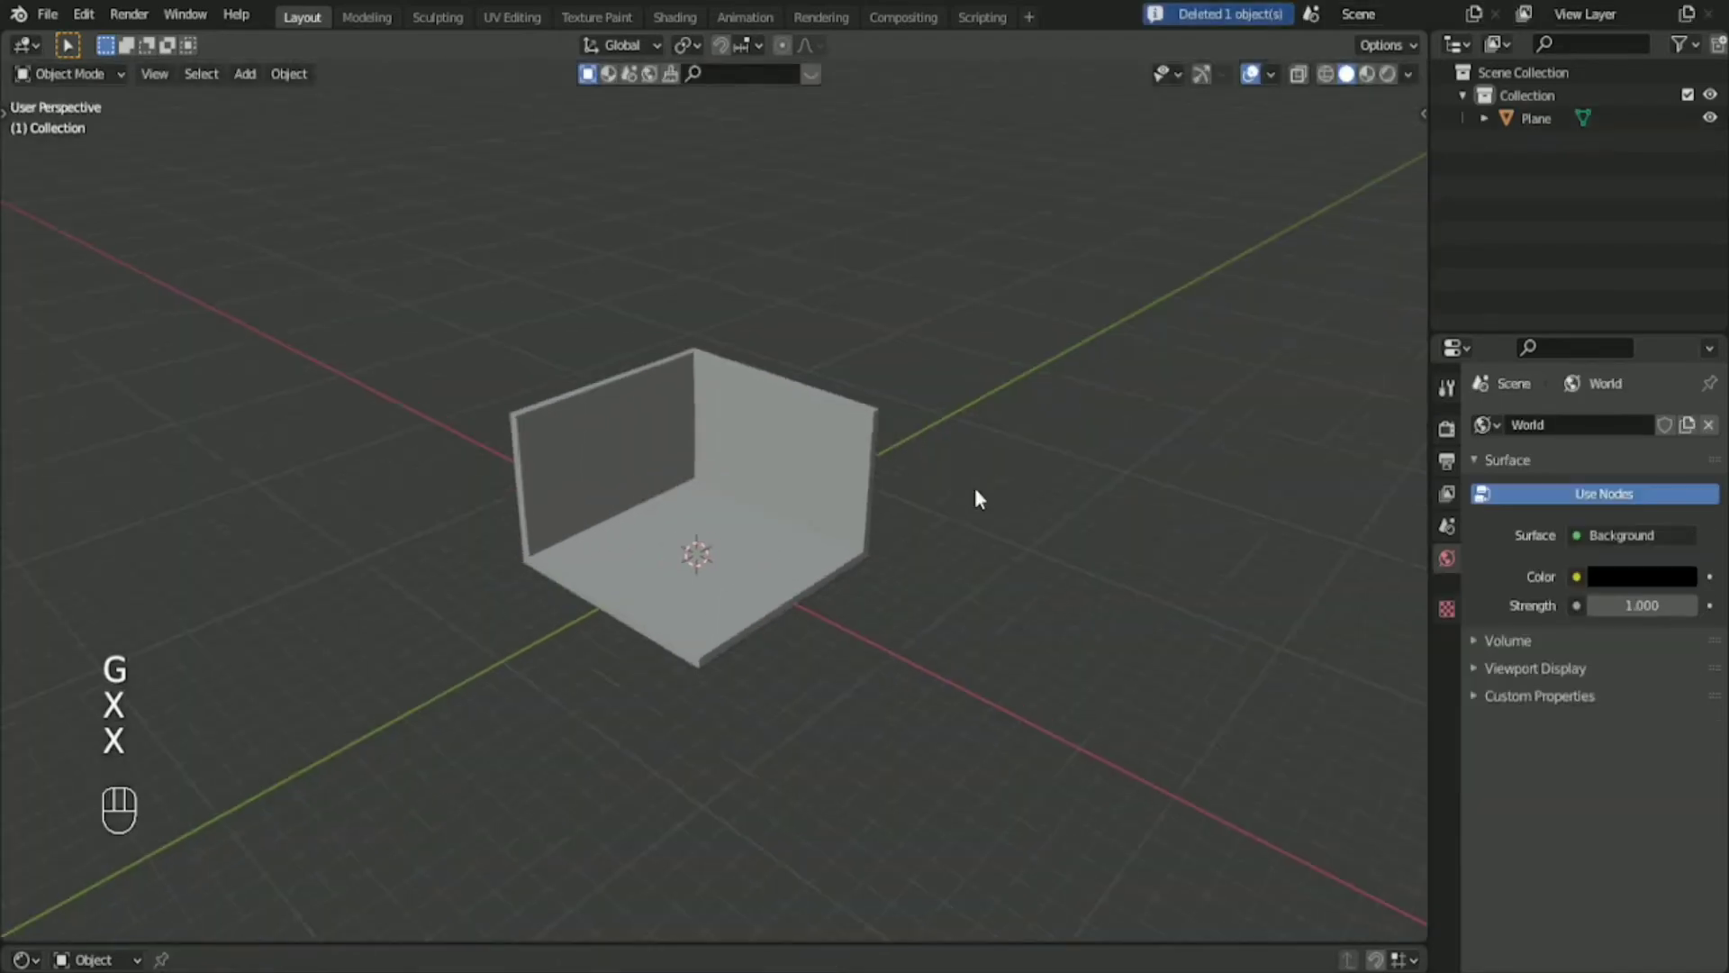
Create a GameIsoCam and enable Passepartout in its Viewport Display options.
click(1297, 158)
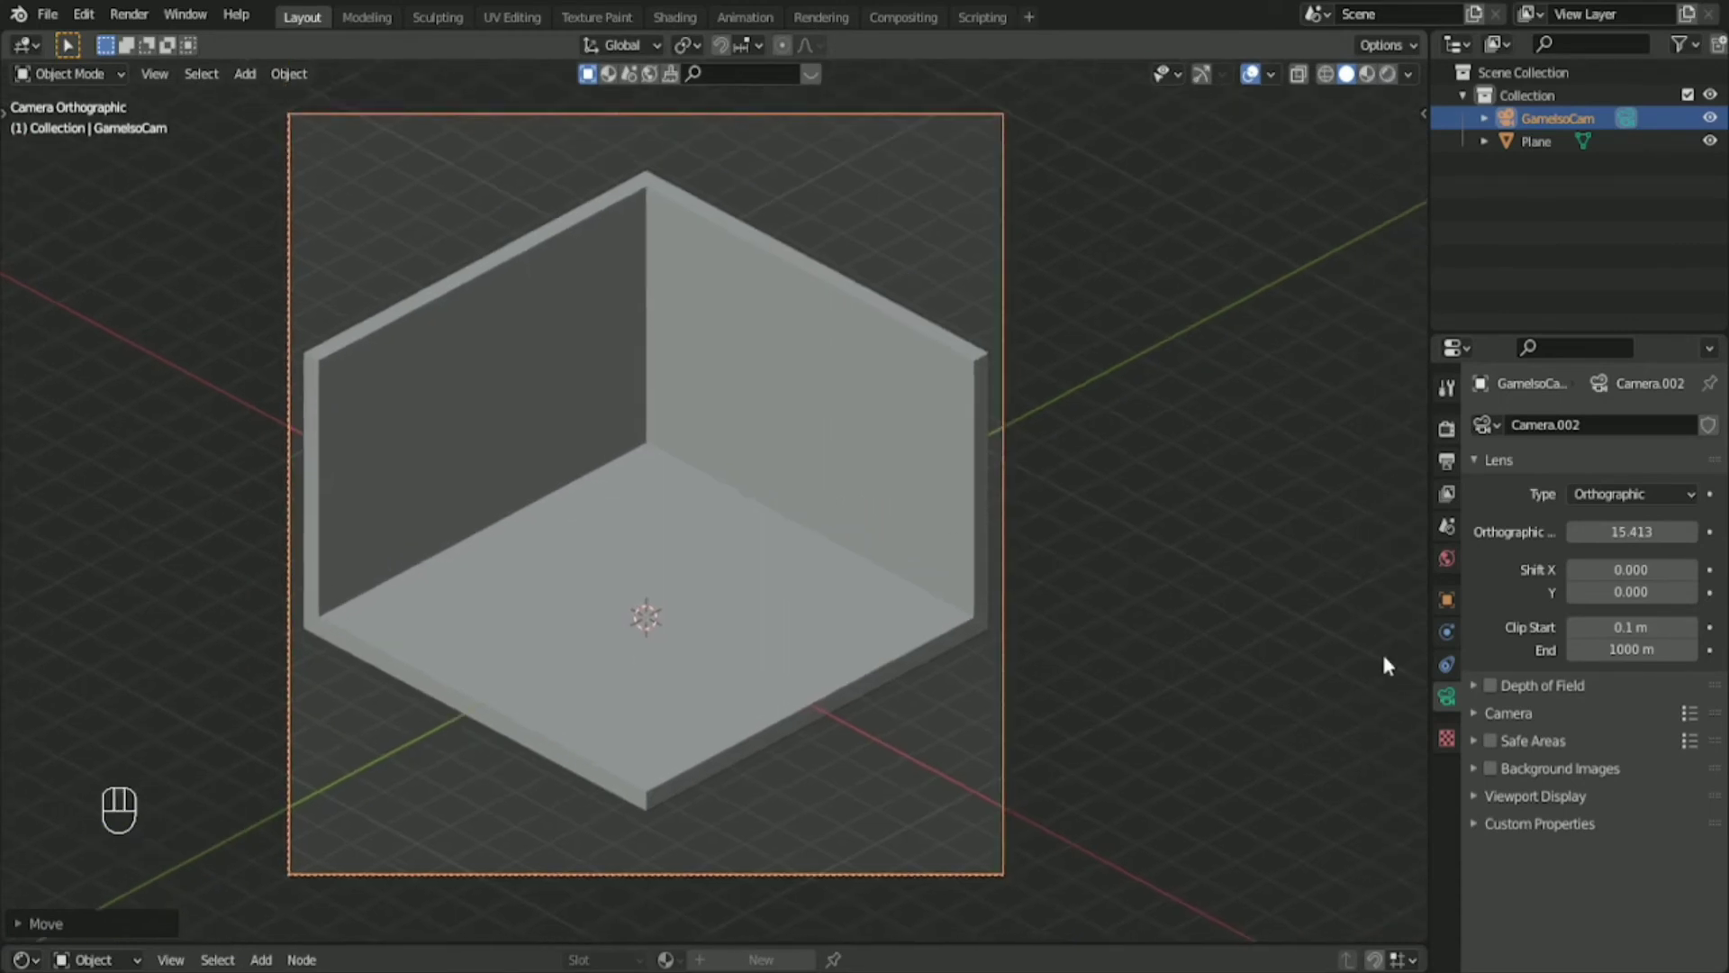
click(1535, 794)
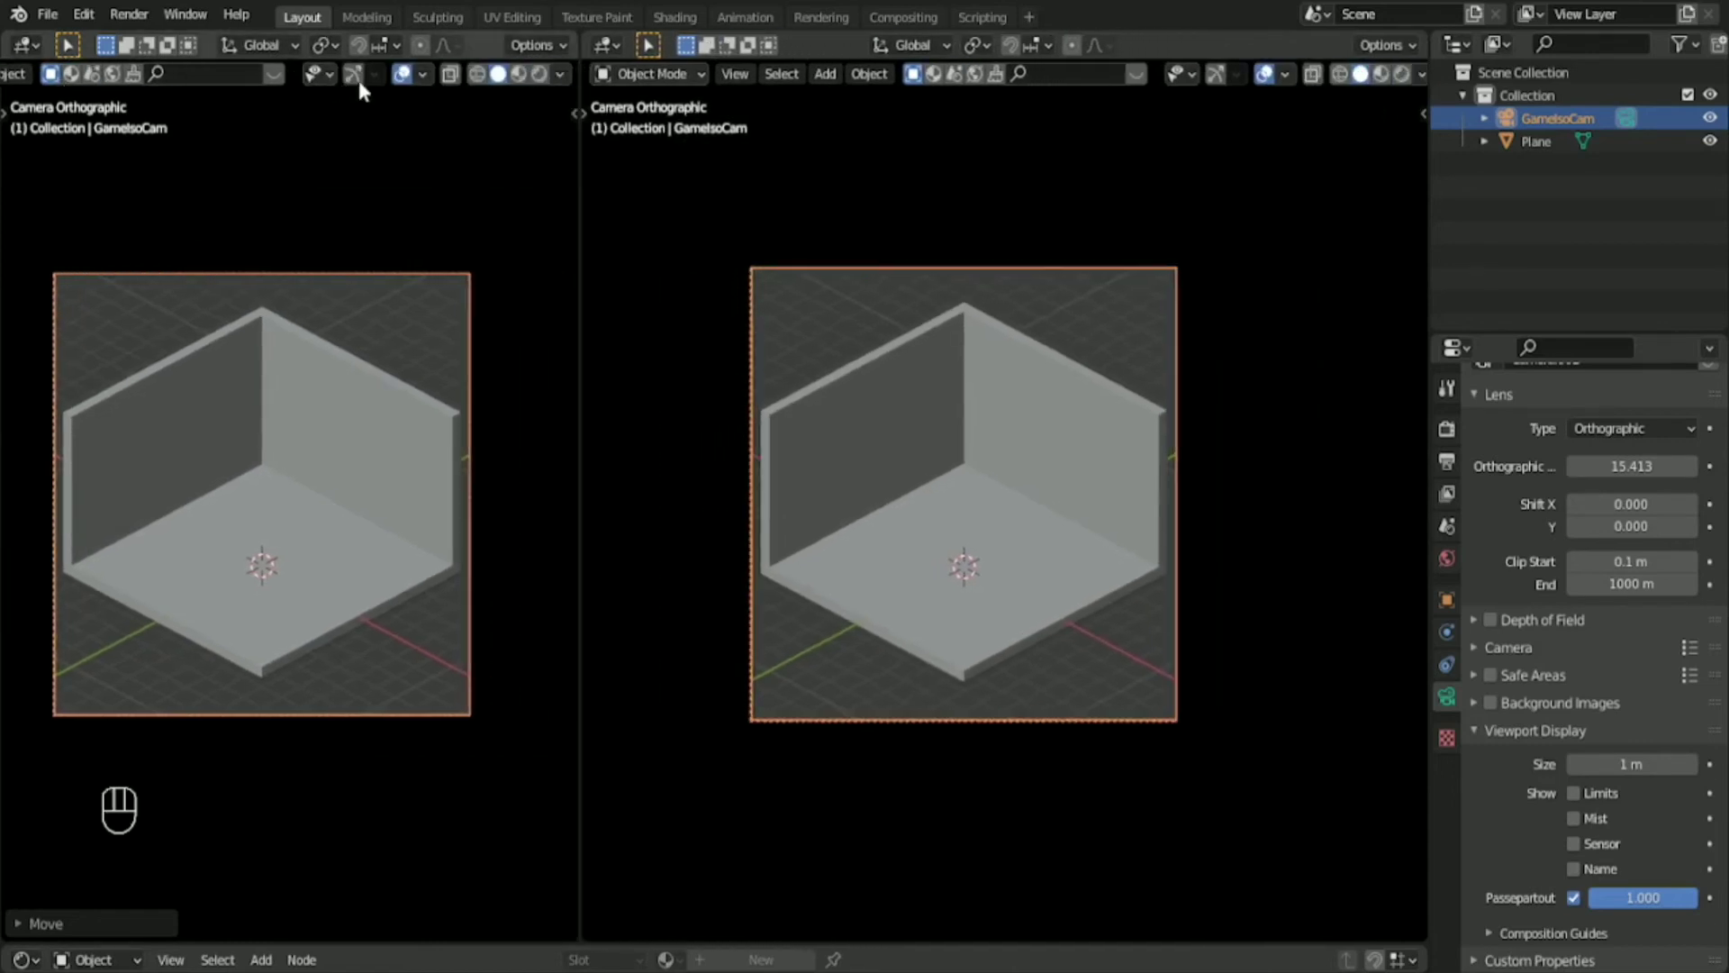
Hide overlays in the left camera view and set the right perspective view to green MatCap shading.
click(562, 72)
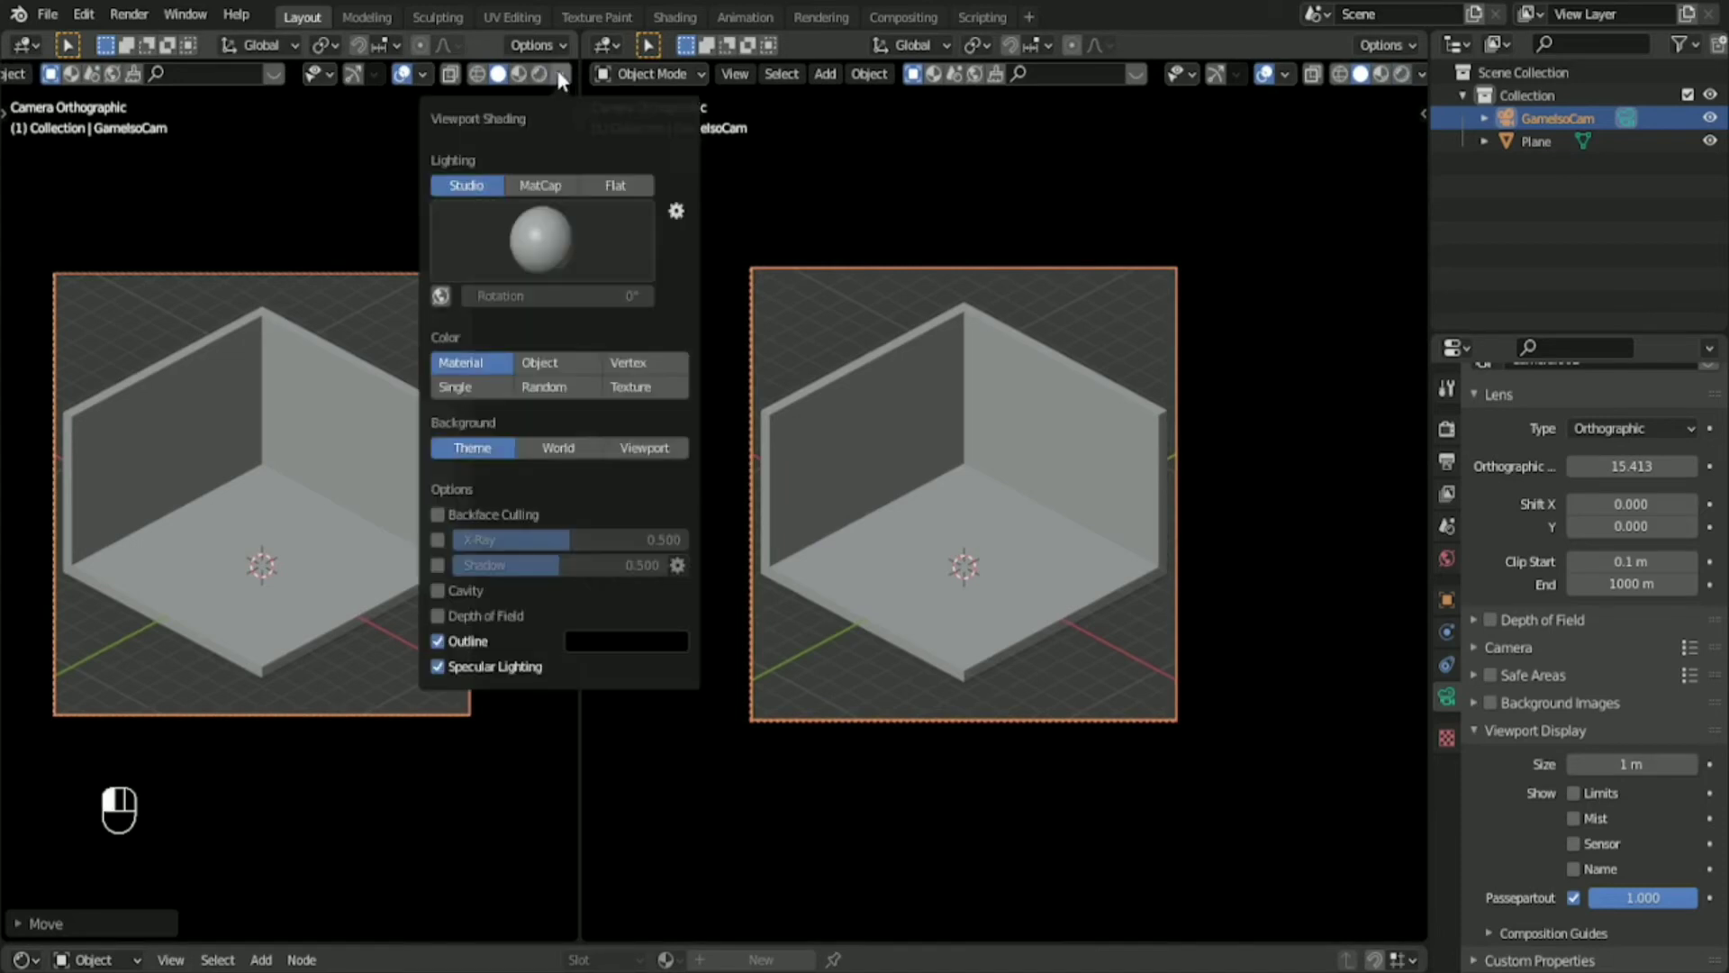
click(541, 239)
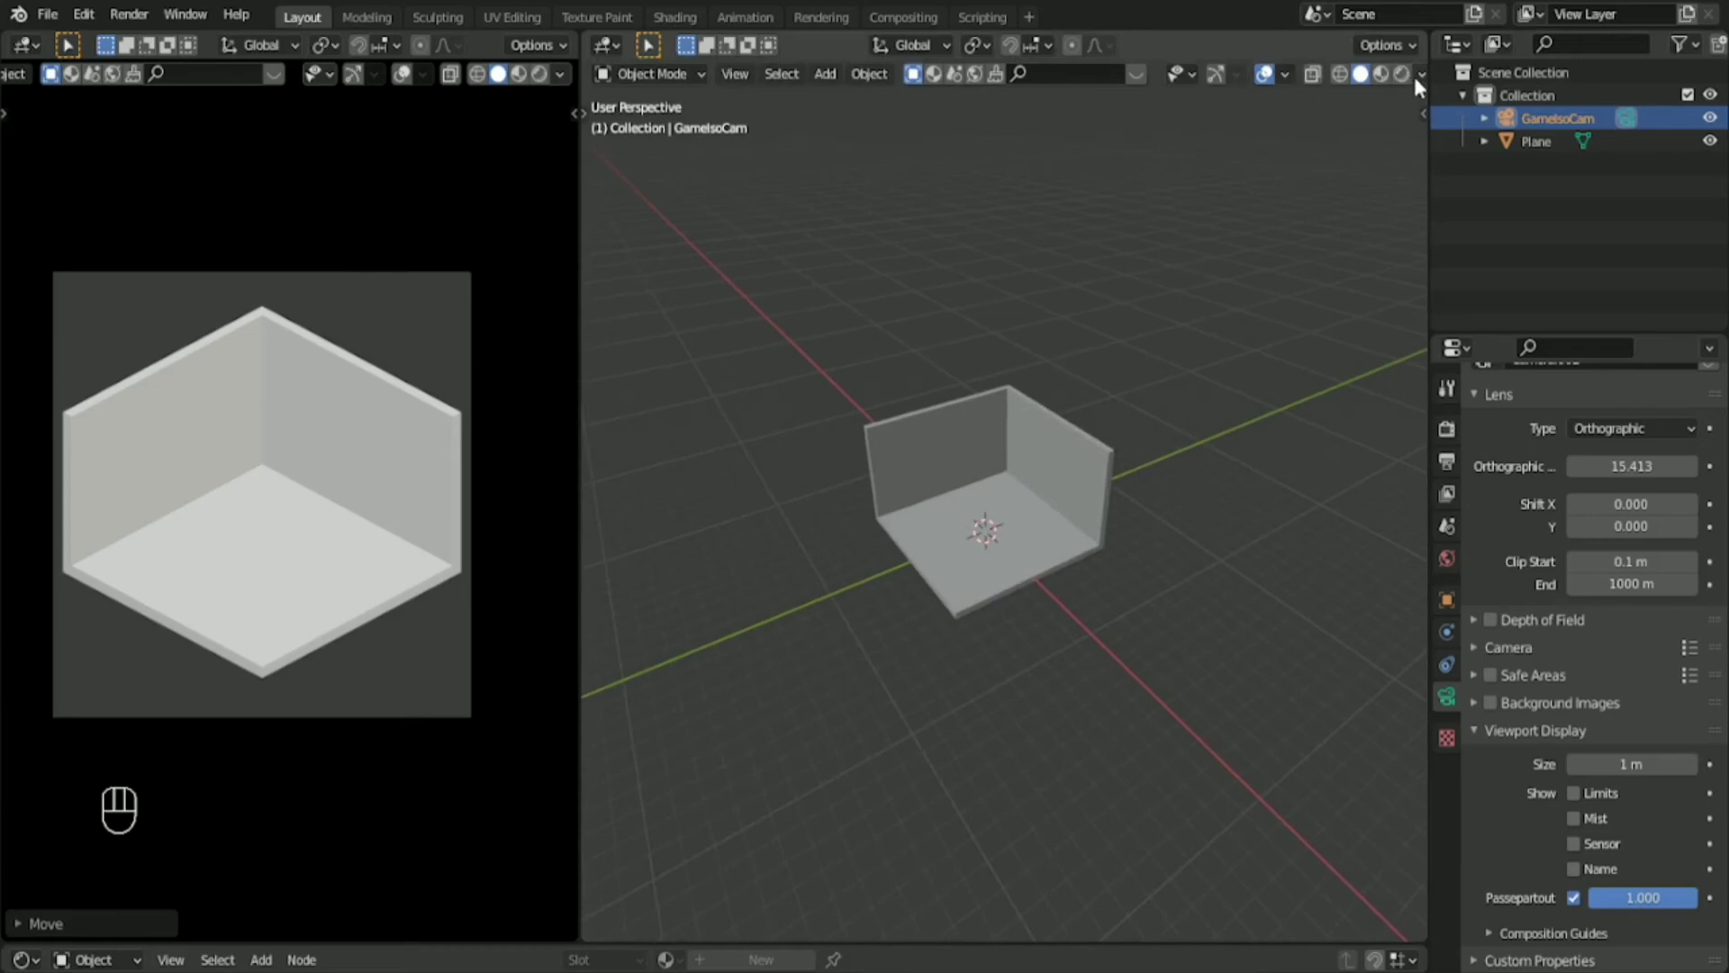
click(1421, 74)
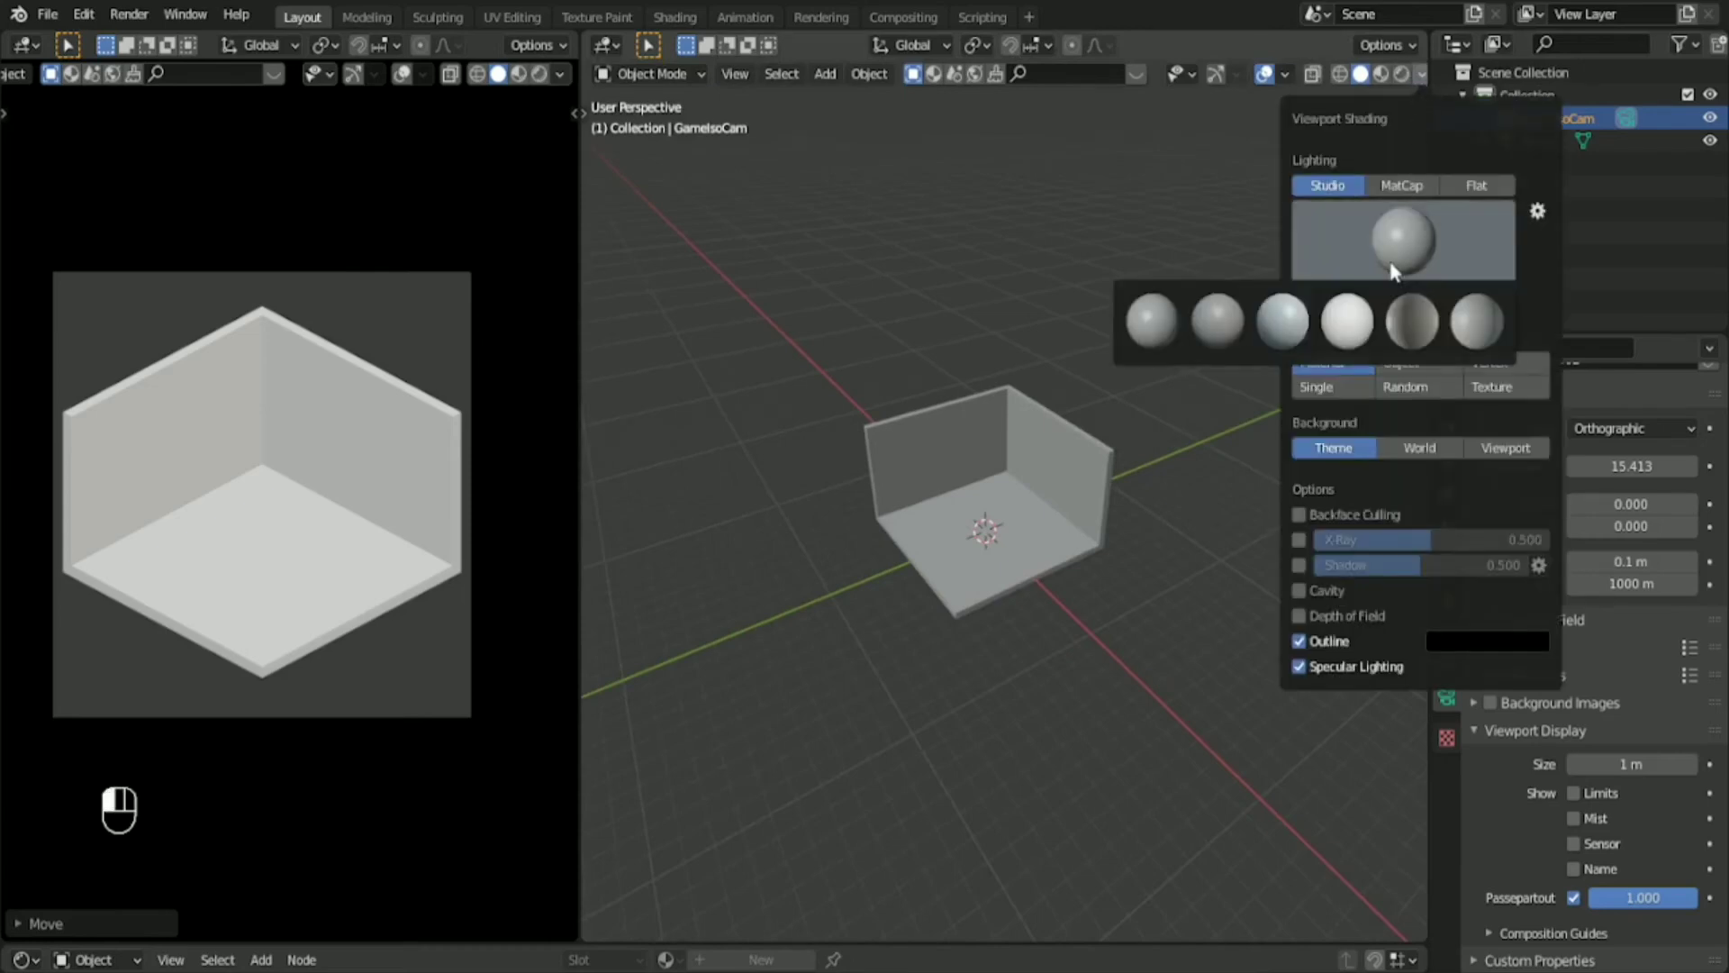
click(1153, 321)
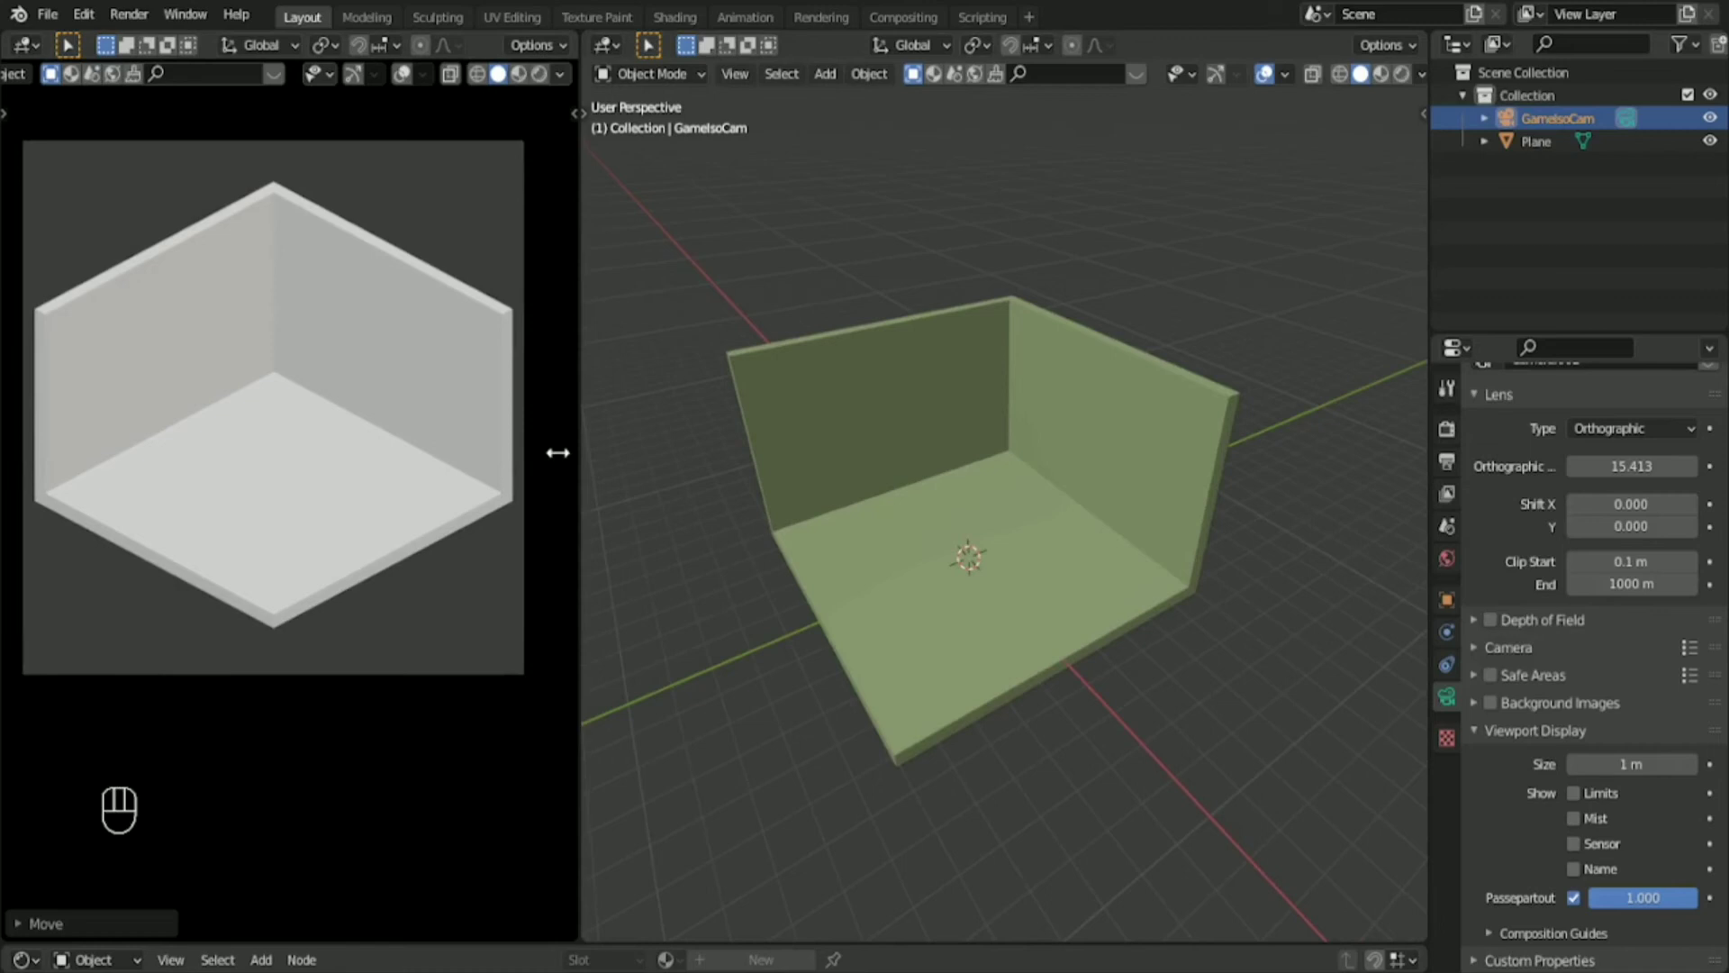
drag(562, 452, 526, 452)
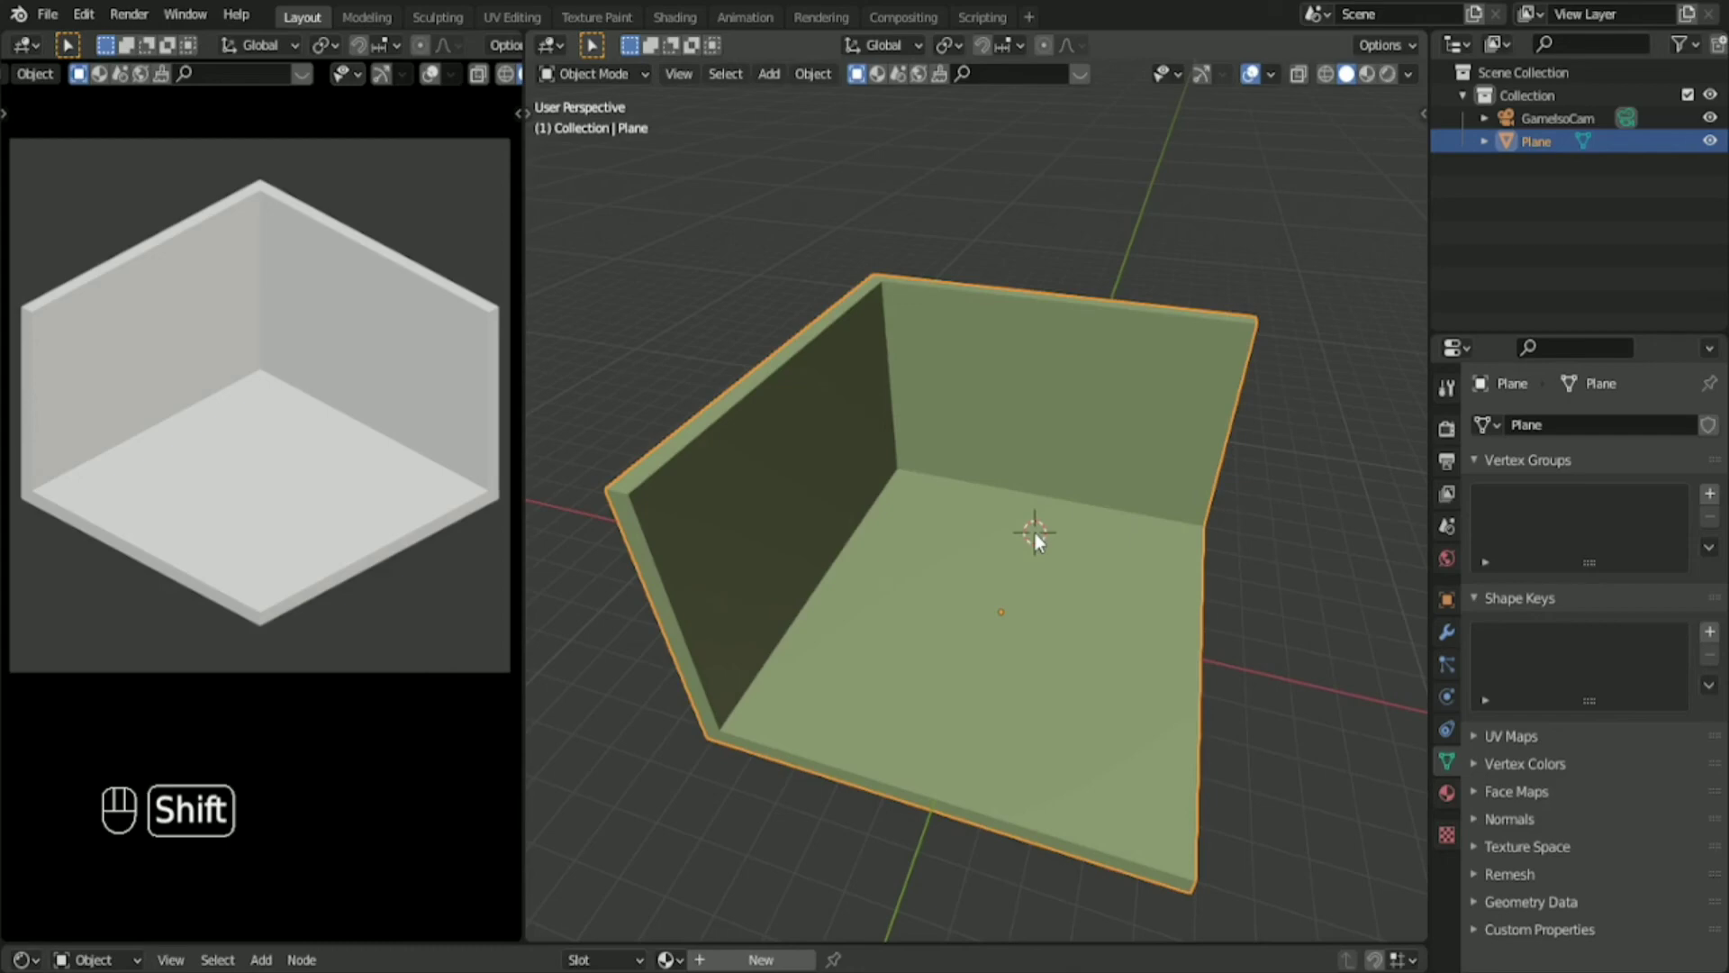
mouse_move(1051, 546)
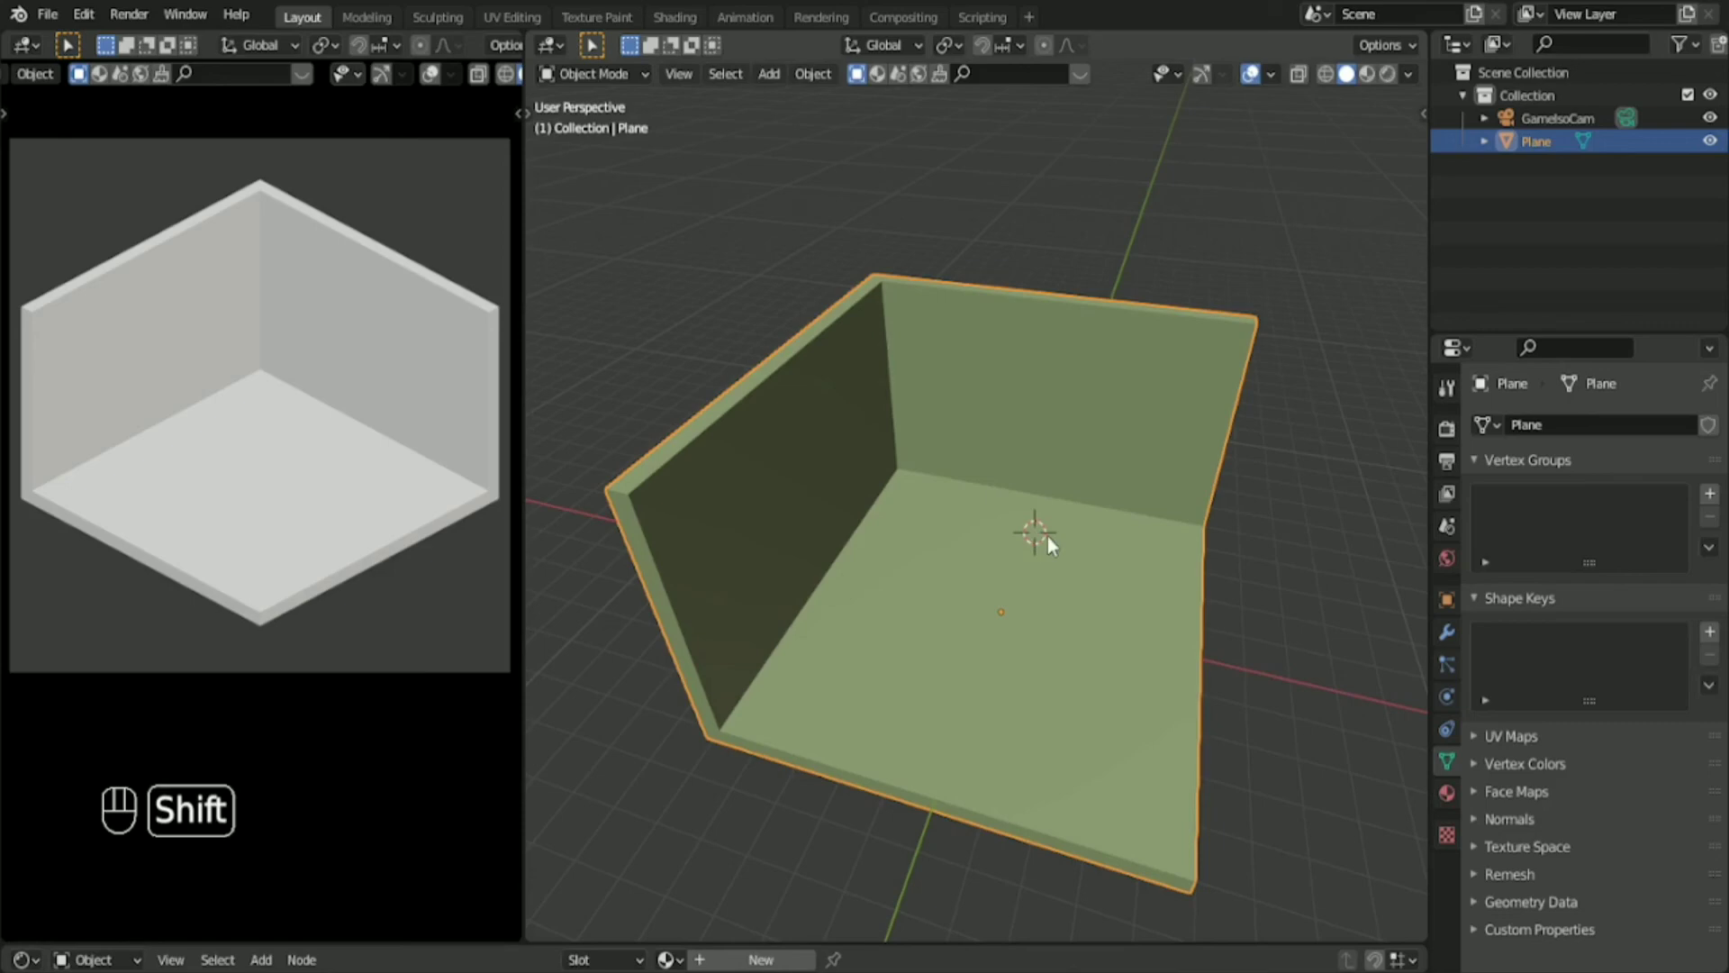
mouse_move(1083, 558)
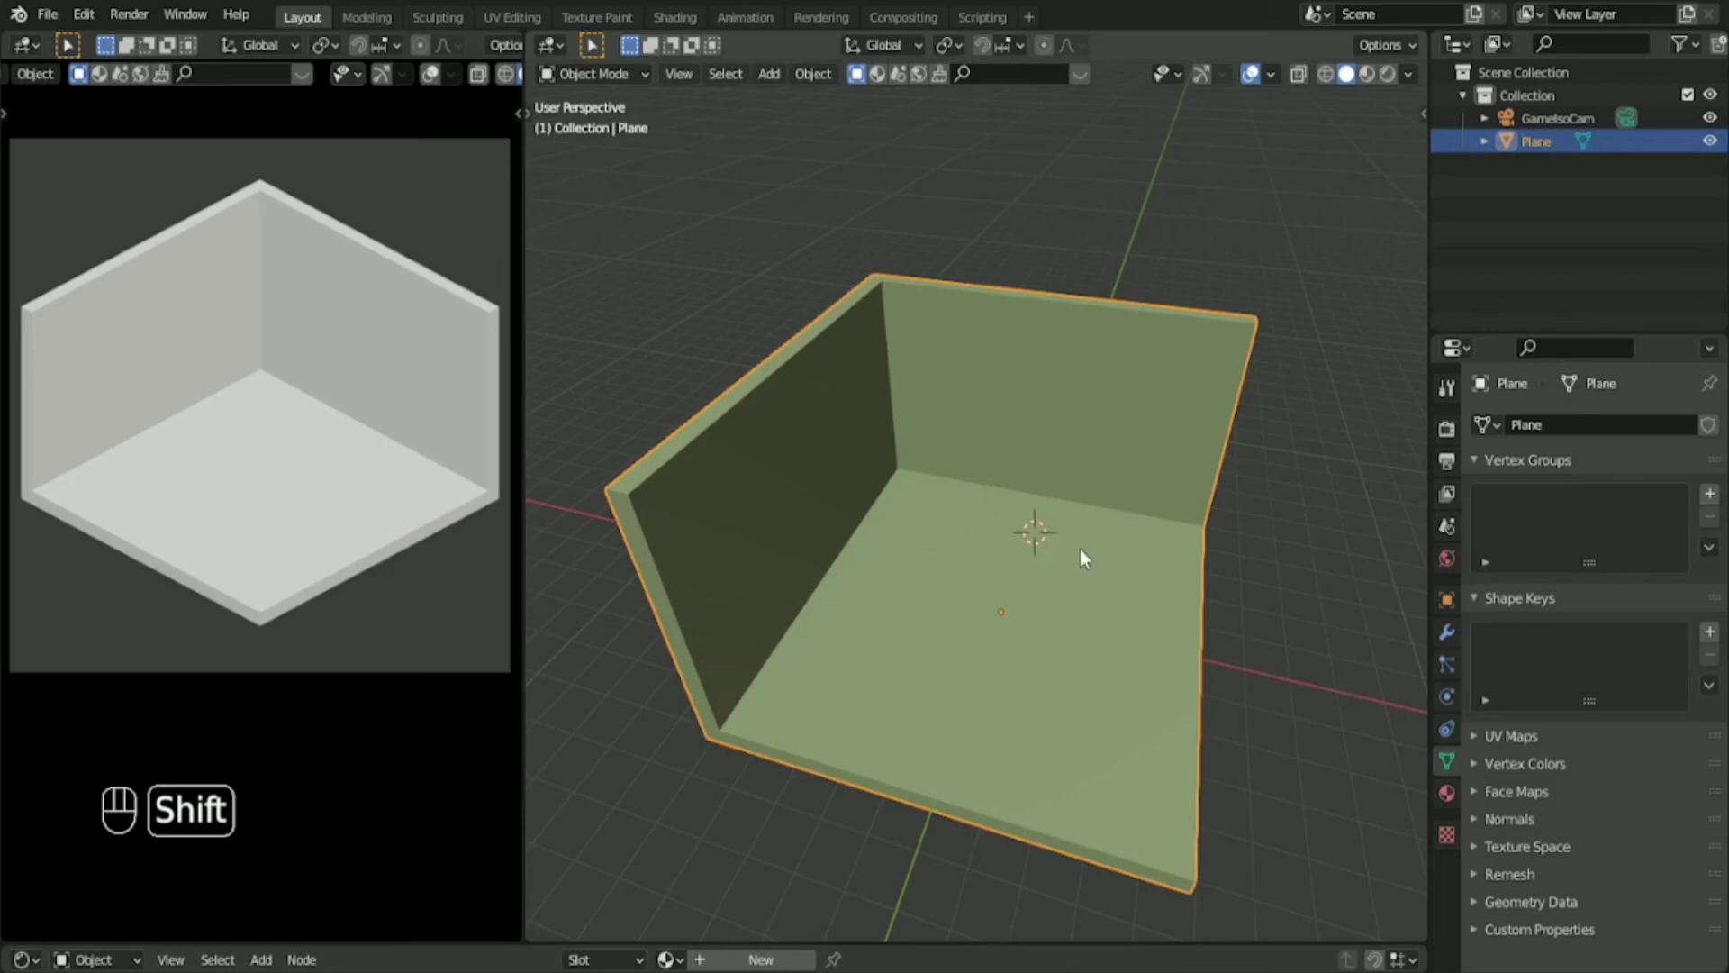
mouse_move(1107, 577)
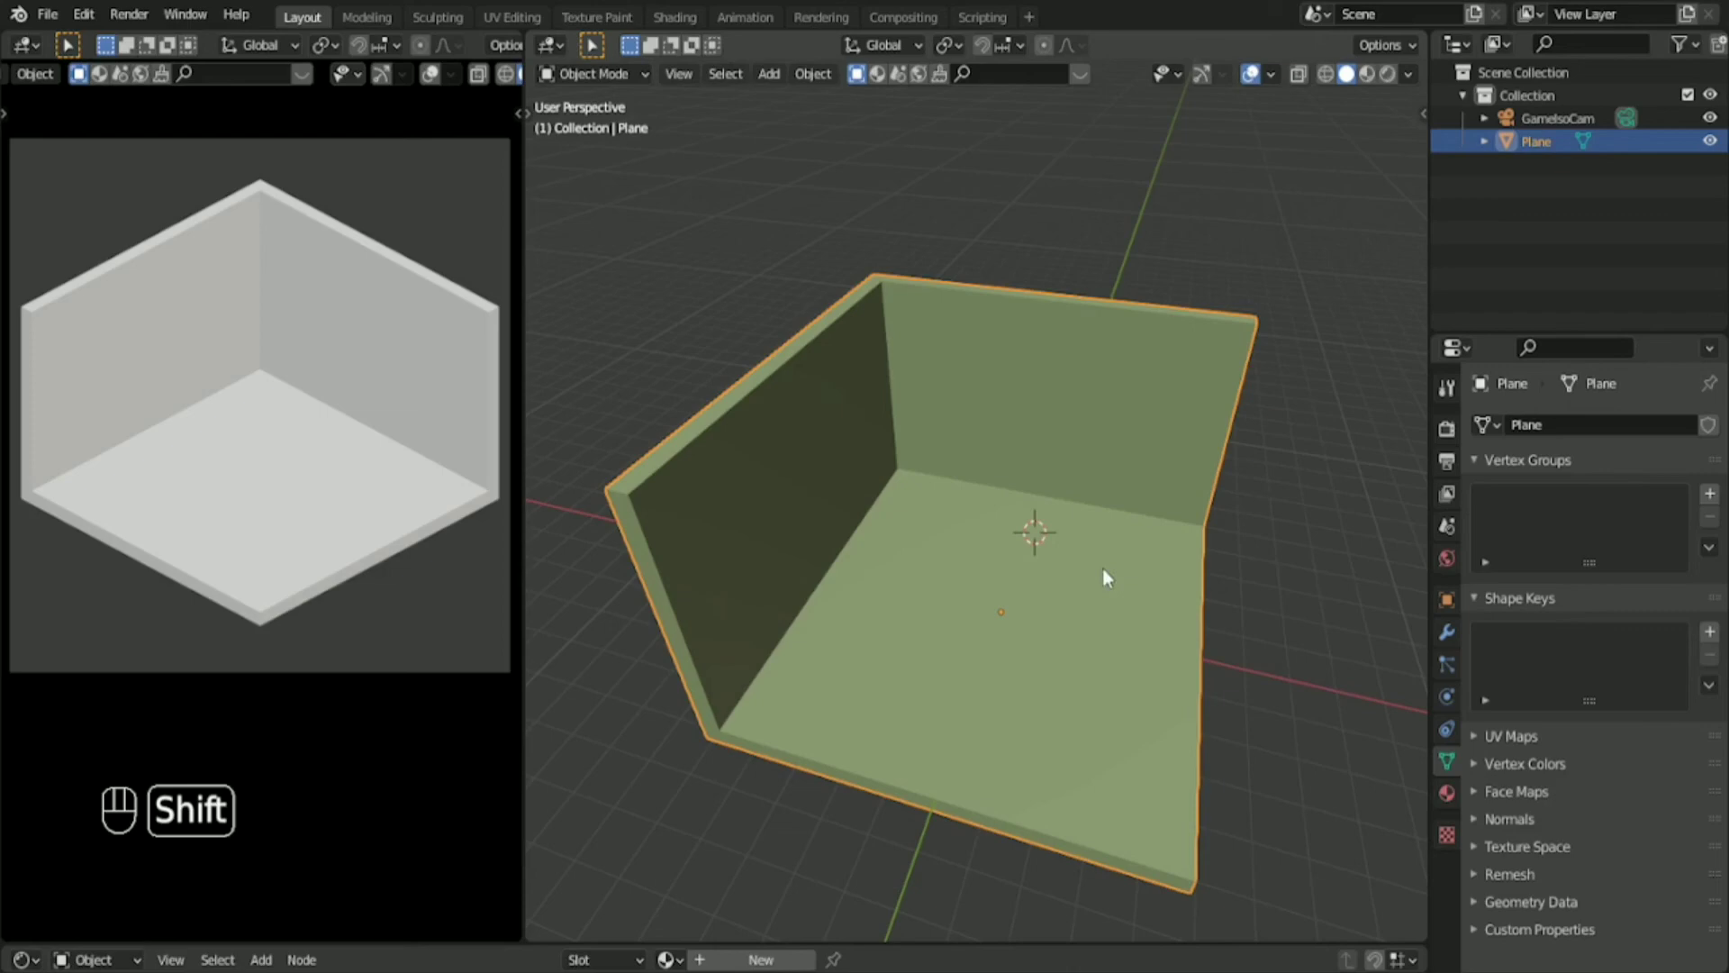
mouse_move(1115, 585)
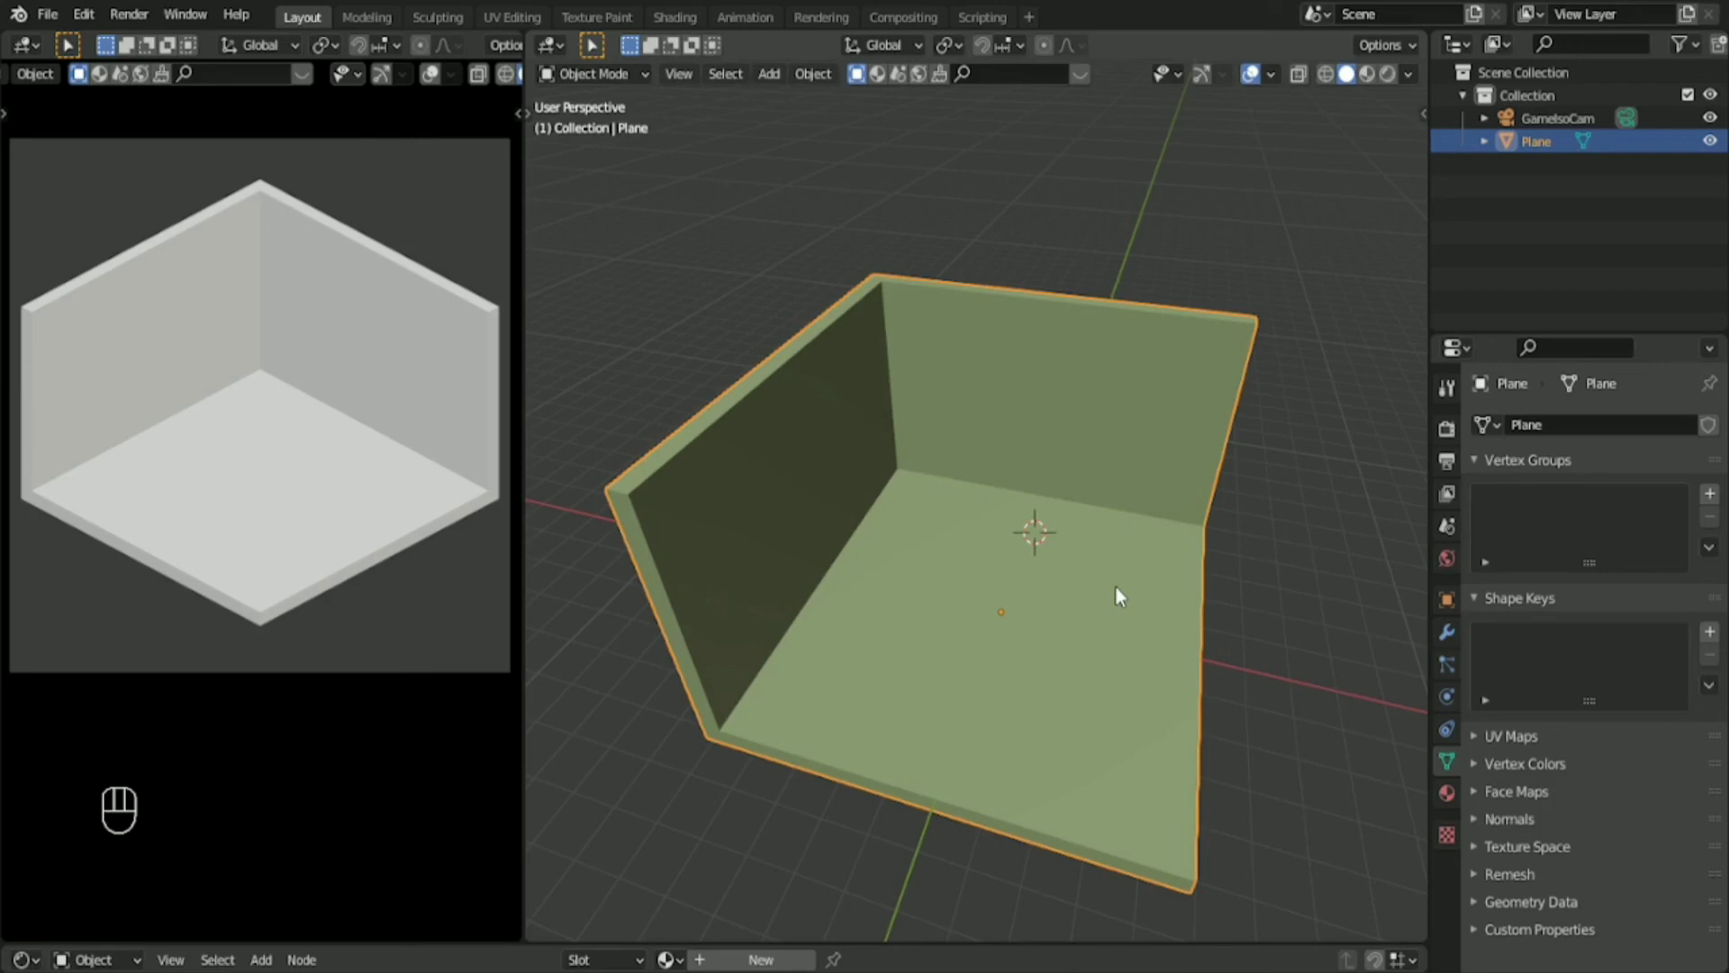
mouse_move(1113, 582)
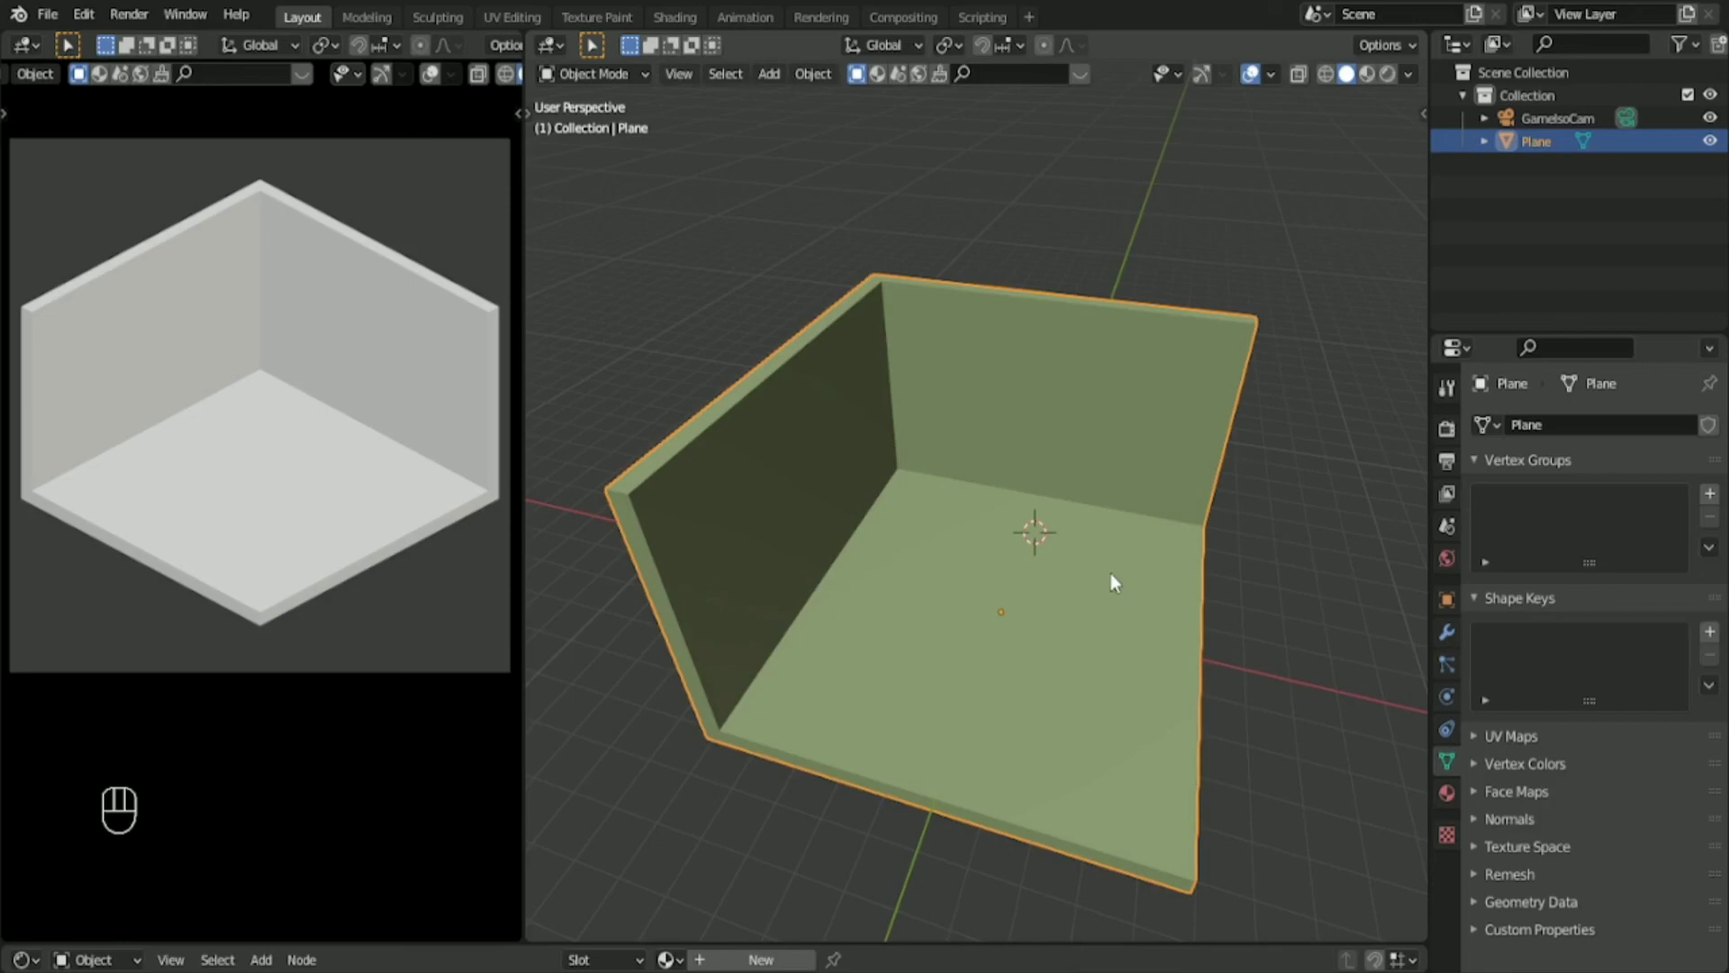